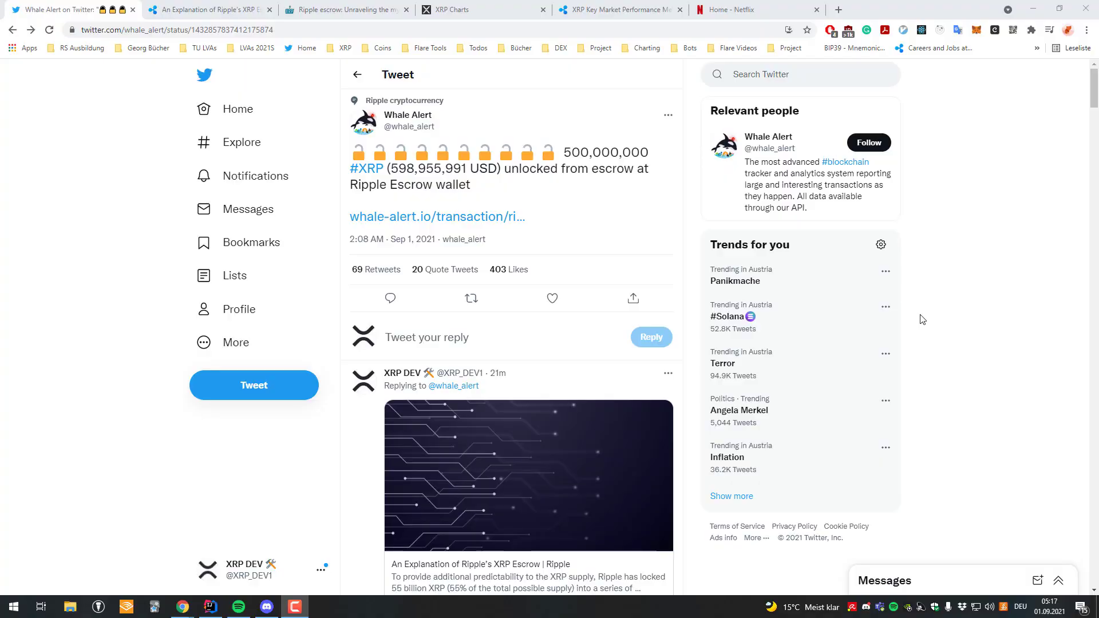
{"action": "mouse_move", "coordinate": [503, 198]}
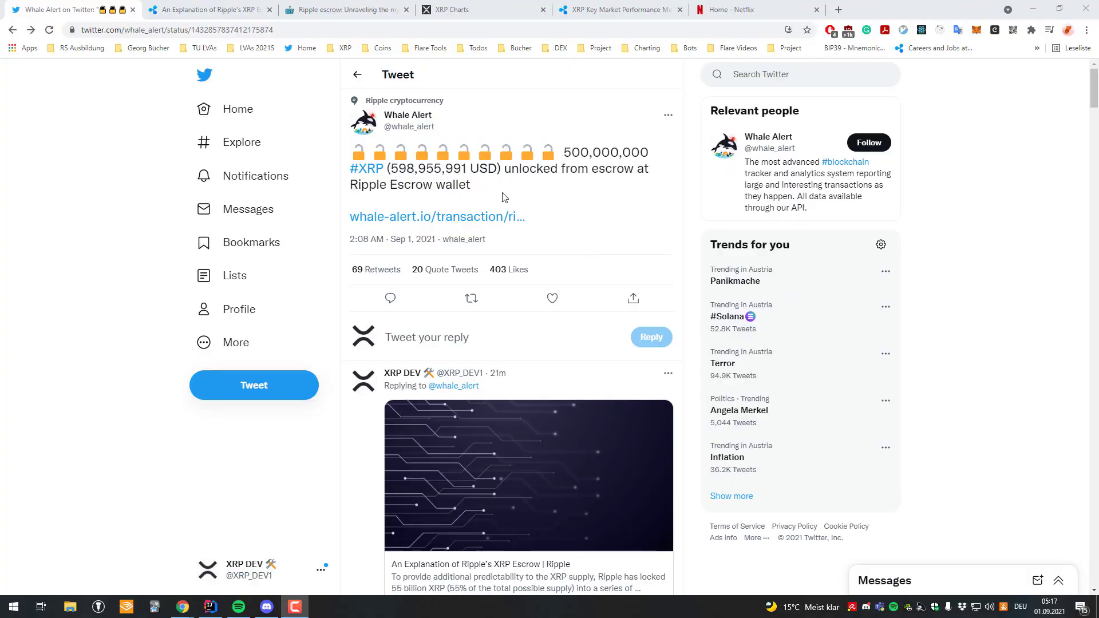
{"action": "mouse_move", "coordinate": [415, 175]}
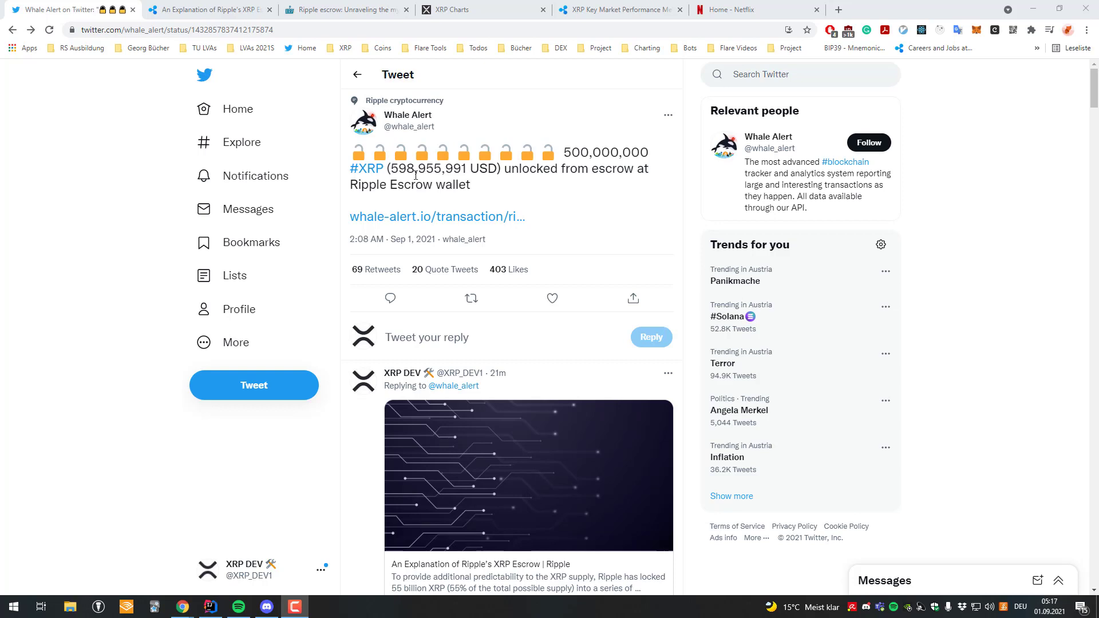
{"action": "mouse_move", "coordinate": [471, 148]}
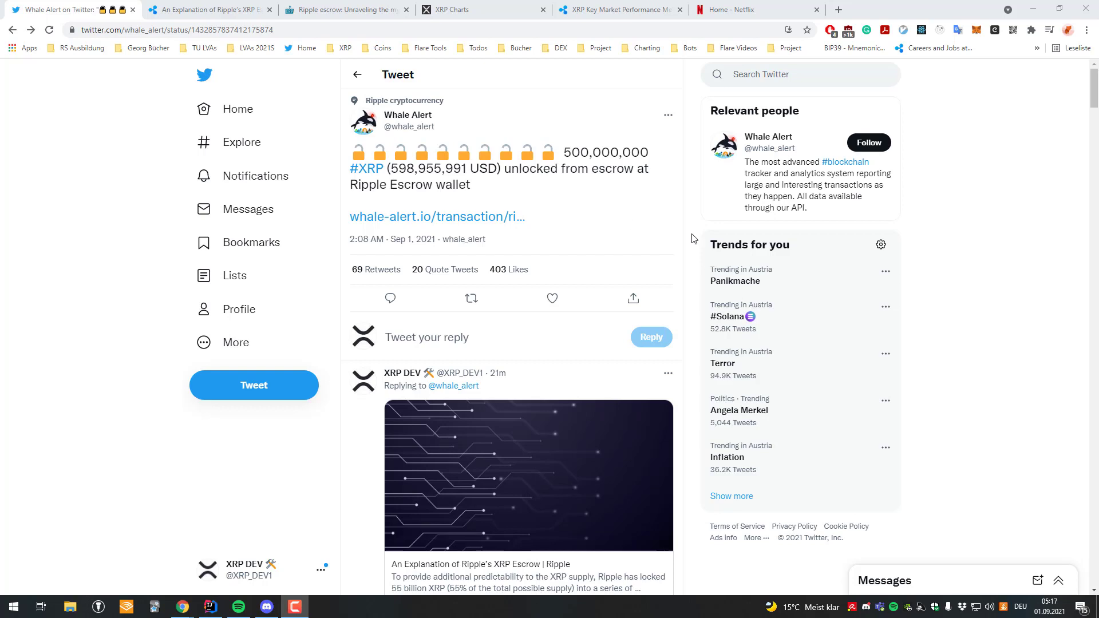
{"action": "mouse_move", "coordinate": [562, 152]}
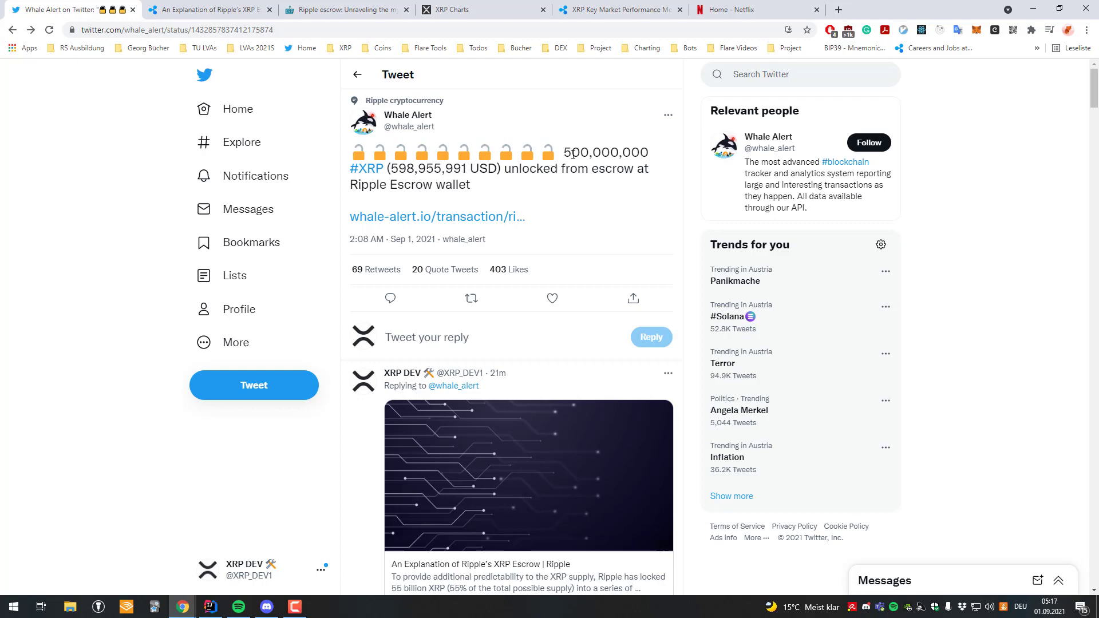
{"action": "mouse_move", "coordinate": [640, 174]}
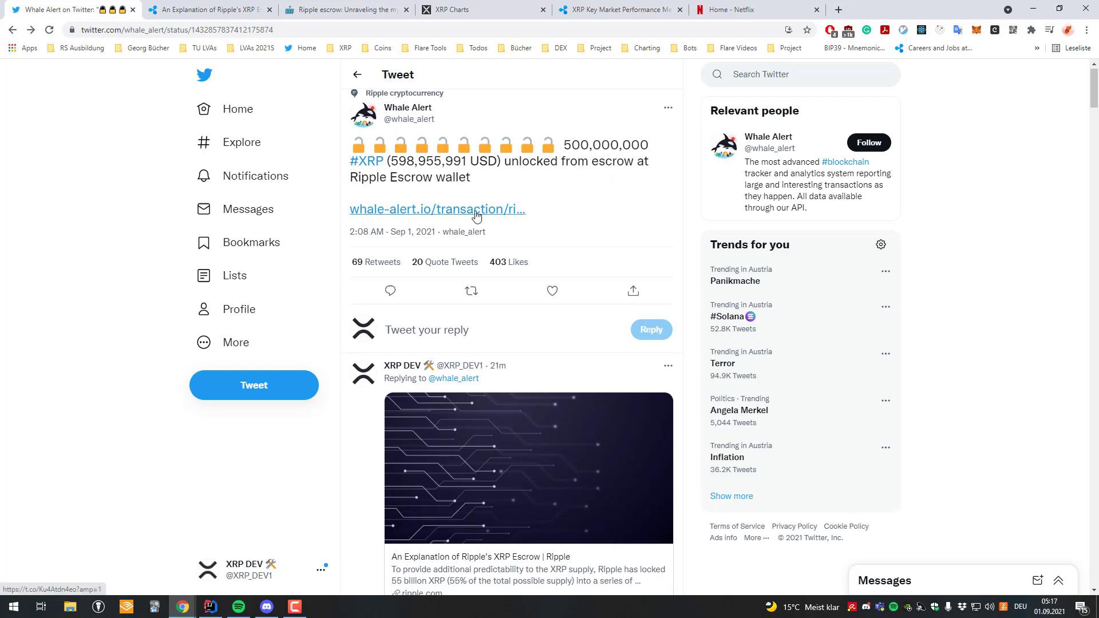
Read Ripple's XRP escrow article and highlight its 2017 publication year.
{"action": "scroll", "scroll_direction": "down", "scroll_amount": 3}
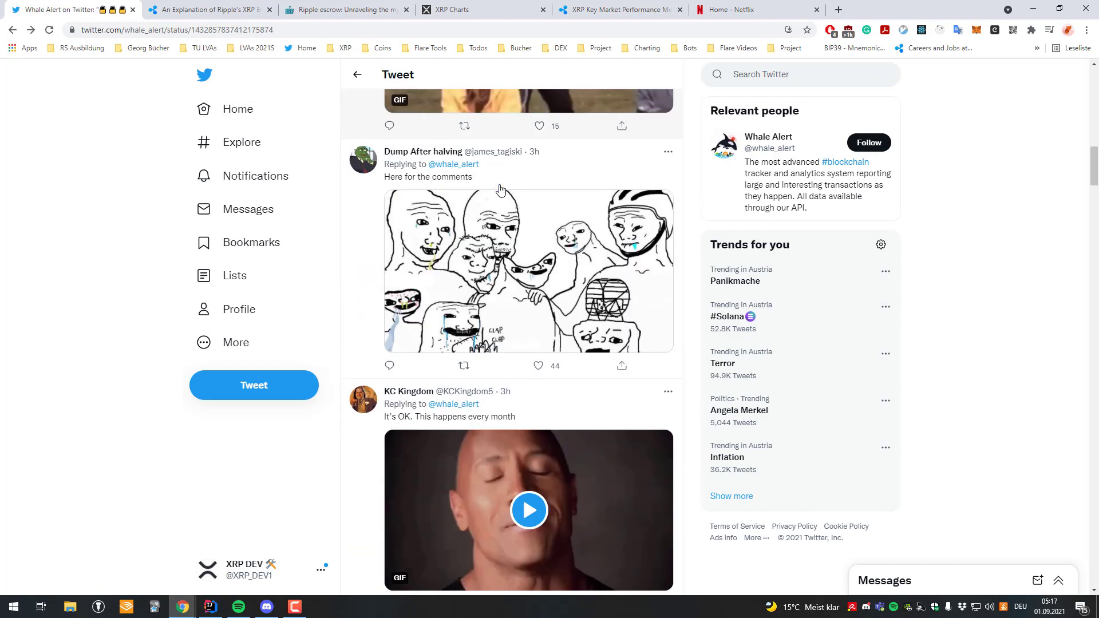
{"action": "scroll", "scroll_direction": "down", "scroll_amount": 3}
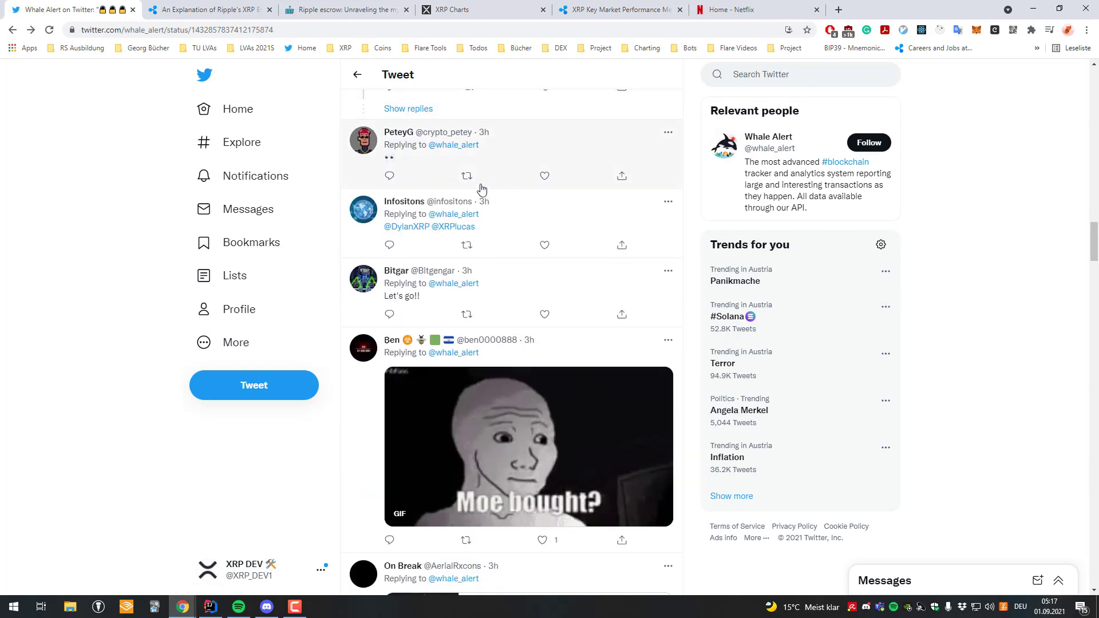
{"action": "scroll", "scroll_direction": "down", "scroll_amount": 3}
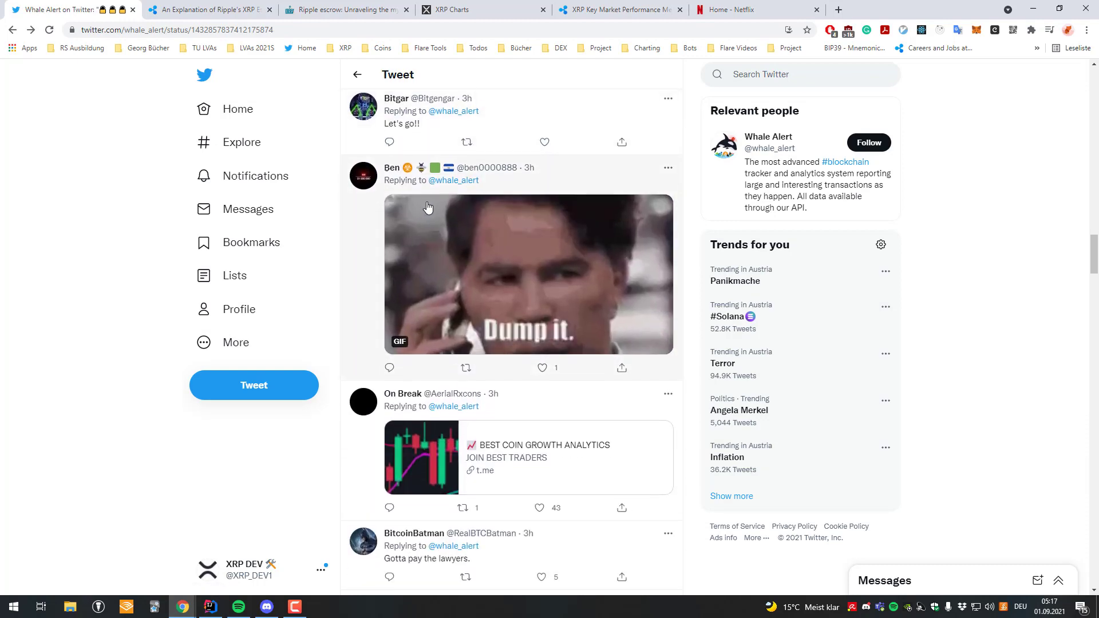
{"action": "scroll", "scroll_direction": "down", "scroll_amount": 3}
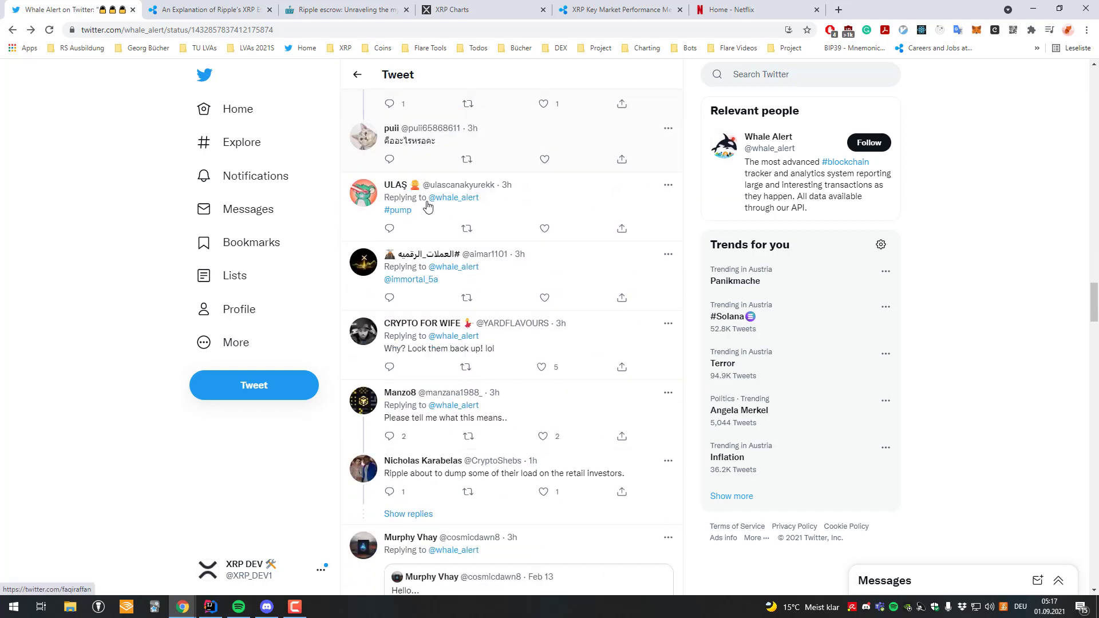
{"action": "scroll", "scroll_direction": "down", "scroll_amount": 3}
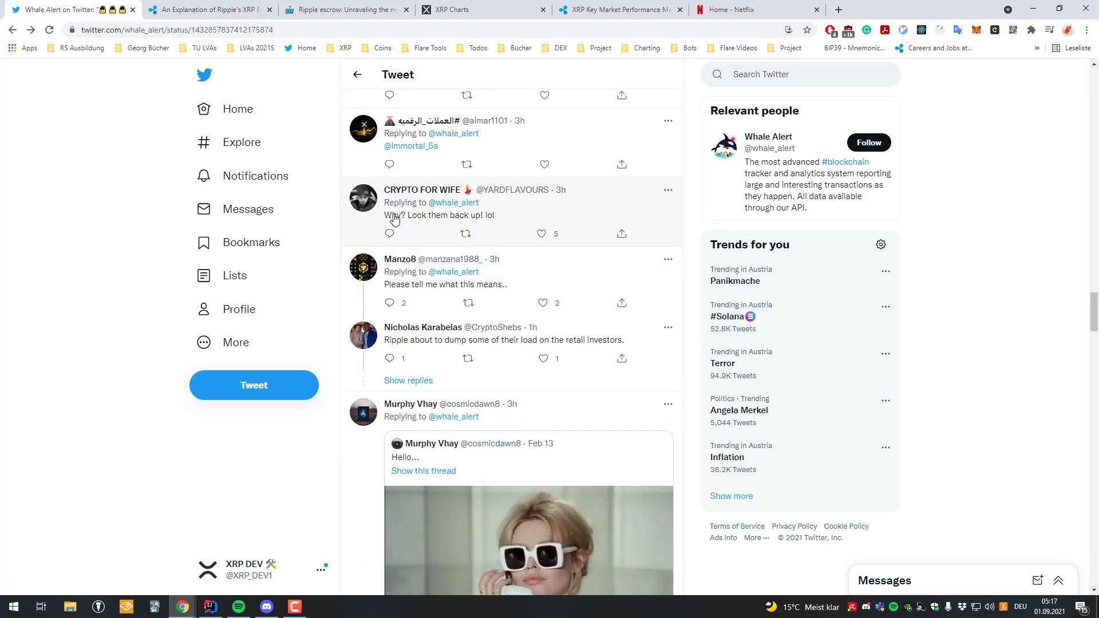
{"action": "scroll", "scroll_direction": "down", "scroll_amount": 3}
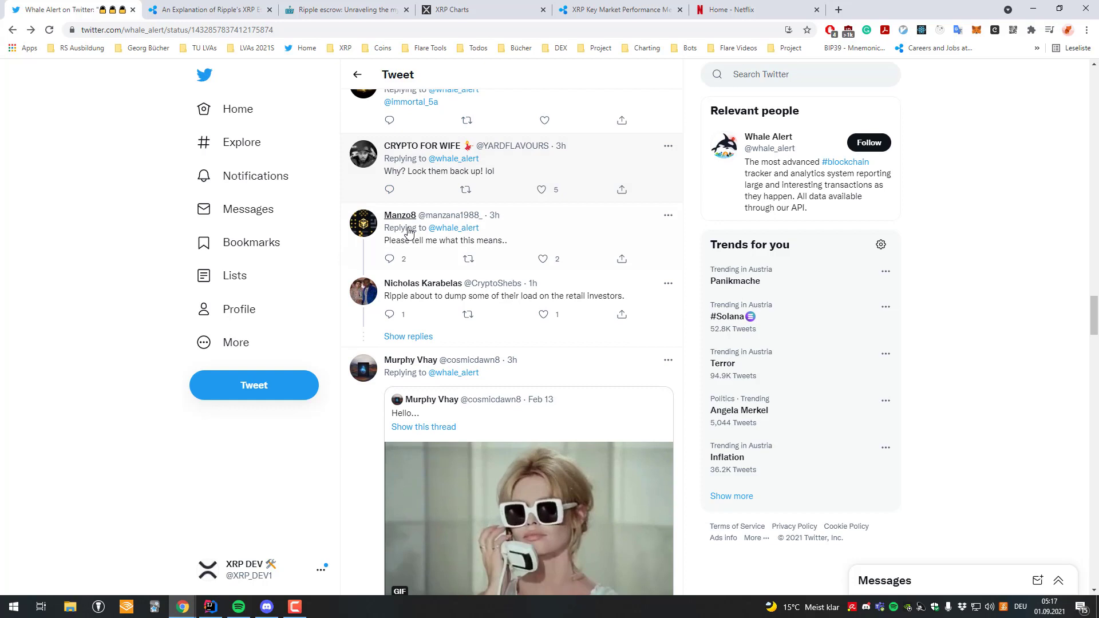
{"action": "scroll", "scroll_direction": "down", "scroll_amount": 3}
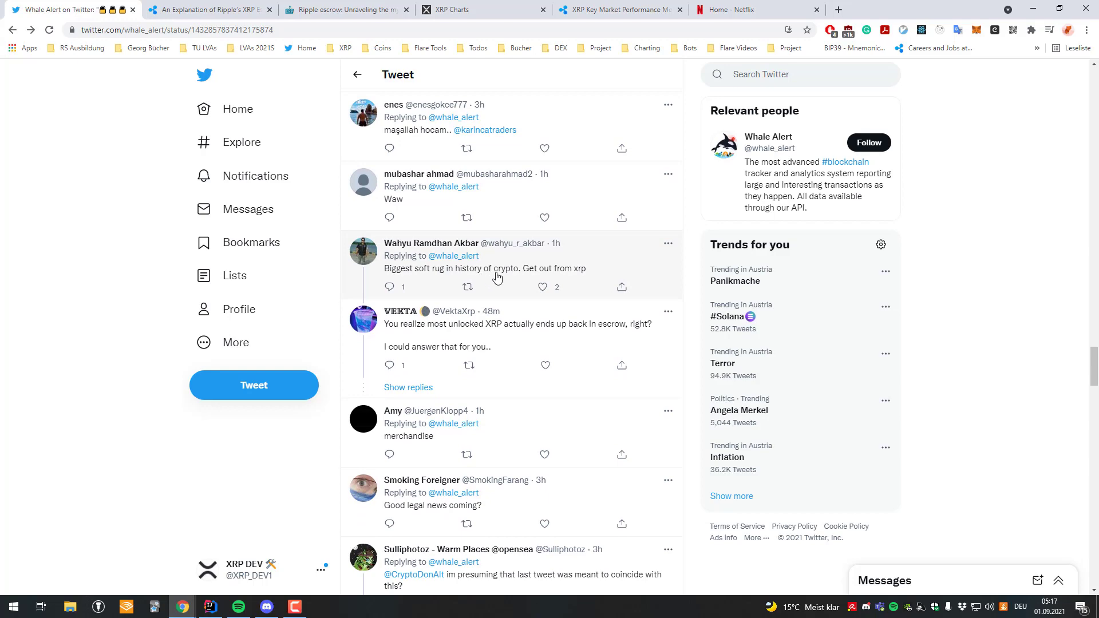
{"action": "scroll", "scroll_direction": "down", "scroll_amount": 3}
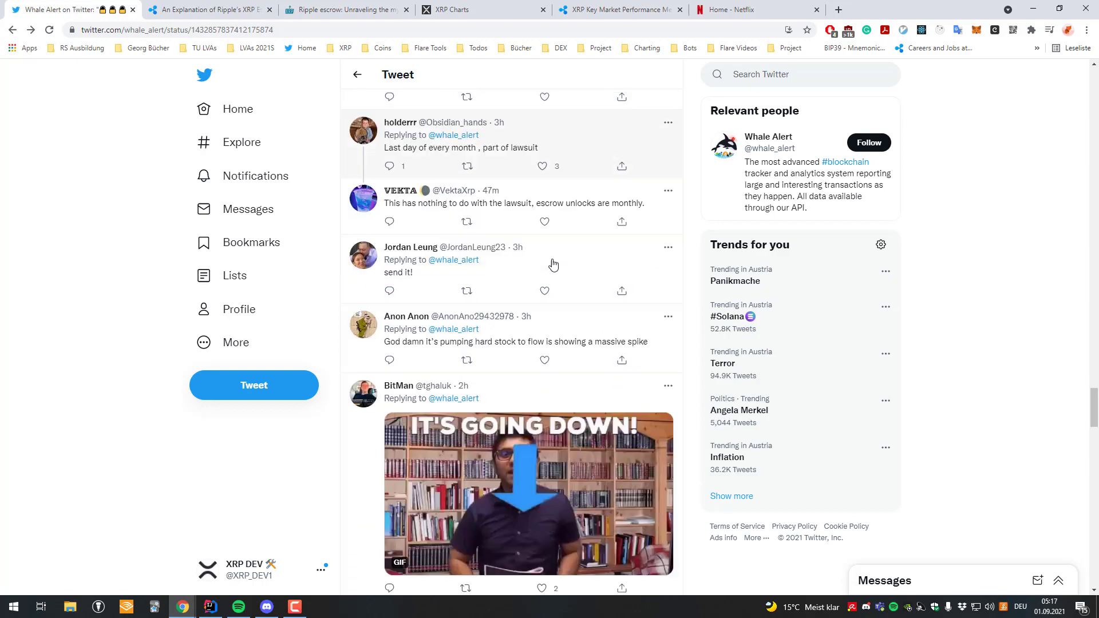
{"action": "scroll", "scroll_direction": "down", "scroll_amount": 3}
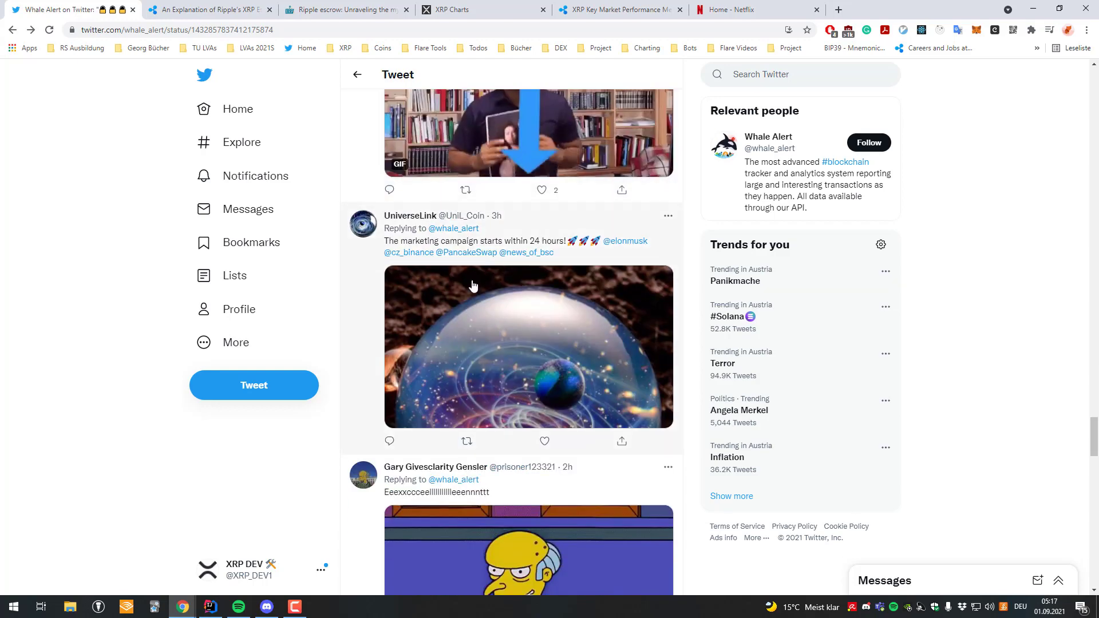
{"action": "scroll", "scroll_direction": "down", "scroll_amount": 3}
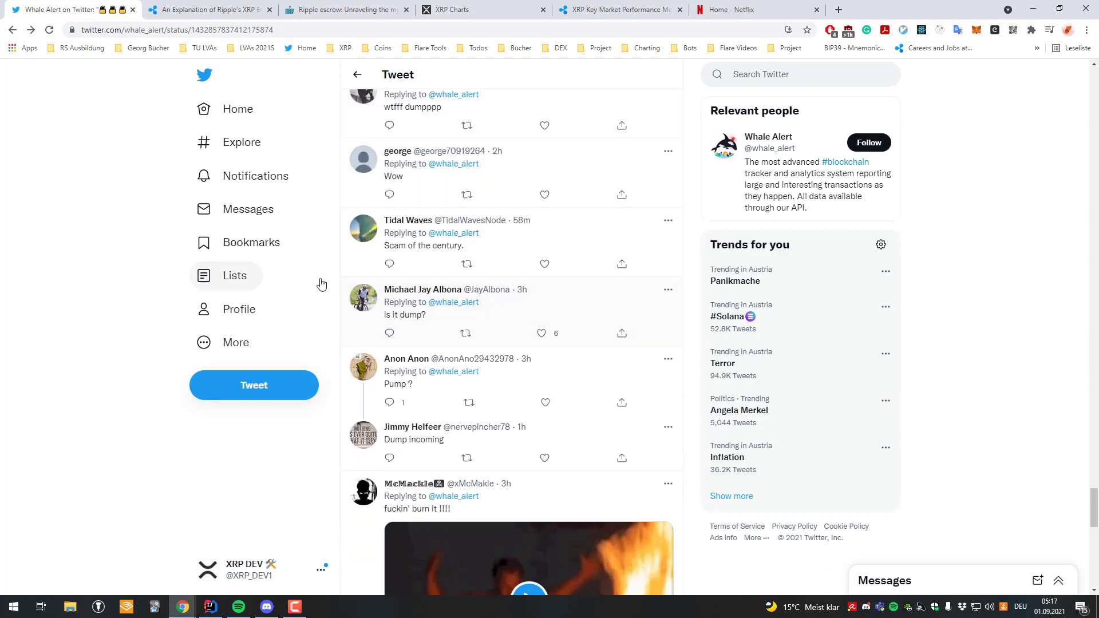
{"action": "scroll", "scroll_direction": "down", "scroll_amount": 3}
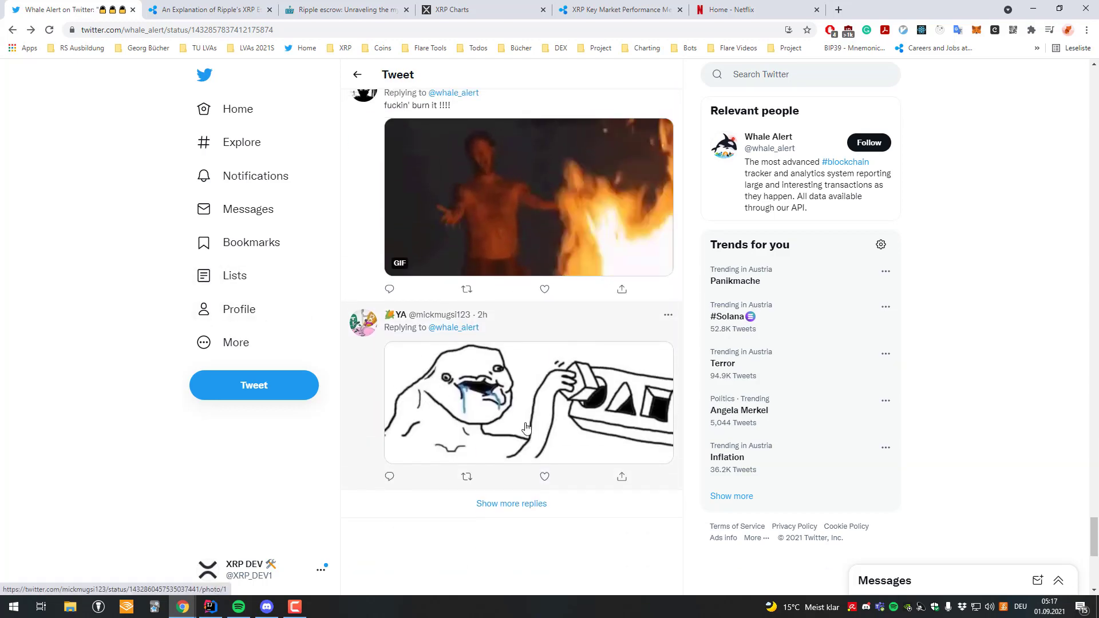
{"action": "scroll", "scroll_direction": "down", "scroll_amount": 3}
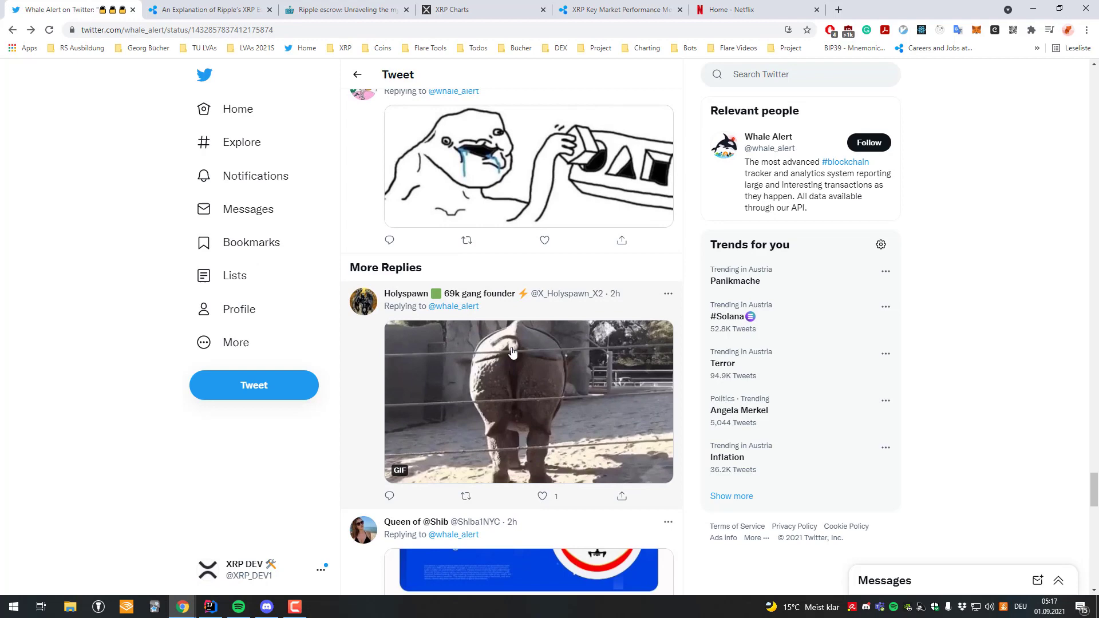
{"action": "scroll", "scroll_direction": "down", "scroll_amount": 3}
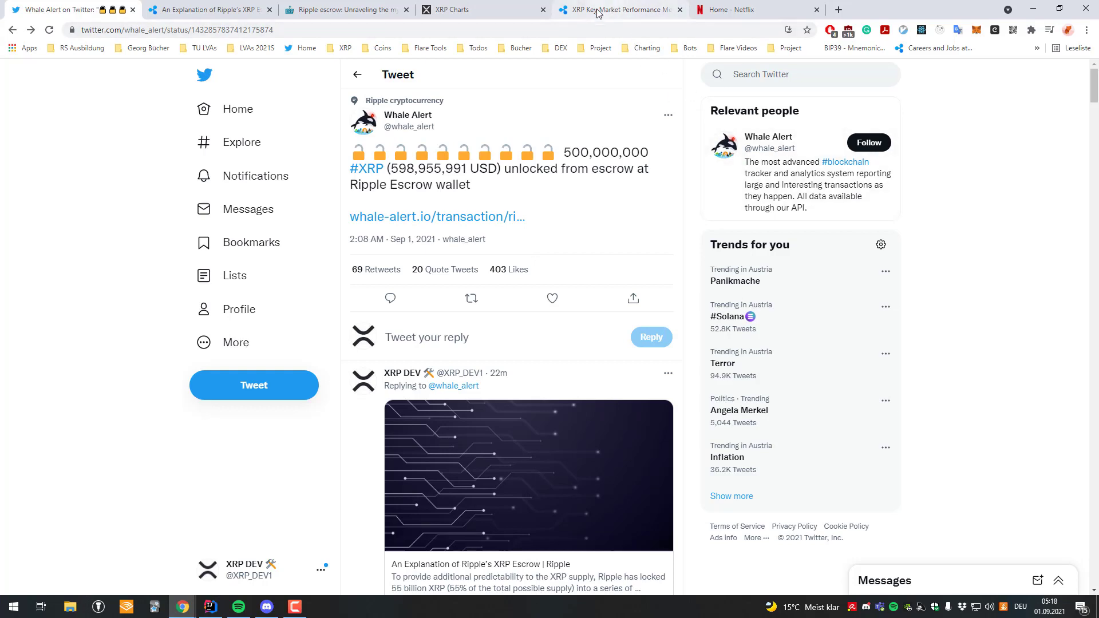
{"action": "mouse_move", "coordinate": [617, 9]}
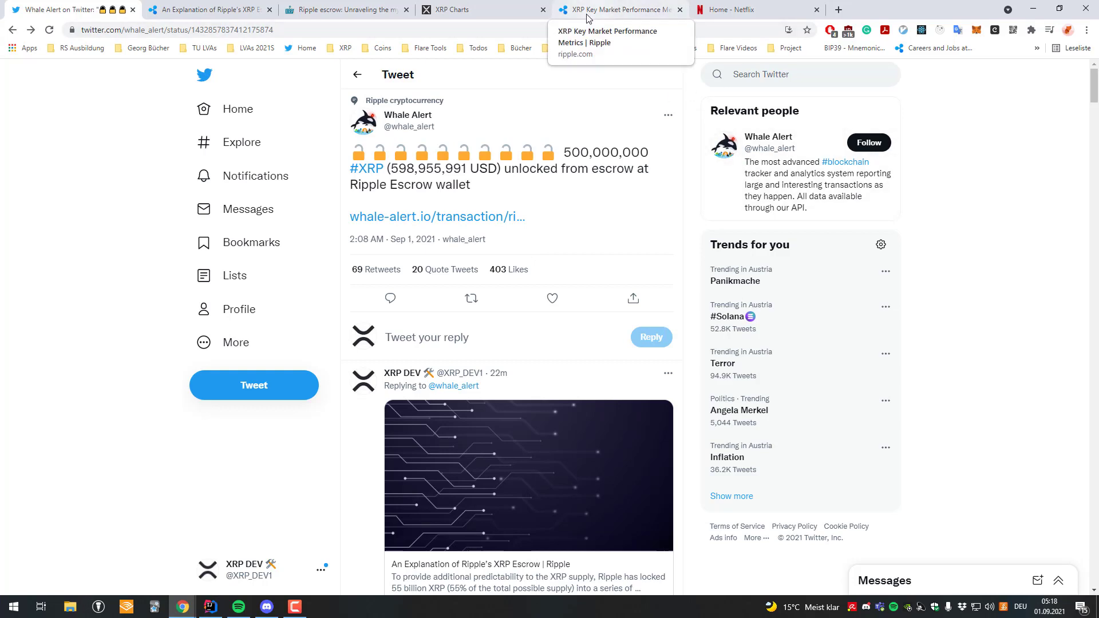
{"action": "scroll", "scroll_direction": "down", "scroll_amount": 3}
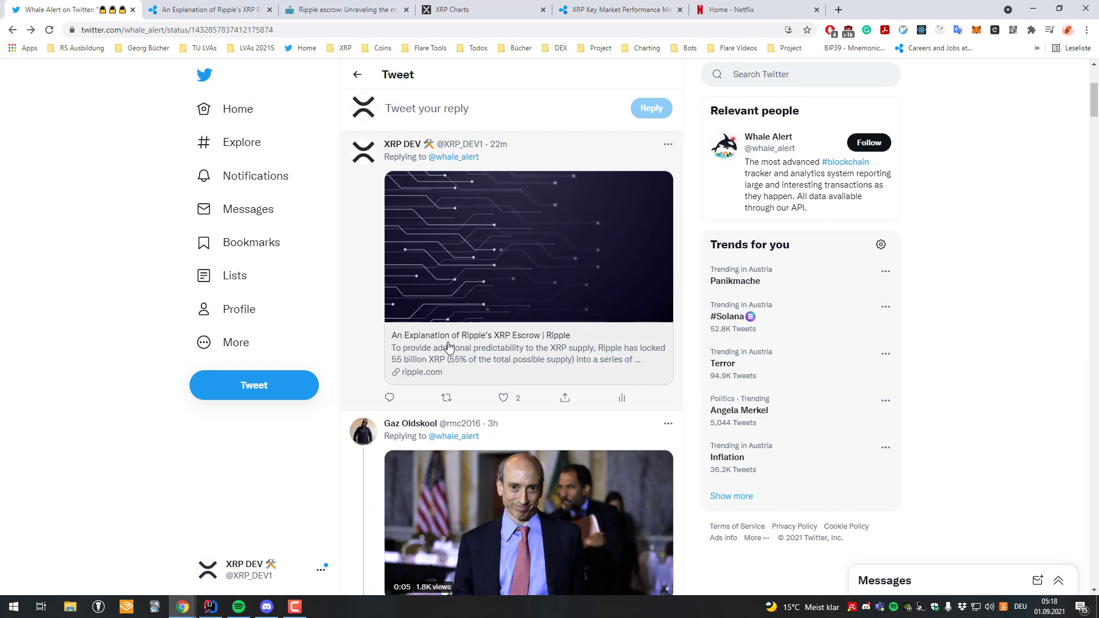
{"action": "mouse_move", "coordinate": [493, 291]}
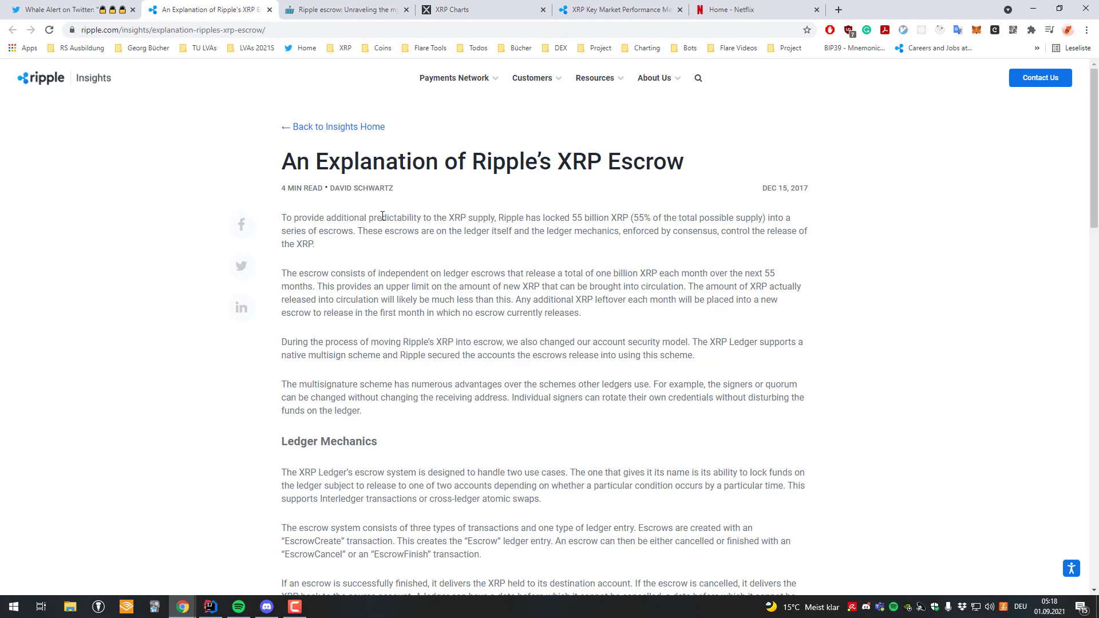
{"action": "mouse_move", "coordinate": [440, 231]}
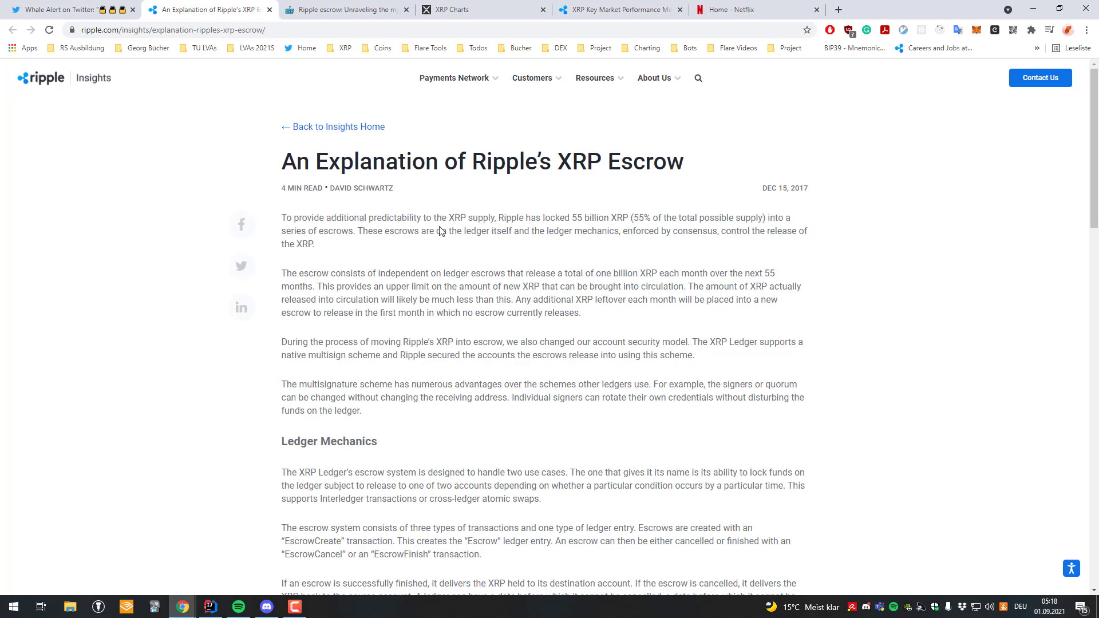
{"action": "mouse_move", "coordinate": [594, 215]}
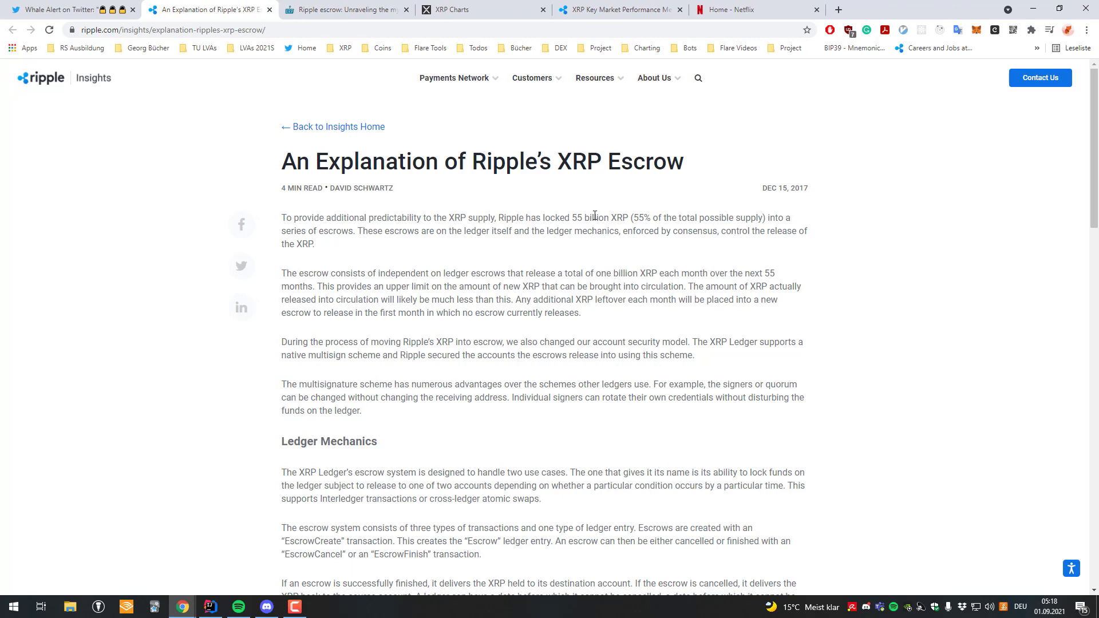
{"action": "mouse_move", "coordinate": [715, 229]}
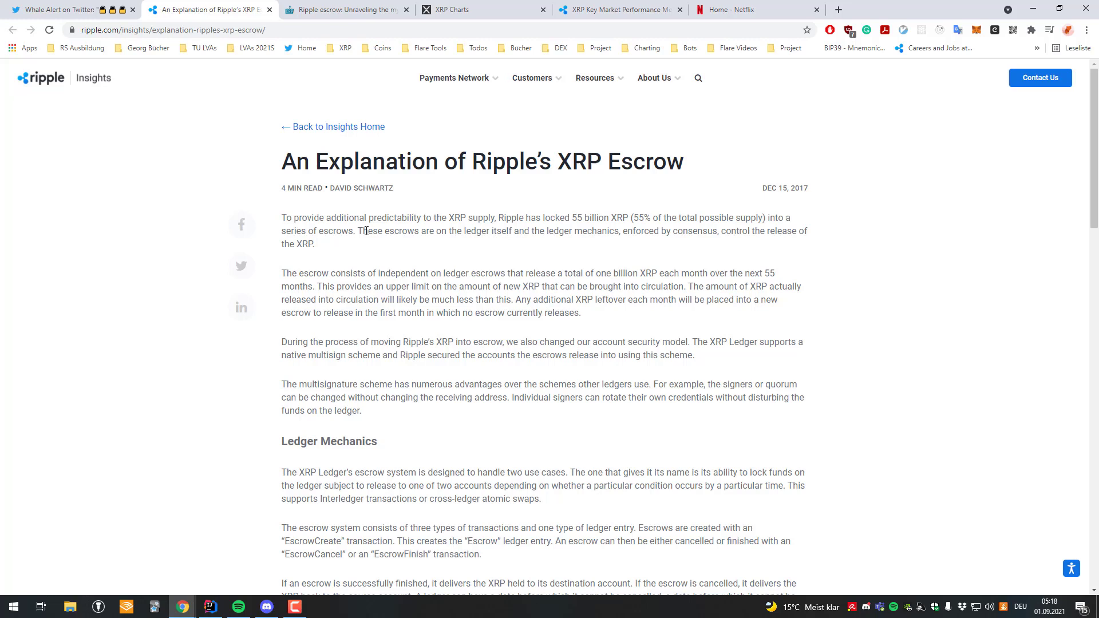
{"action": "left_click_drag", "start_coordinate": [334, 218], "coordinate": [359, 231]}
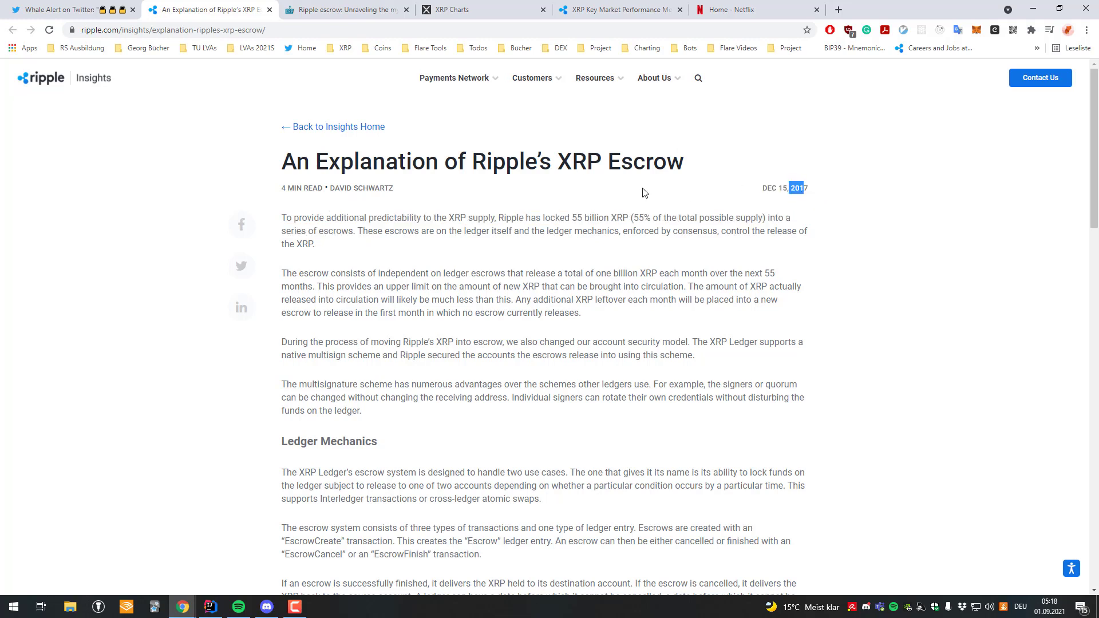
{"action": "mouse_move", "coordinate": [586, 213]}
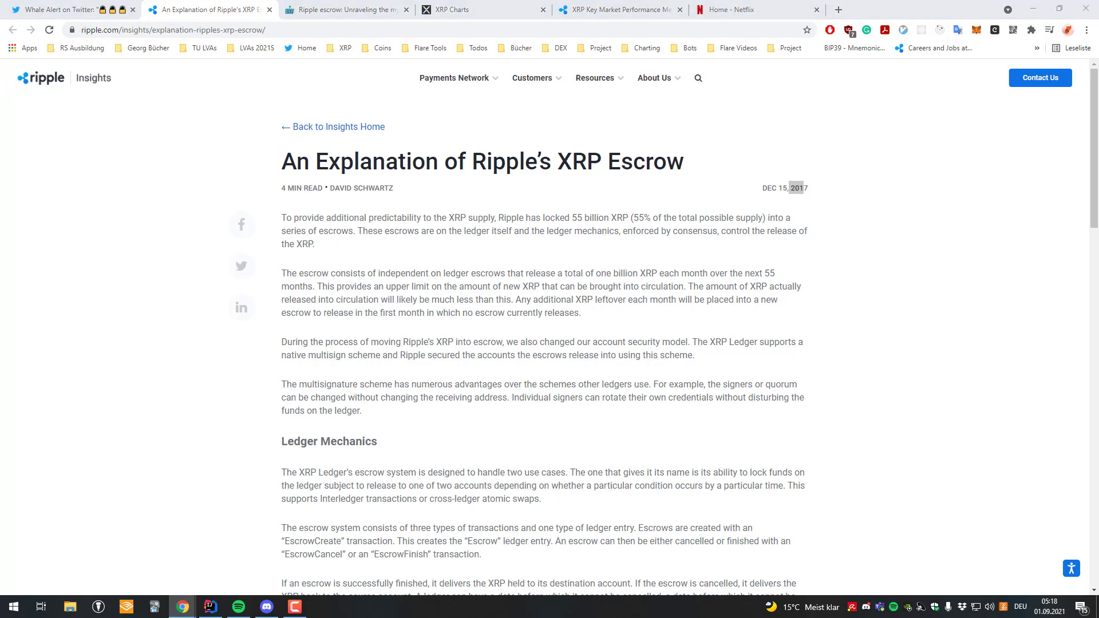
Open the XRP Stats escrow statistics page from the bookmark bar.
{"action": "left_click", "coordinate": [827, 9]}
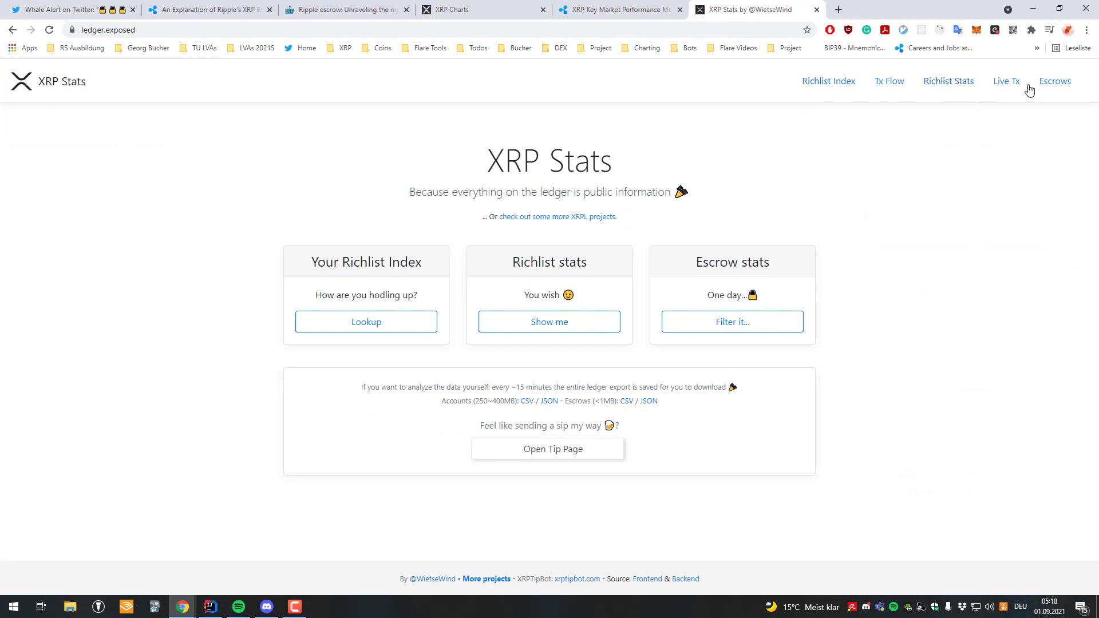
{"action": "left_click", "coordinate": [1053, 81]}
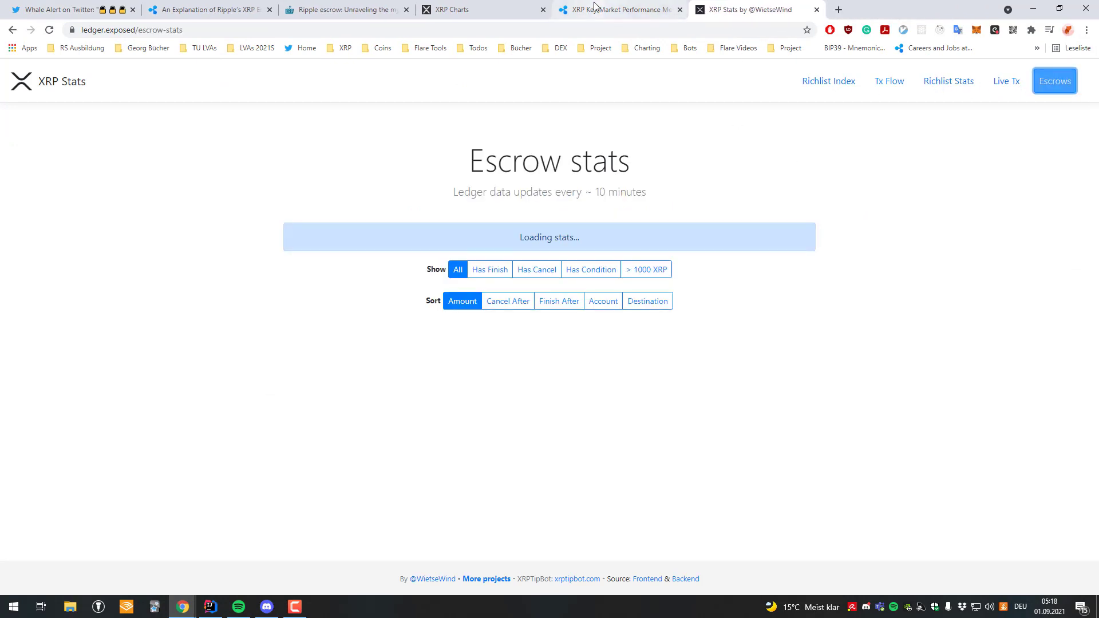
{"action": "left_click", "coordinate": [207, 9]}
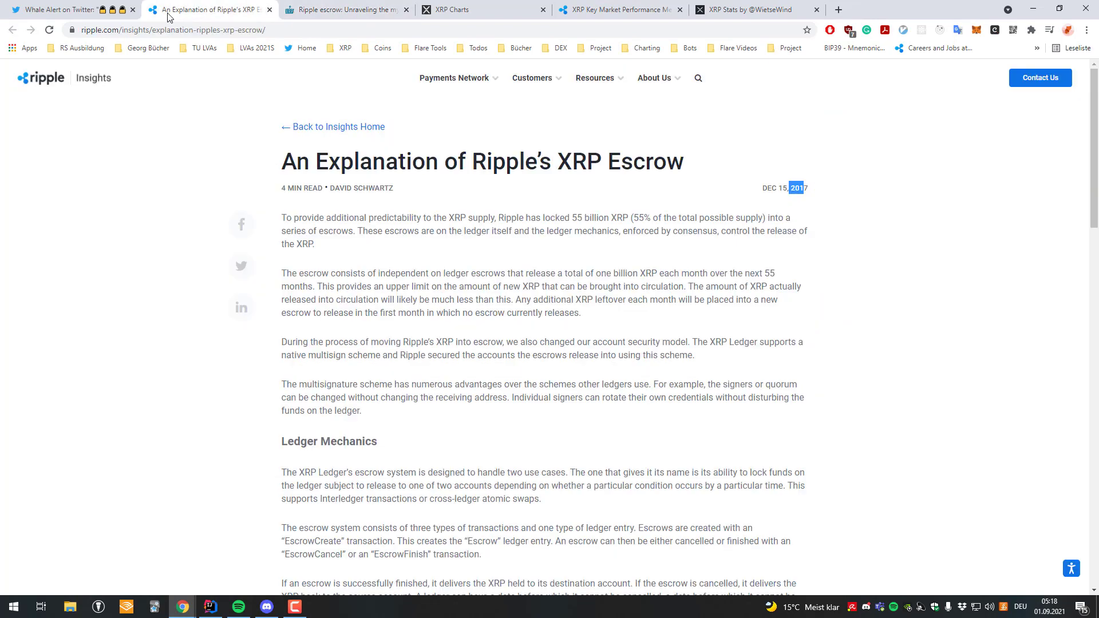
{"action": "mouse_move", "coordinate": [693, 119]}
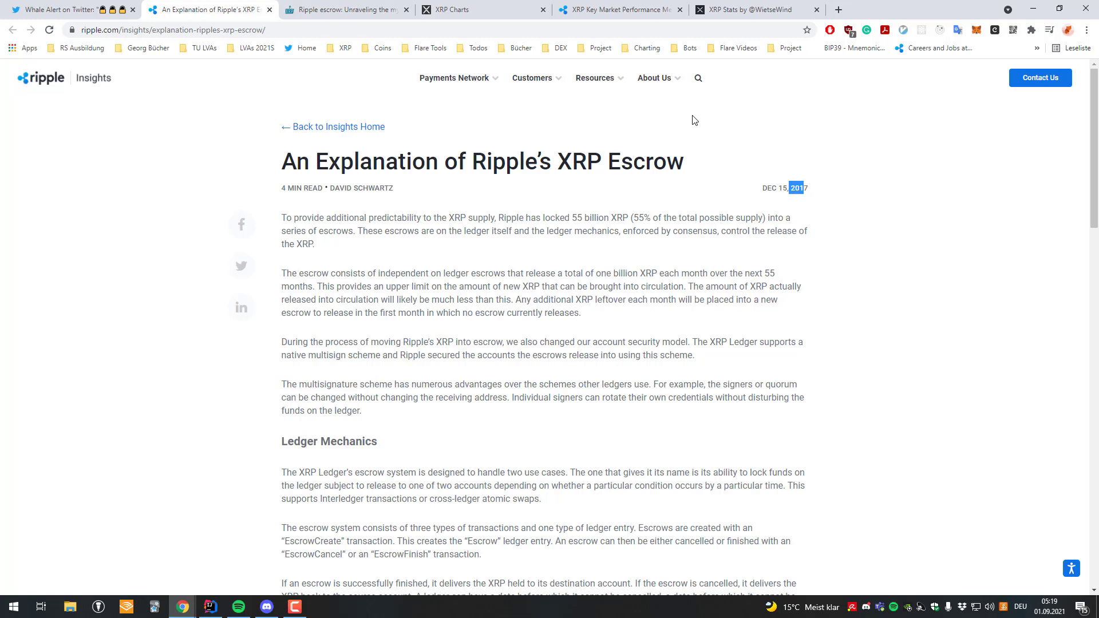
{"action": "mouse_move", "coordinate": [768, 129]}
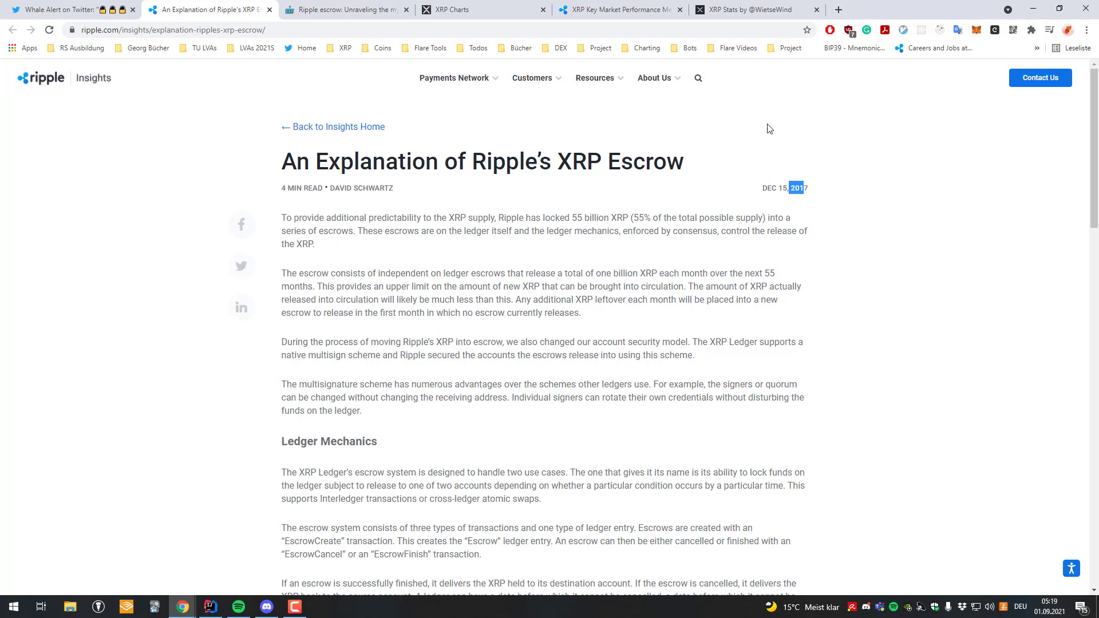
{"action": "mouse_move", "coordinate": [799, 141]}
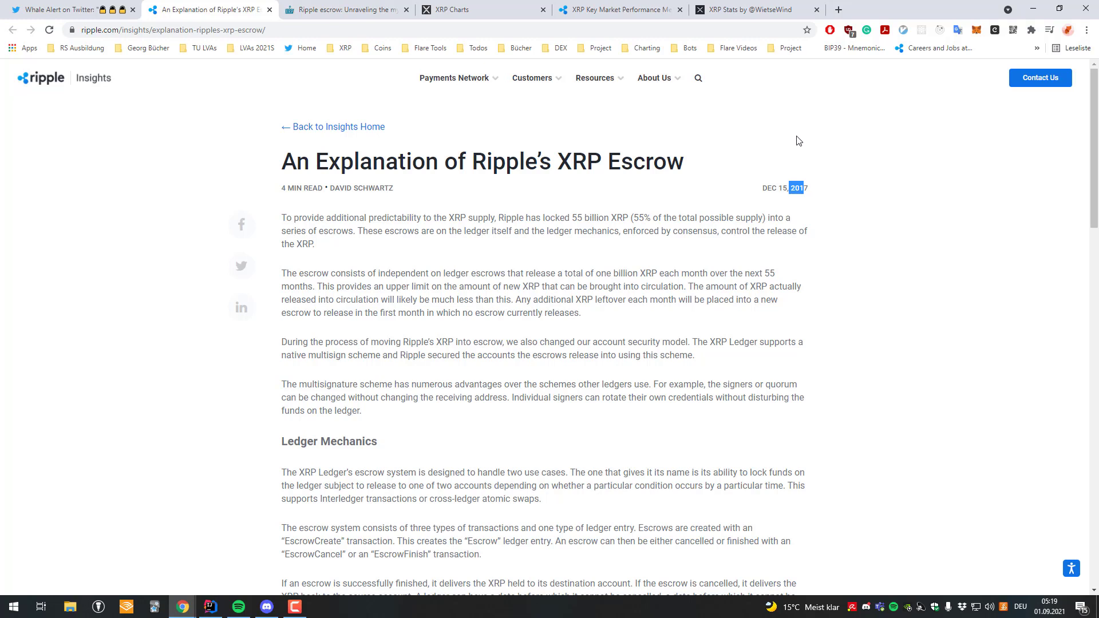
{"action": "mouse_move", "coordinate": [798, 144]}
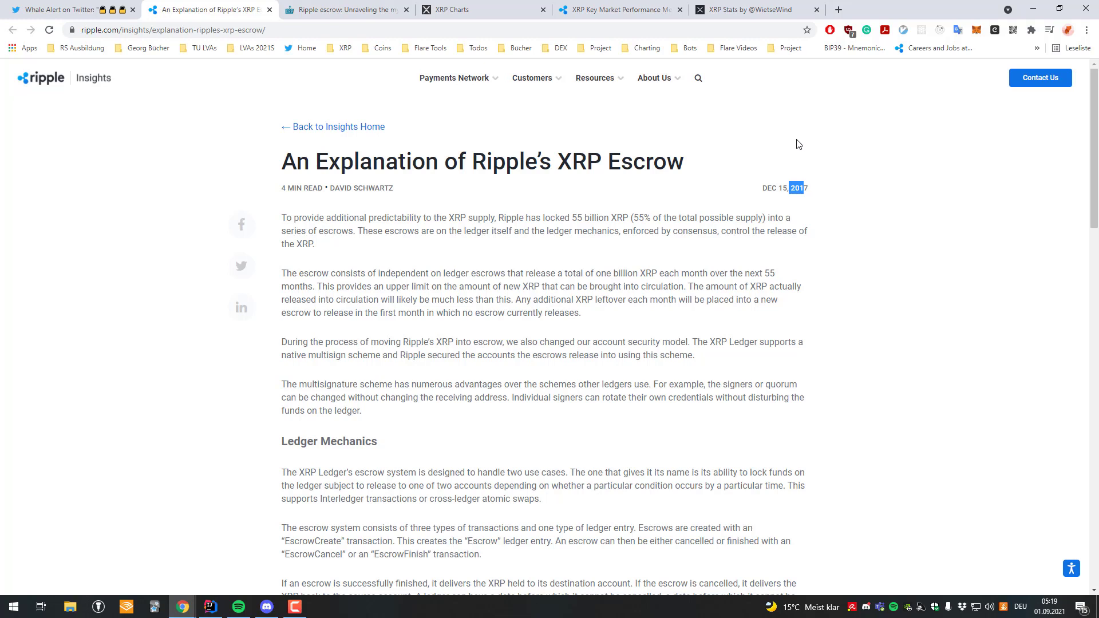
{"action": "mouse_move", "coordinate": [1034, 219]}
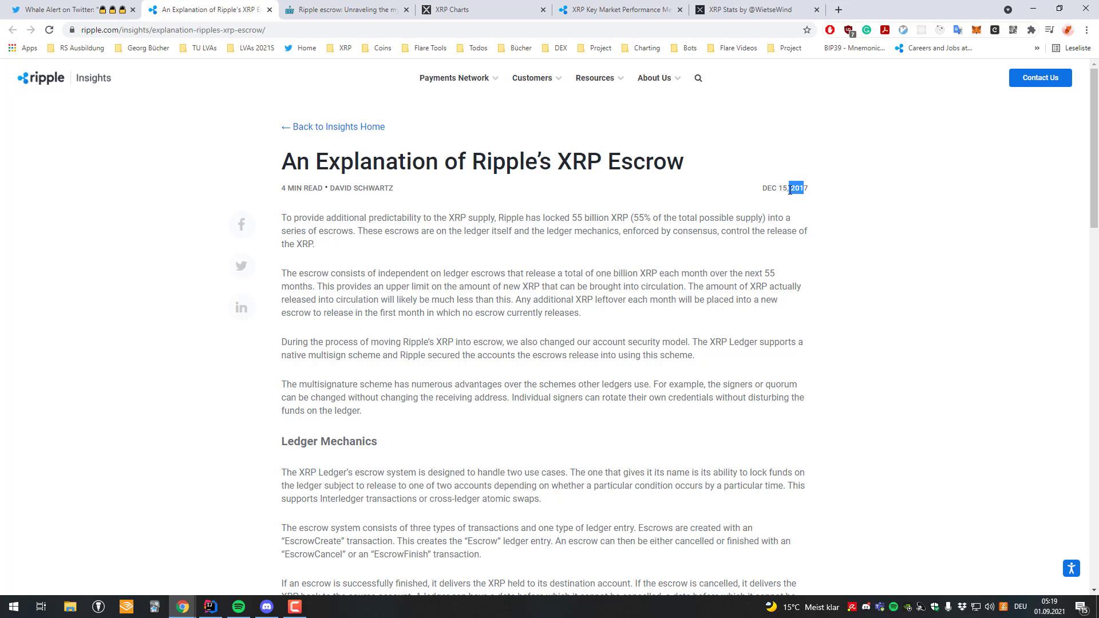
{"action": "mouse_move", "coordinate": [676, 134]}
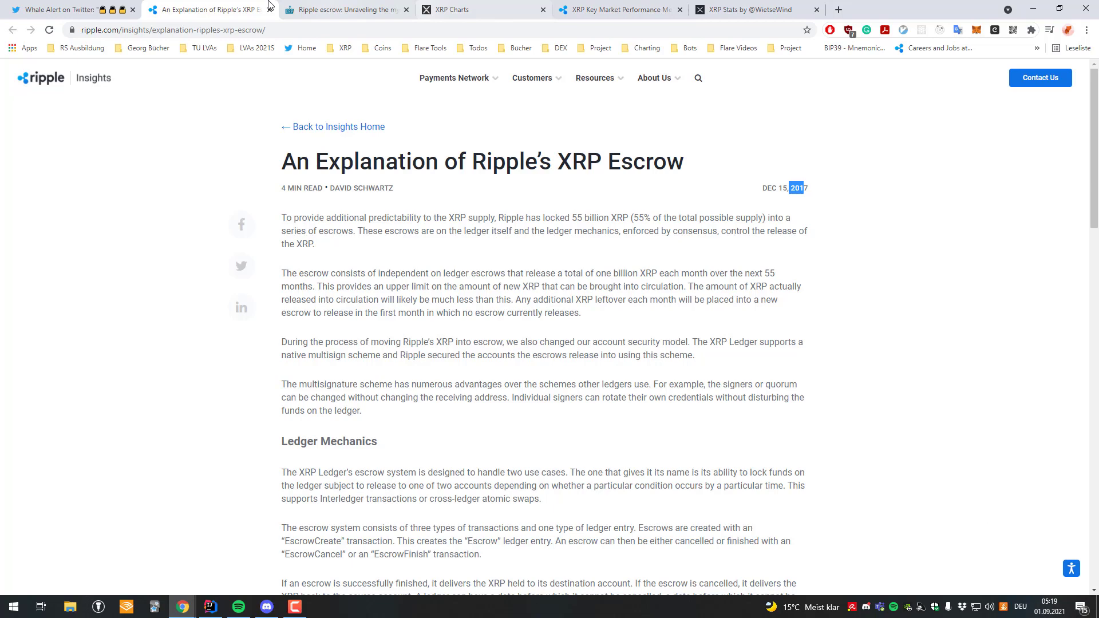
Read replies under Whale Alert's 500,000,000 XRP unlock tweet, including VEKTA's explanation.
{"action": "left_click", "coordinate": [60, 9]}
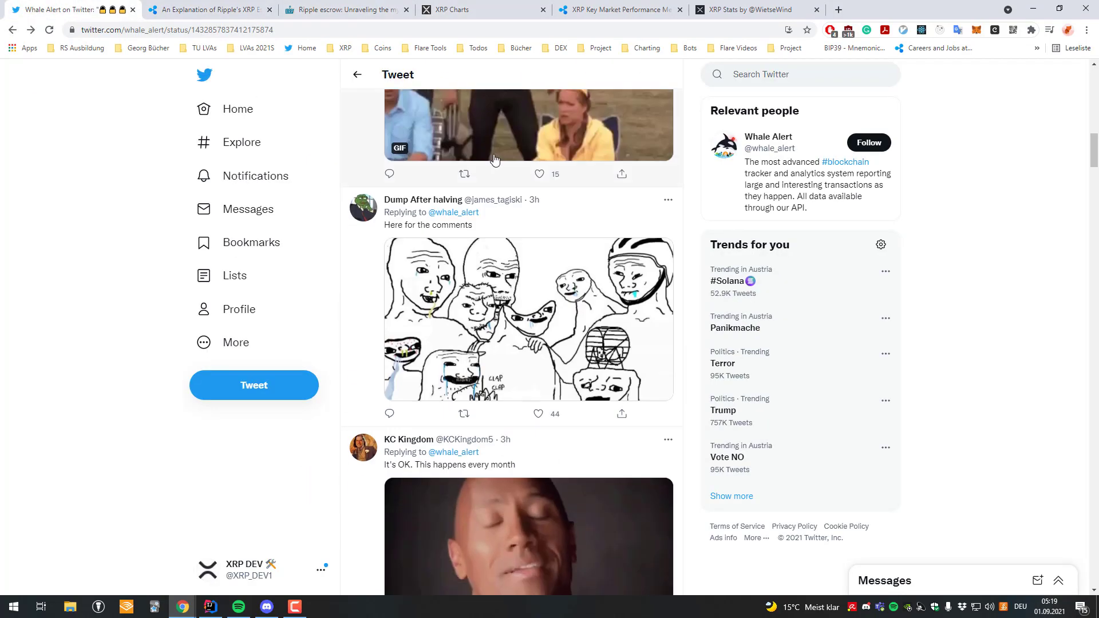
{"action": "scroll", "scroll_direction": "down", "scroll_amount": 3}
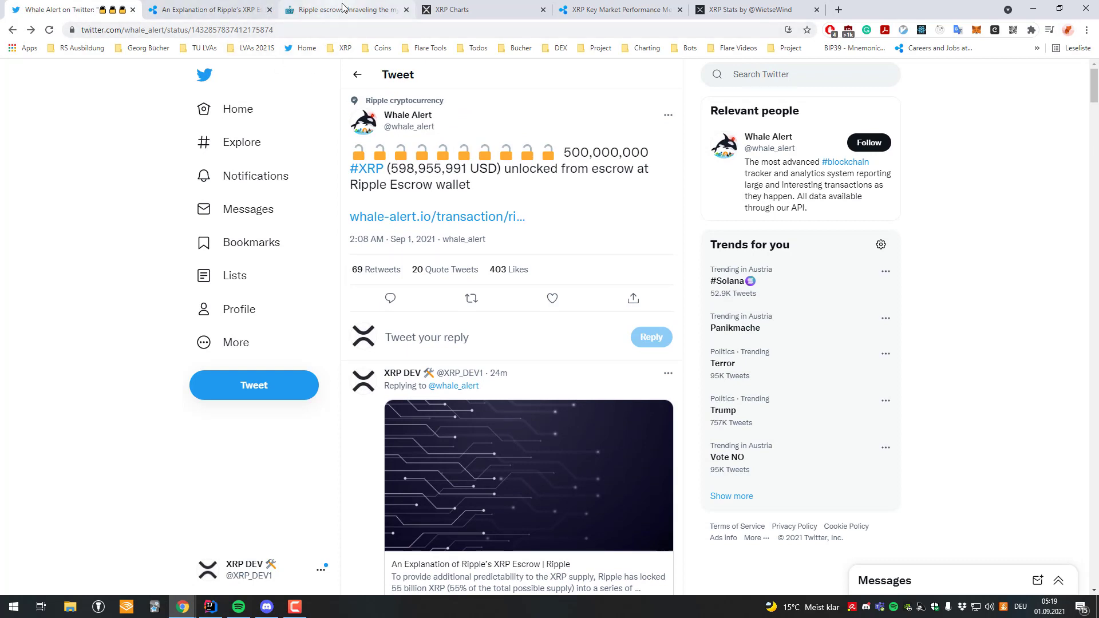
{"action": "mouse_move", "coordinate": [348, 9]}
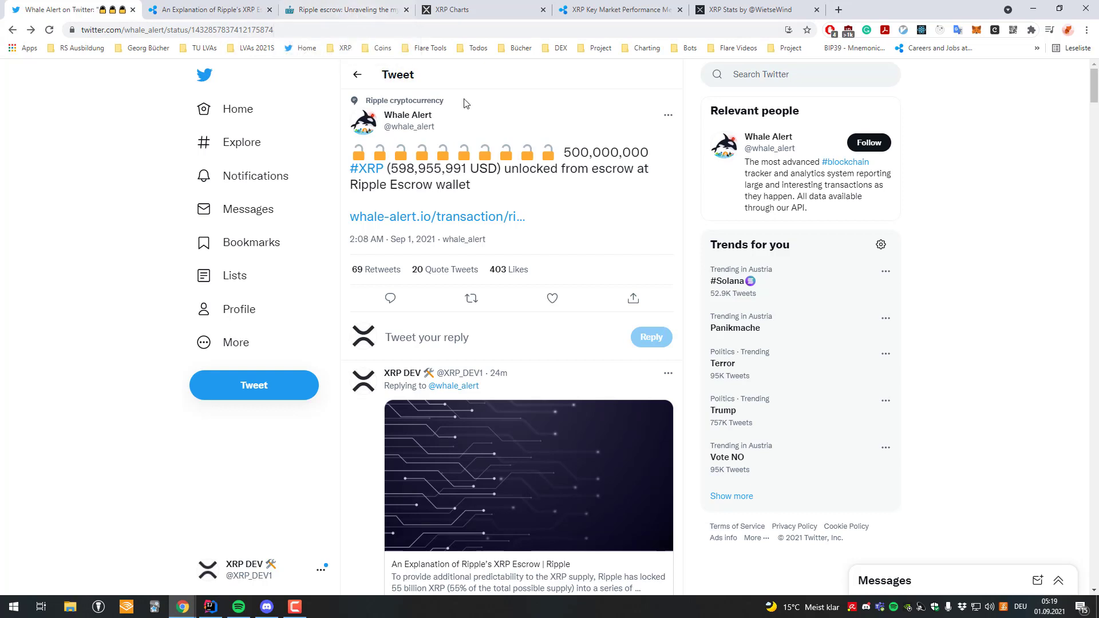
{"action": "mouse_move", "coordinate": [359, 46]}
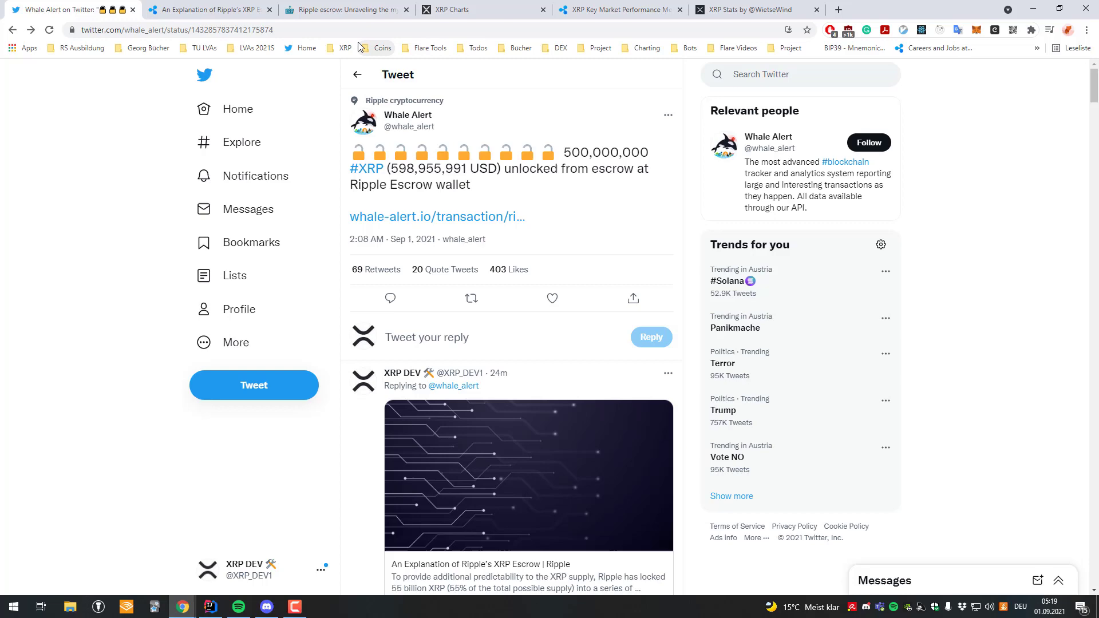
{"action": "scroll", "scroll_direction": "down", "scroll_amount": 3}
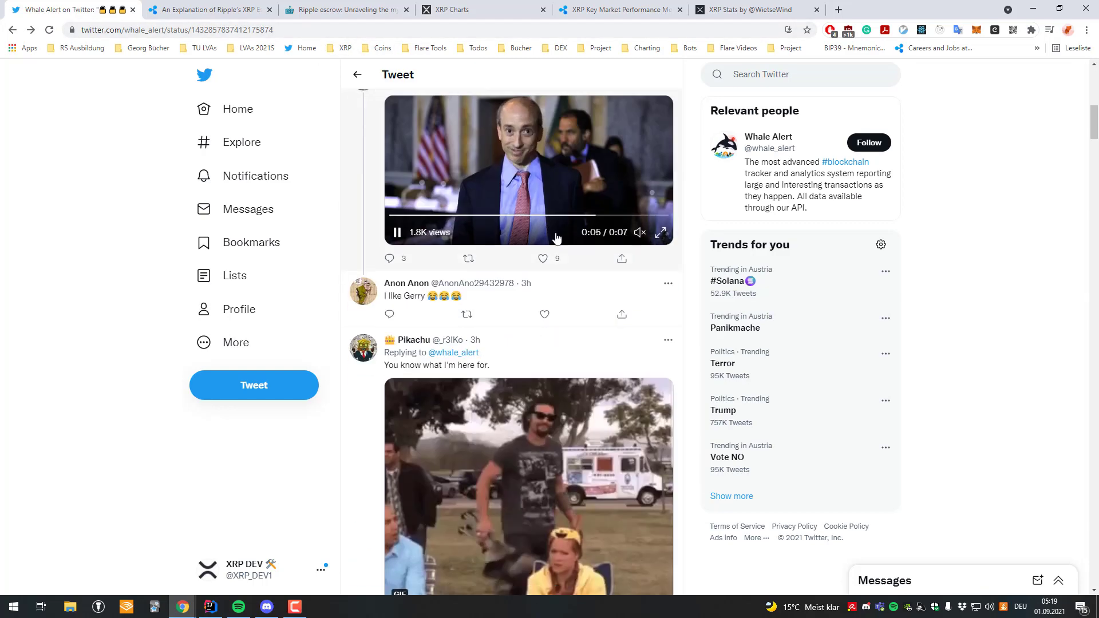
{"action": "scroll", "scroll_direction": "down", "scroll_amount": 3}
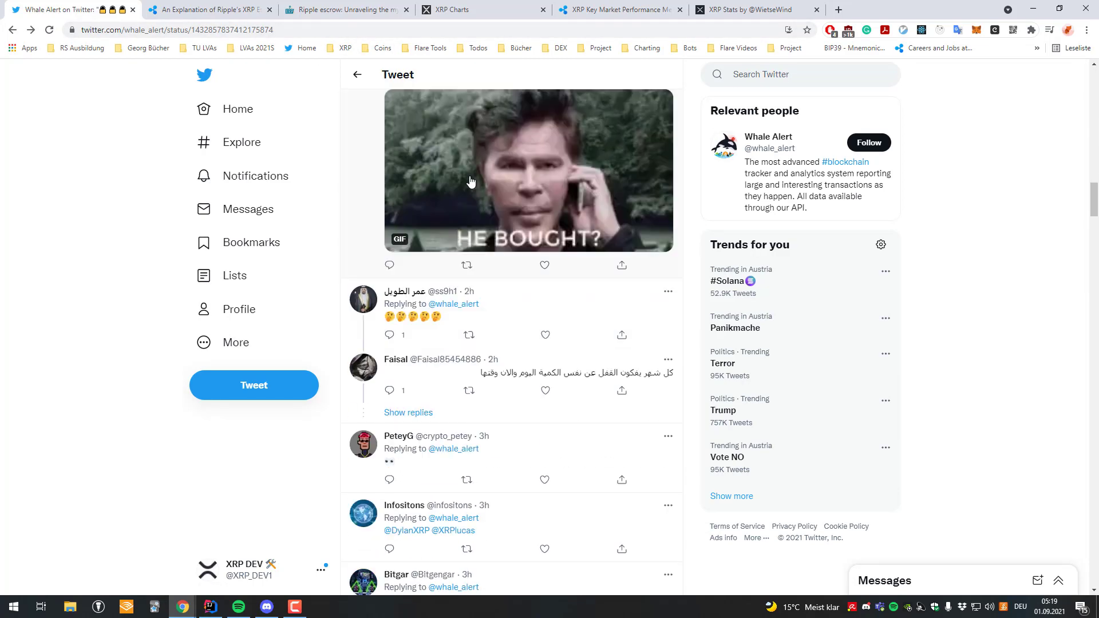
{"action": "scroll", "scroll_direction": "down", "scroll_amount": 3}
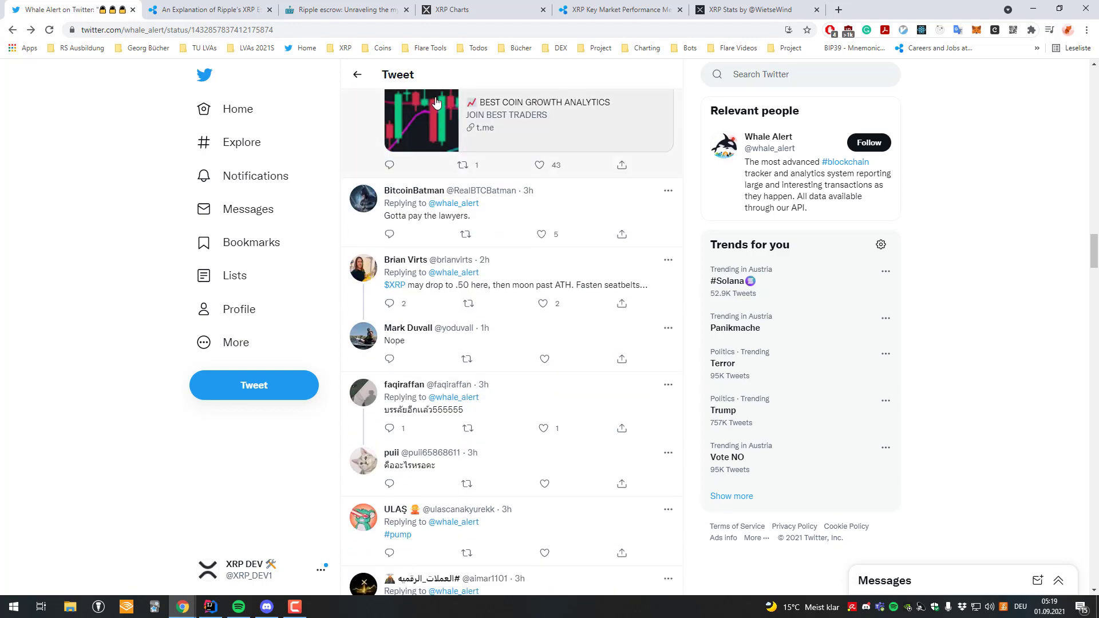
{"action": "scroll", "scroll_direction": "down", "scroll_amount": 3}
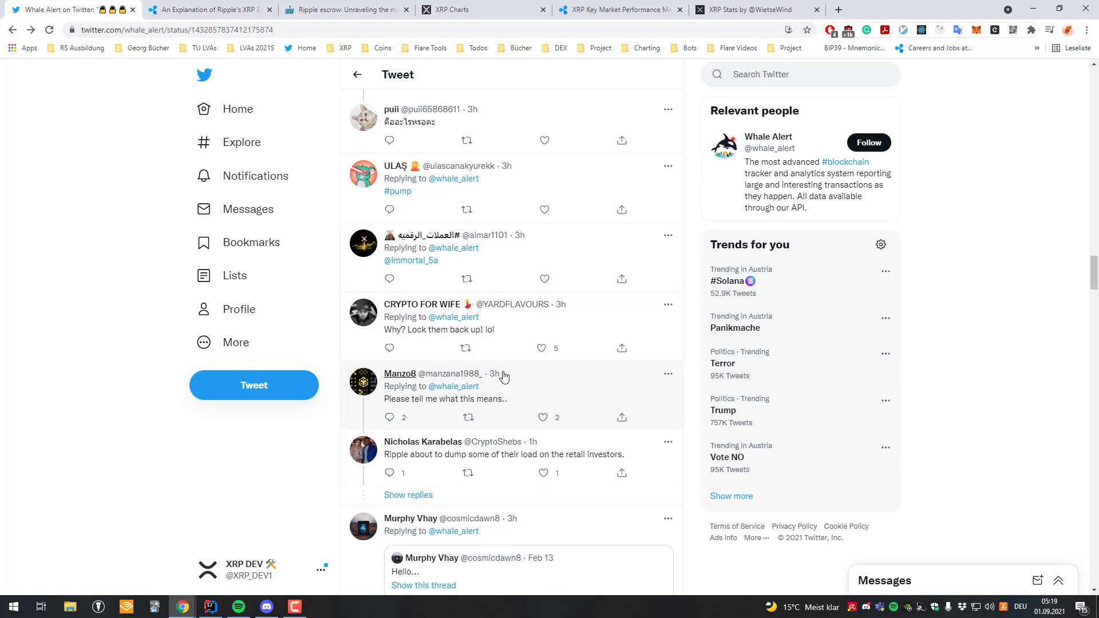
{"action": "scroll", "scroll_direction": "down", "scroll_amount": 3}
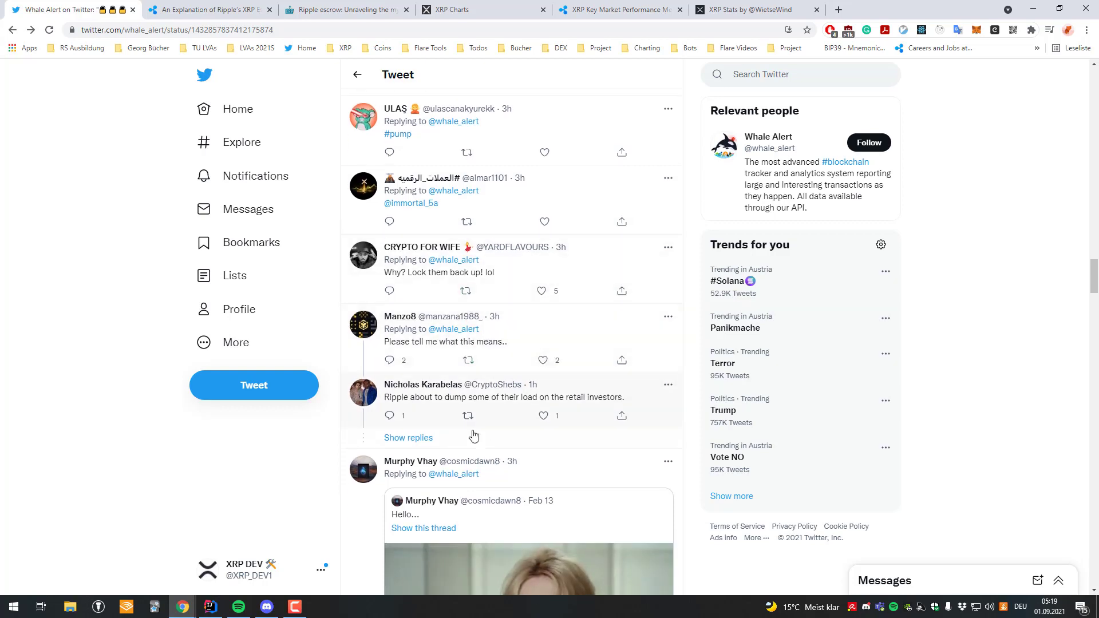
{"action": "left_click_drag", "start_coordinate": [385, 384], "coordinate": [624, 397]}
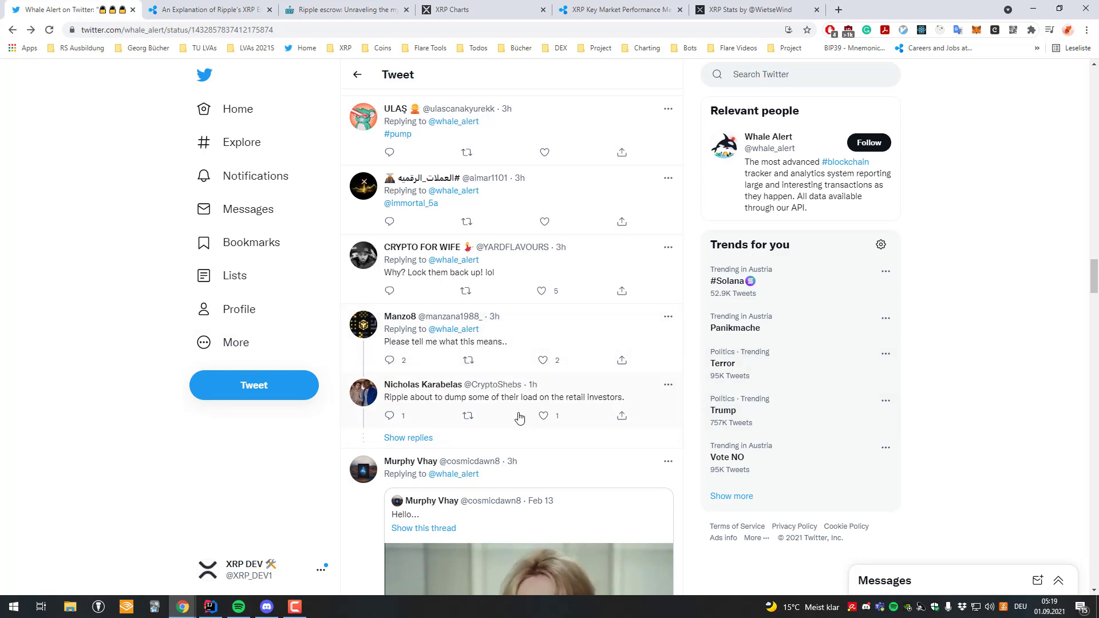
{"action": "scroll", "scroll_direction": "down", "scroll_amount": 3}
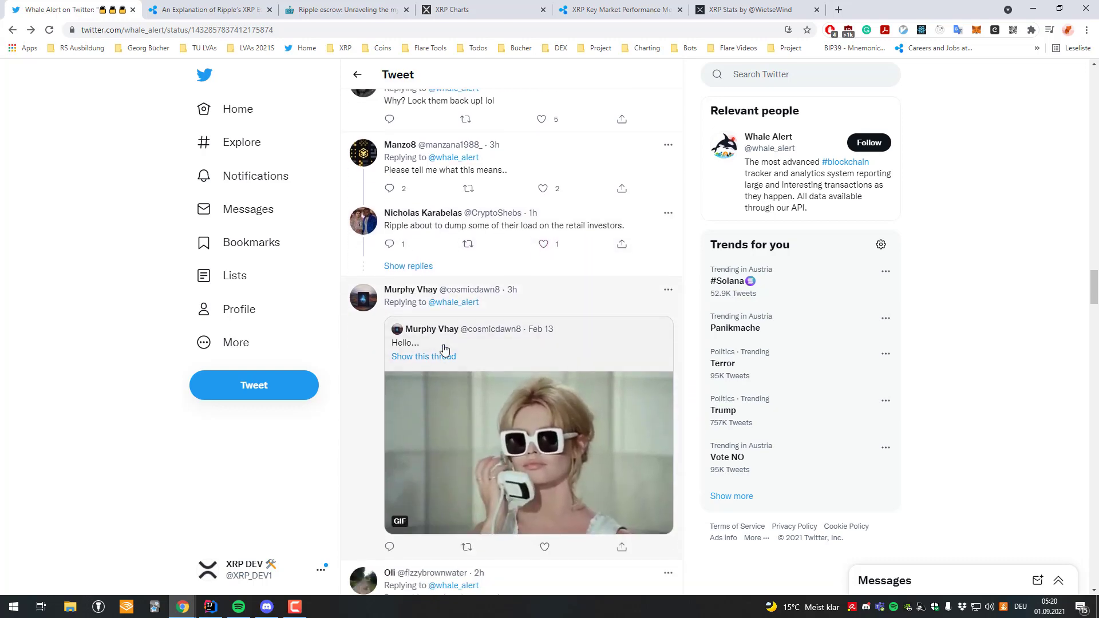
{"action": "scroll", "scroll_direction": "down", "scroll_amount": 3}
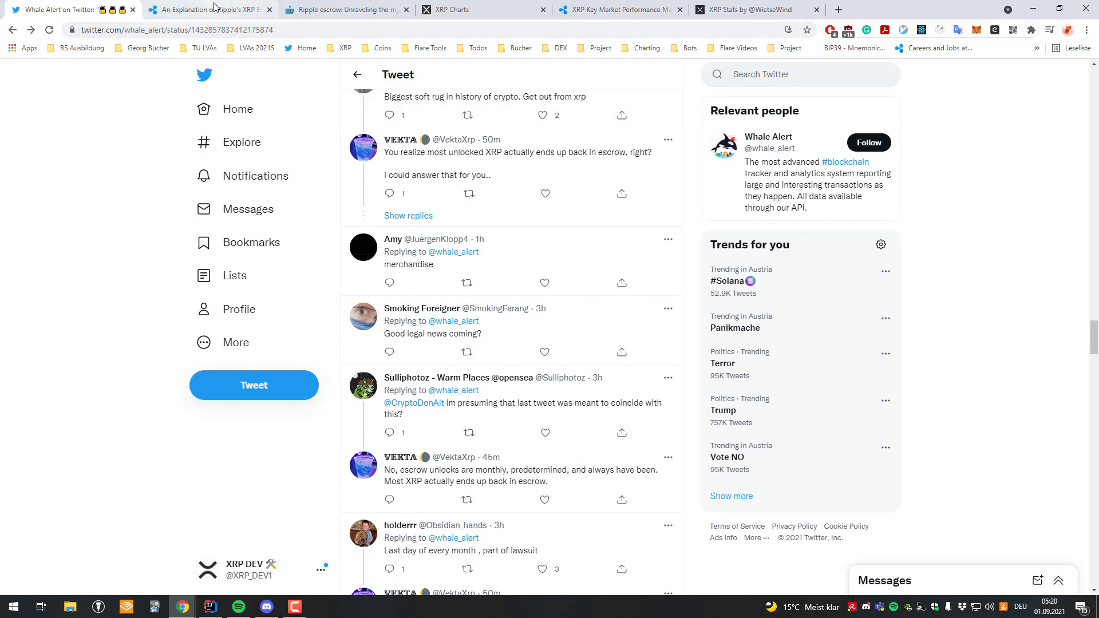
Mark the Feb 18 and Aug 21 returned amounts in XRPArcade's escrow release table.
{"action": "left_click", "coordinate": [343, 9]}
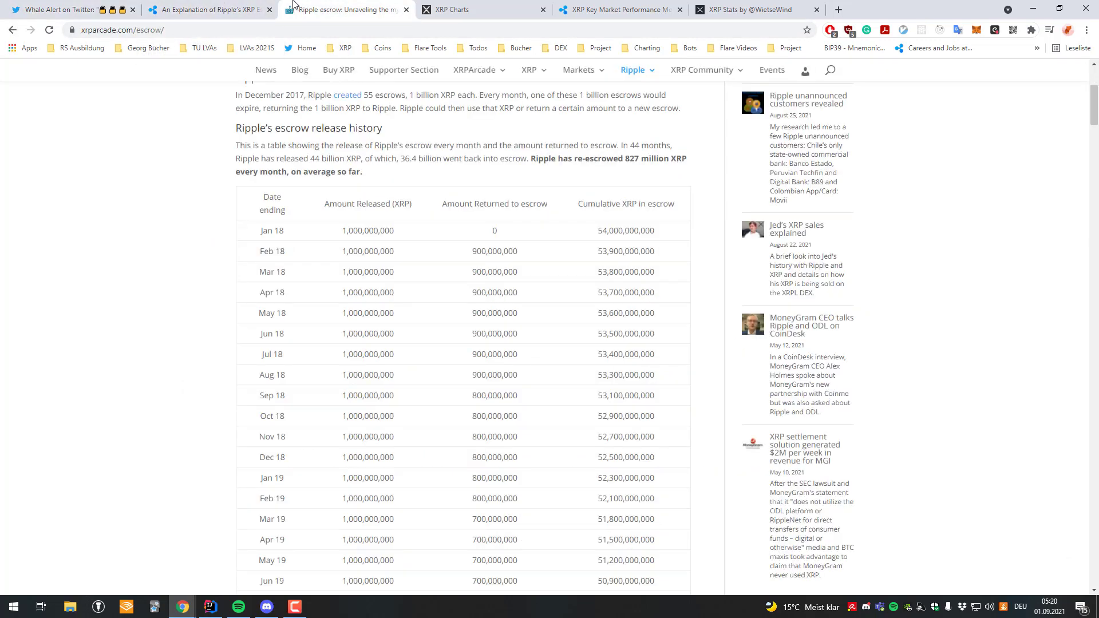
{"action": "scroll", "scroll_direction": "down", "scroll_amount": 3}
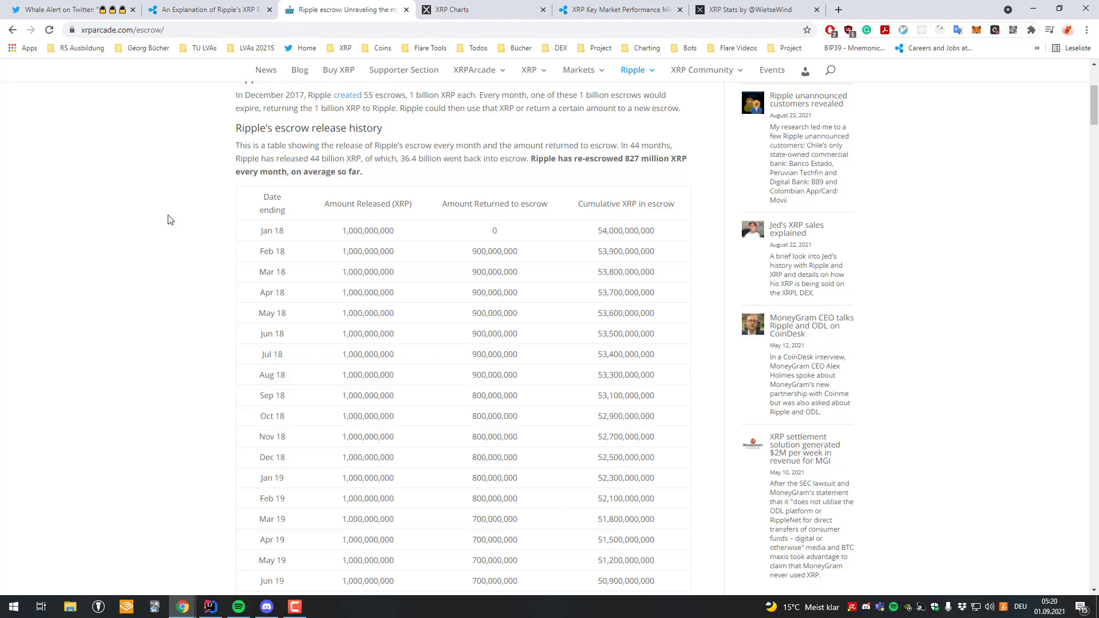
{"action": "scroll", "scroll_direction": "down", "scroll_amount": 3}
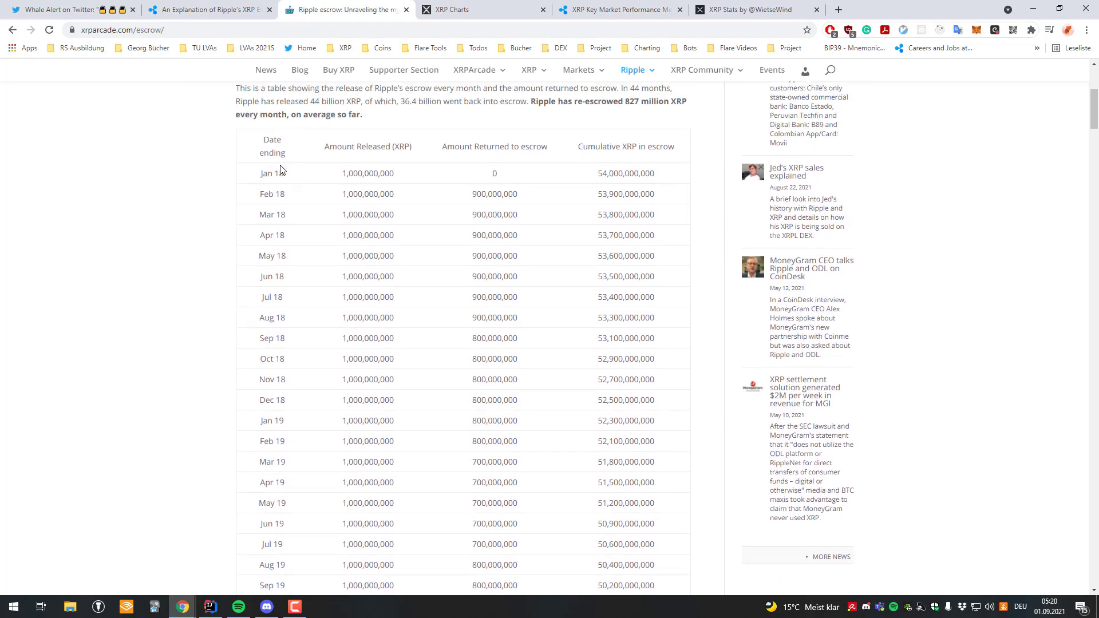
{"action": "double_click", "coordinate": [368, 172]}
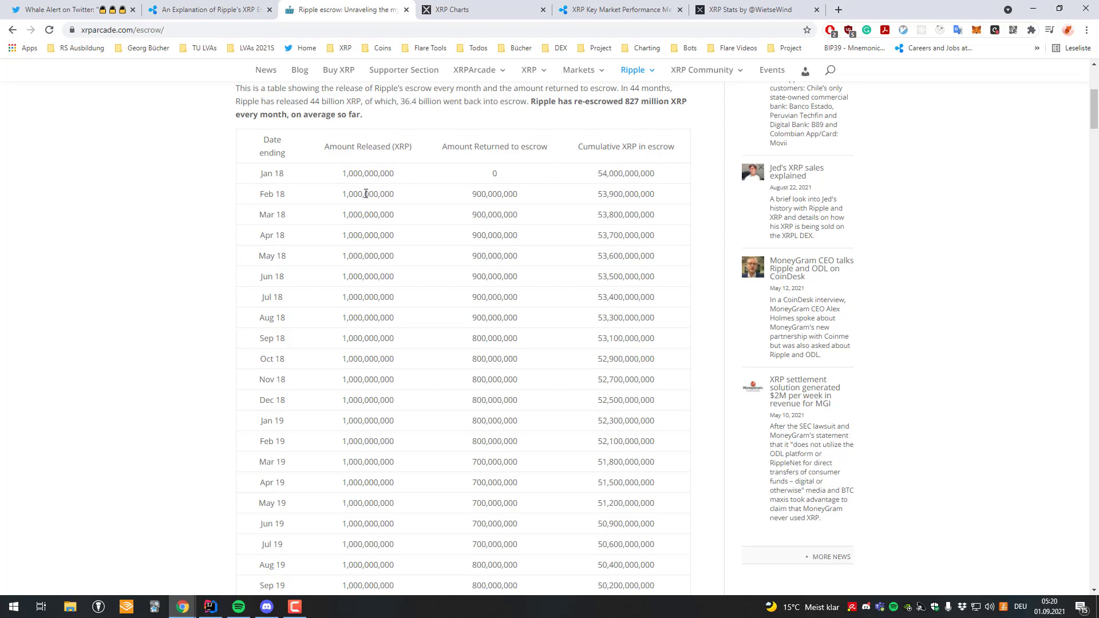
{"action": "double_click", "coordinate": [367, 193]}
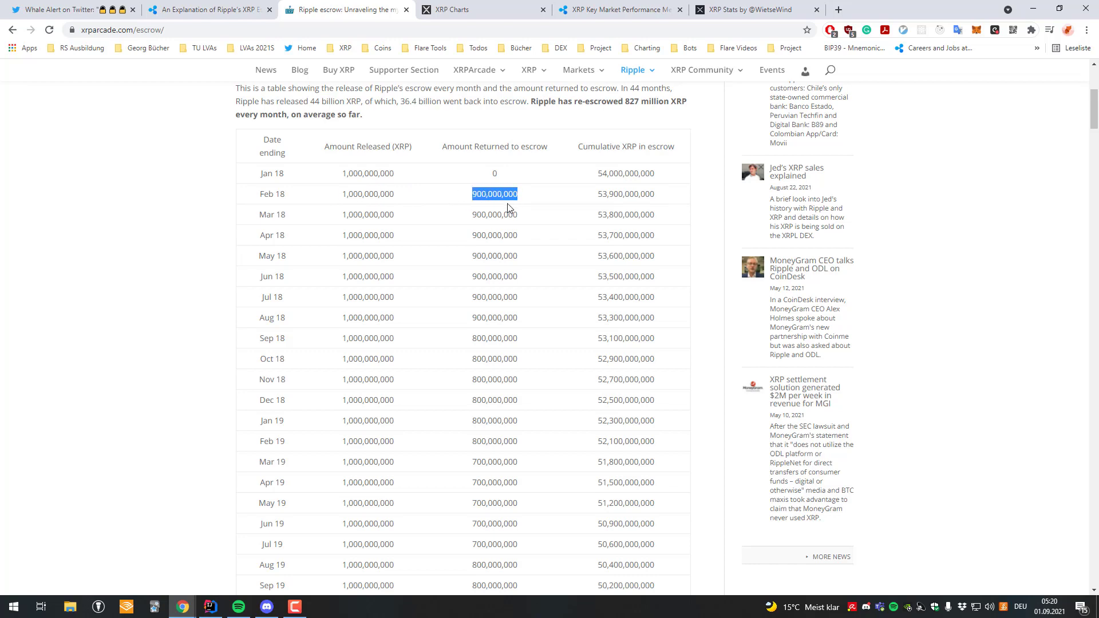
{"action": "scroll", "scroll_direction": "down", "scroll_amount": 3}
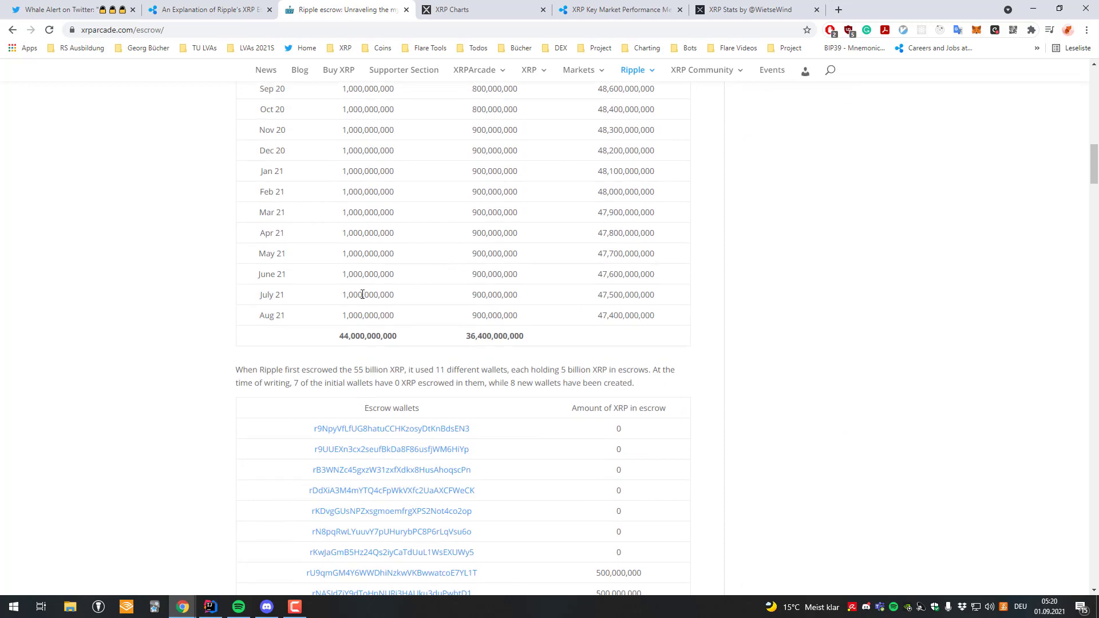
{"action": "mouse_move", "coordinate": [285, 310]}
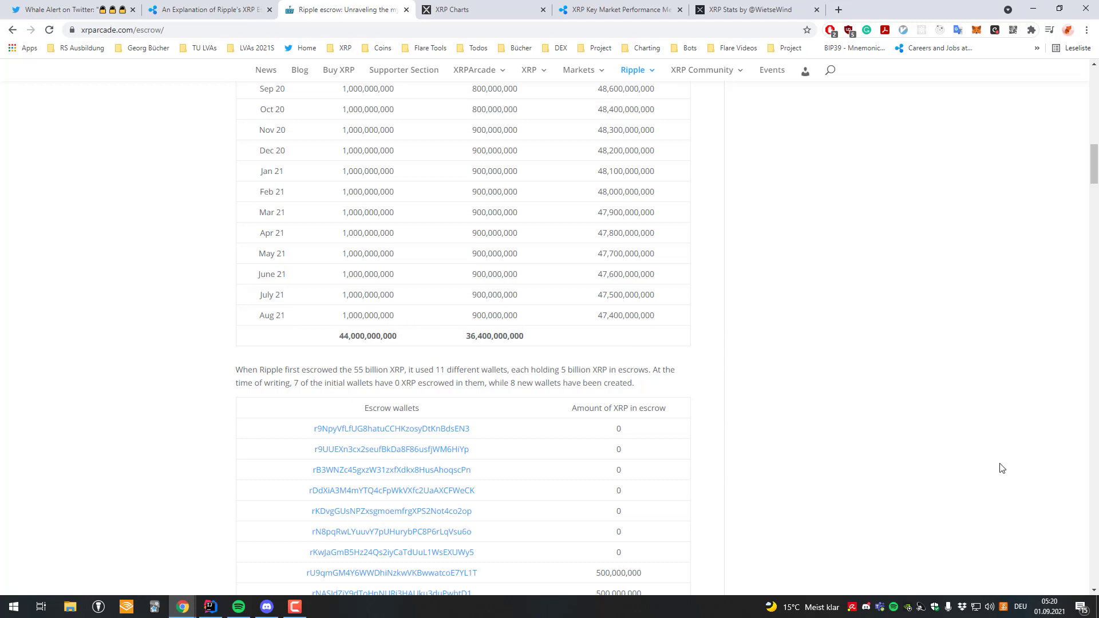
{"action": "double_click", "coordinate": [494, 315]}
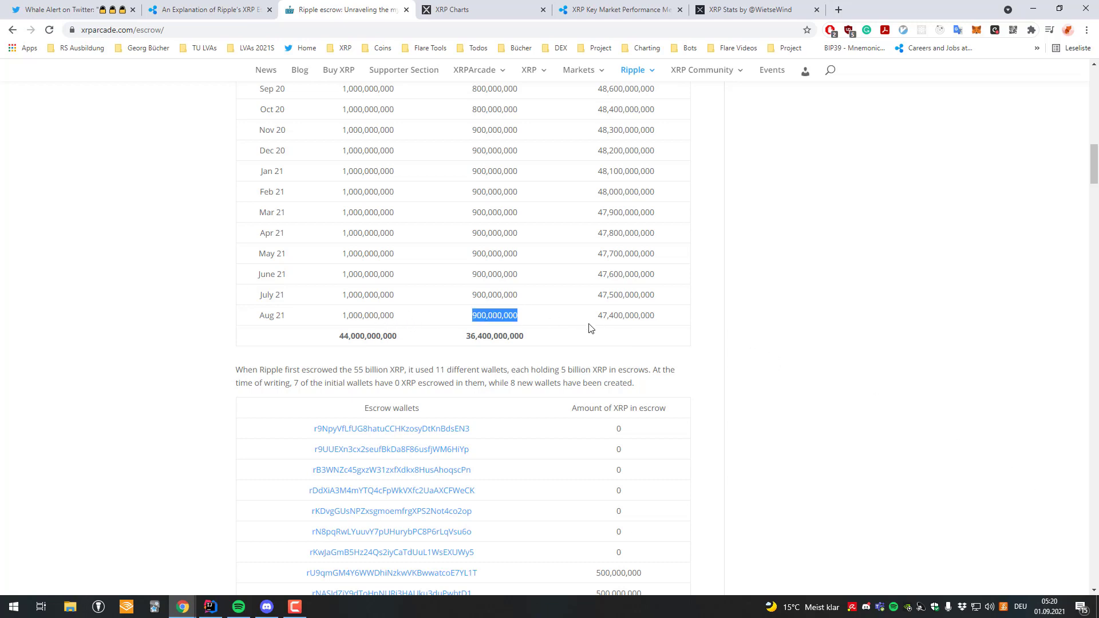
{"action": "mouse_move", "coordinate": [602, 341]}
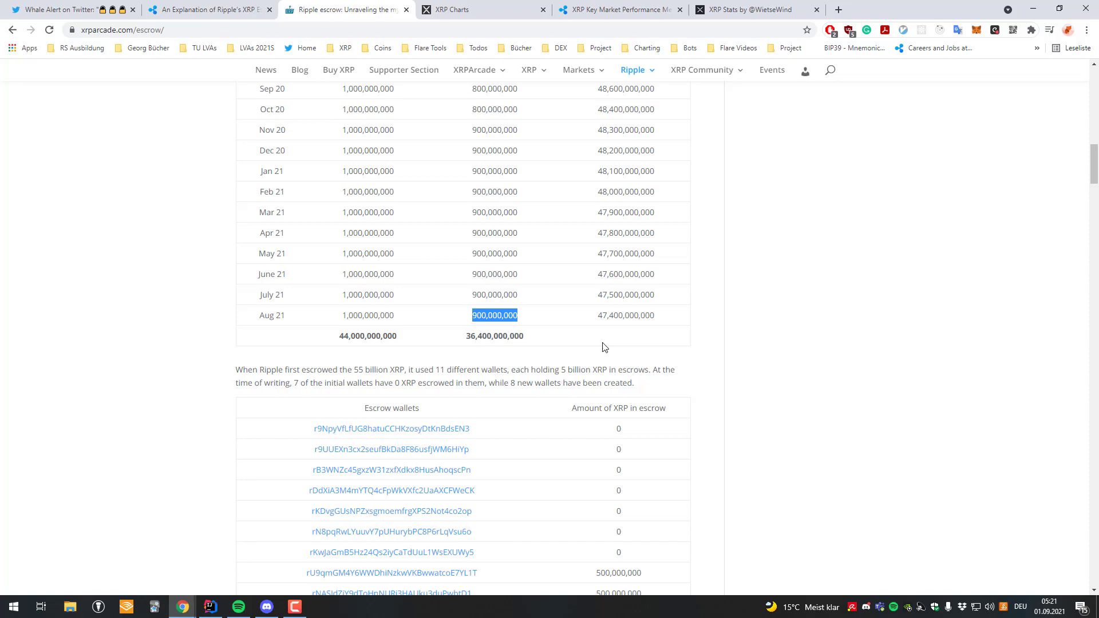
Review escrow rows Apr 2018 to Mar 2019, returns falling from 900,000,000 to 700,000,000 XRP.
{"action": "scroll", "scroll_direction": "down", "scroll_amount": 3}
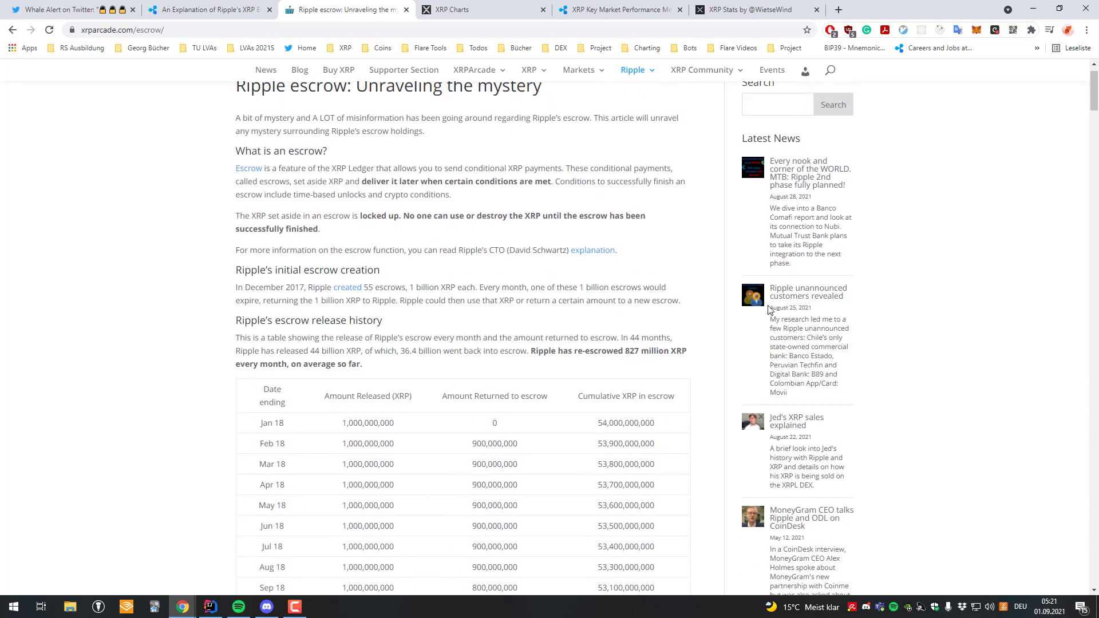
{"action": "scroll", "scroll_direction": "down", "scroll_amount": 3}
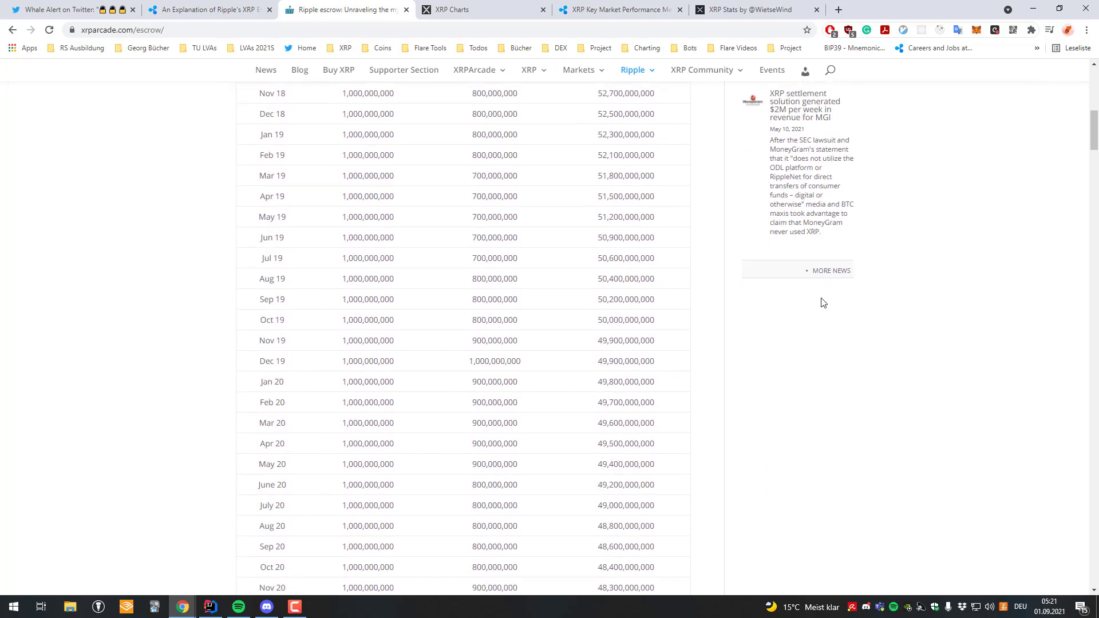
{"action": "scroll", "scroll_direction": "down", "scroll_amount": 3}
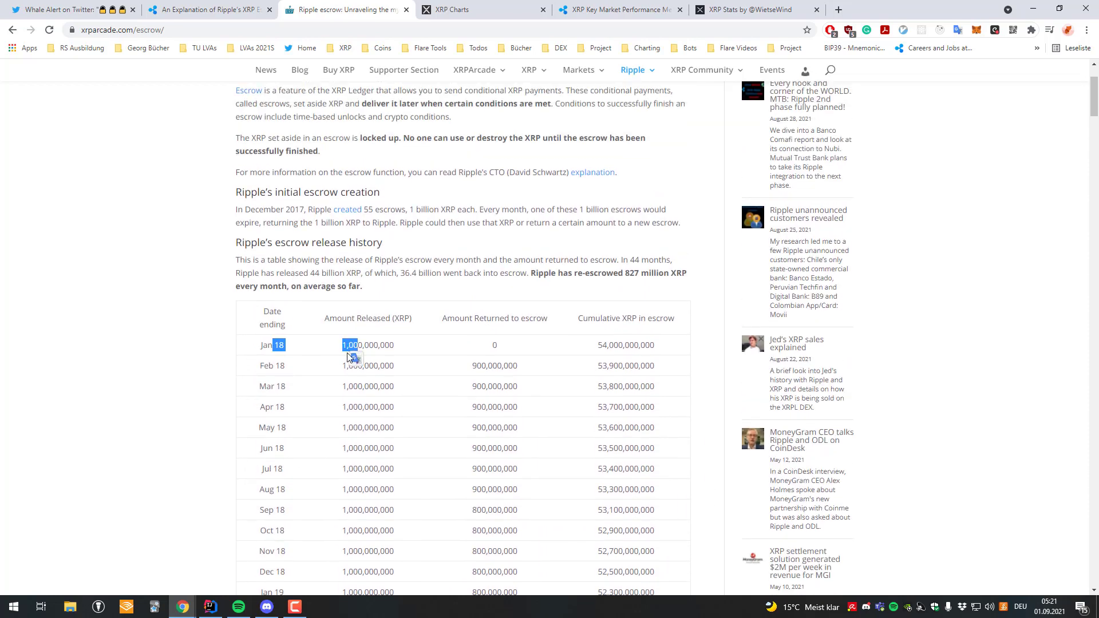
{"action": "scroll", "scroll_direction": "down", "scroll_amount": 3}
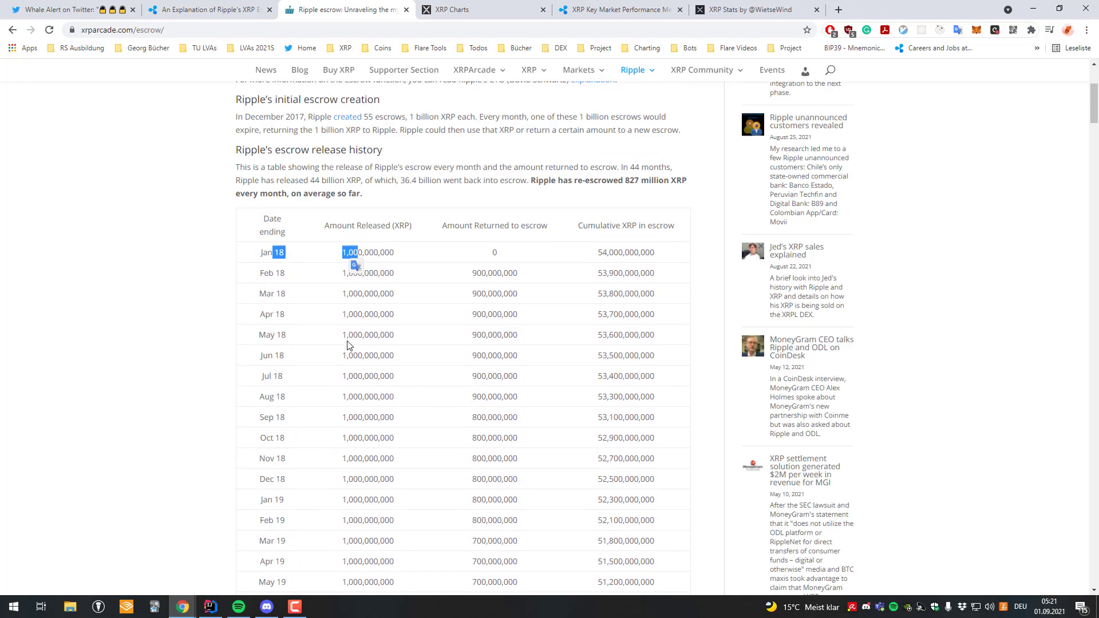
{"action": "scroll", "scroll_direction": "down", "scroll_amount": 3}
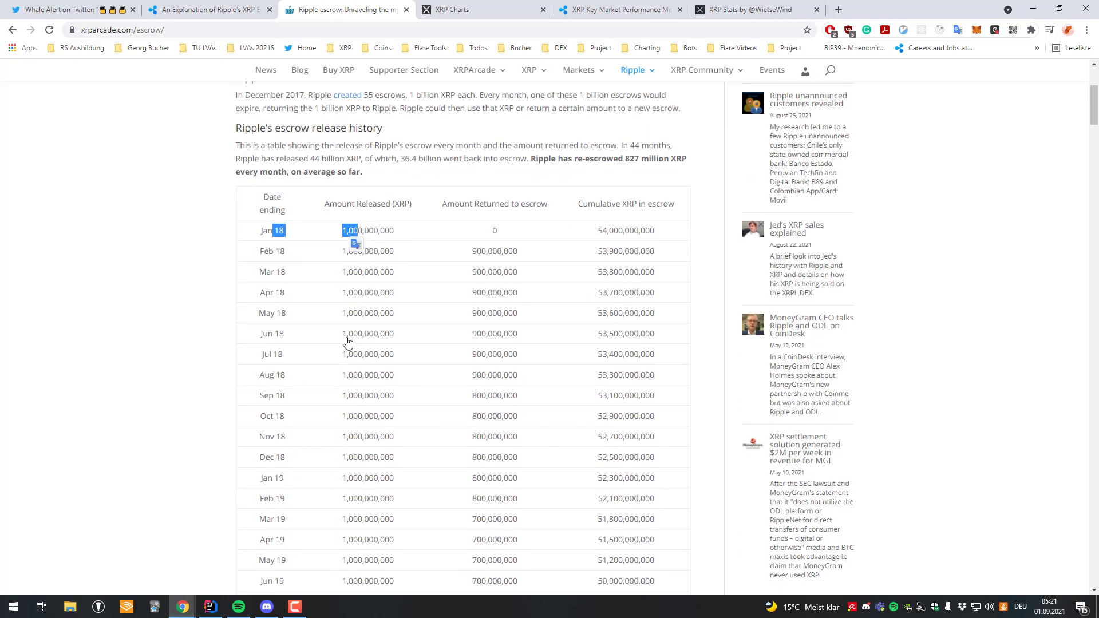
{"action": "scroll", "scroll_direction": "down", "scroll_amount": 3}
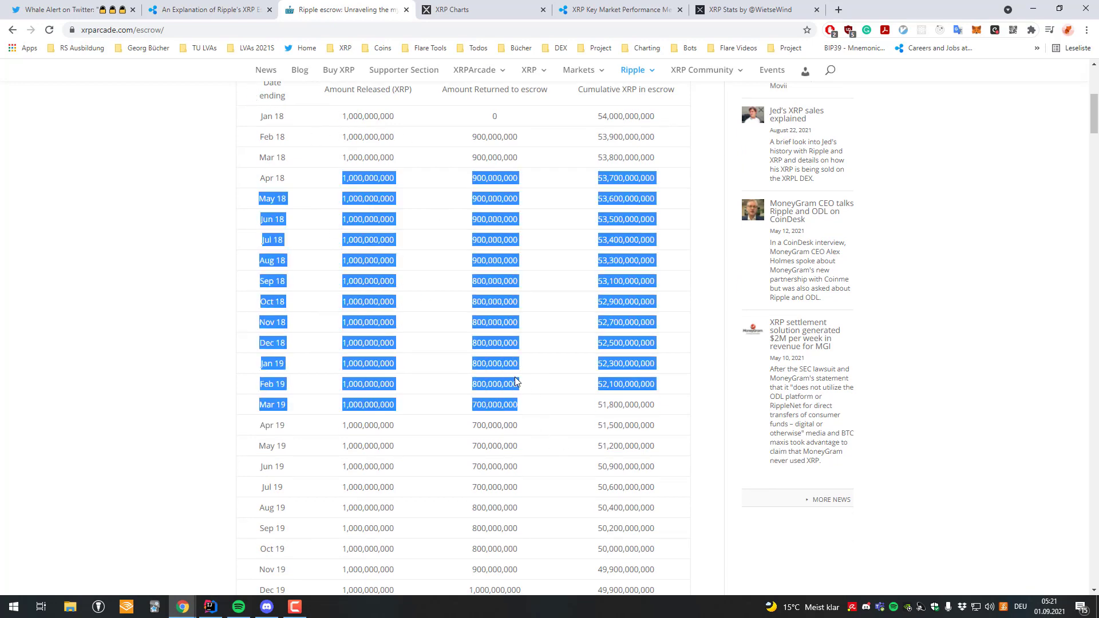
{"action": "scroll", "scroll_direction": "down", "scroll_amount": 3}
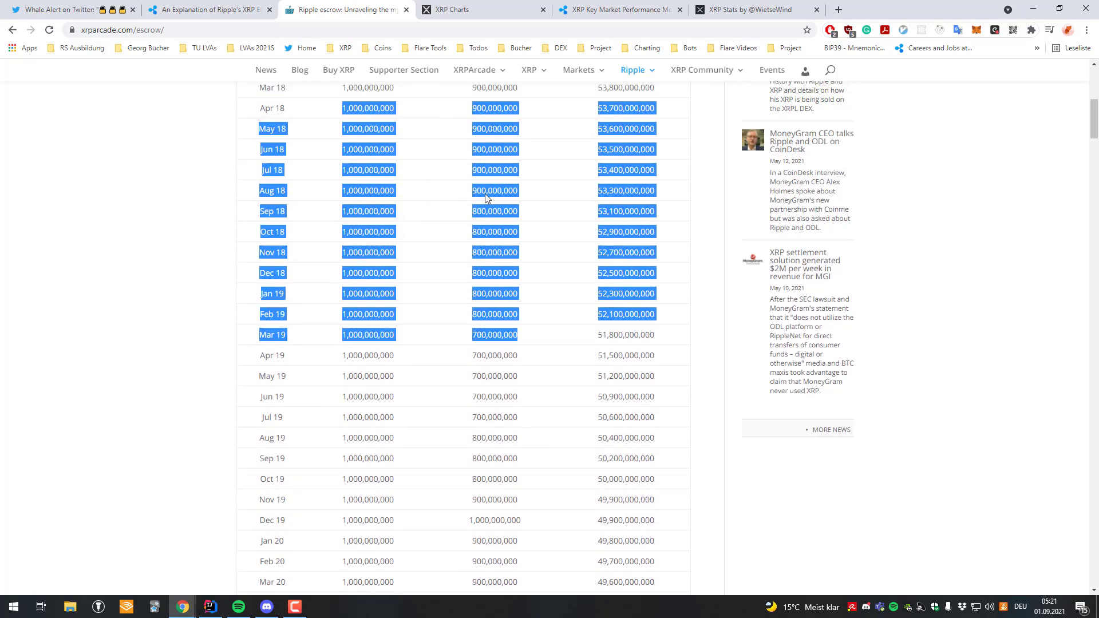
{"action": "scroll", "scroll_direction": "up", "scroll_amount": 3}
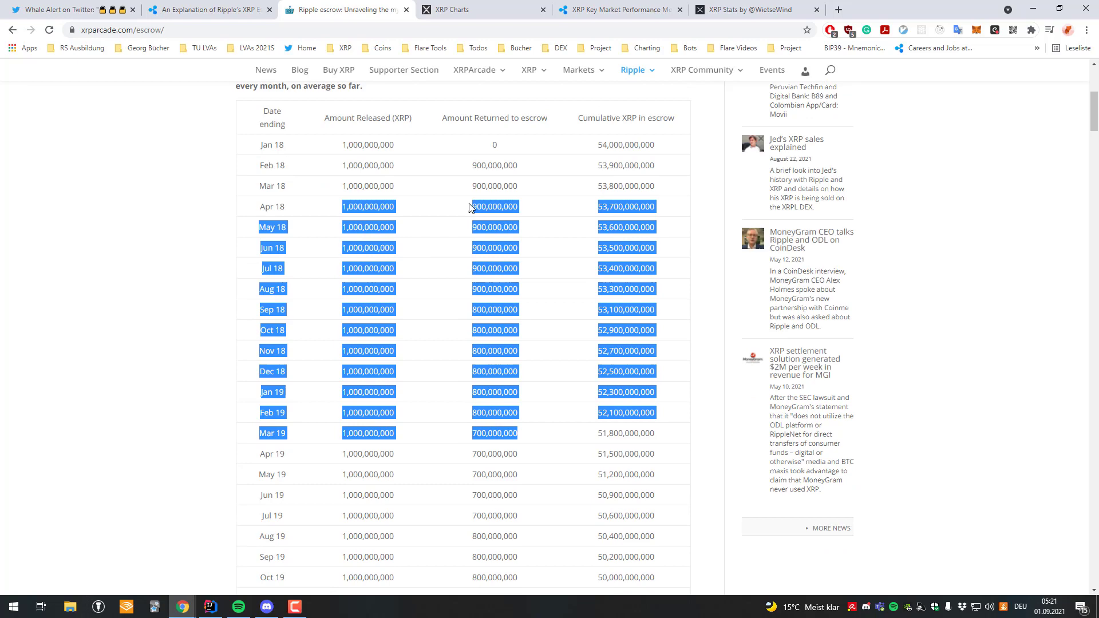
Read Ripple's XRP escrow explanation article down to its Ledger Mechanics section.
{"action": "left_click", "coordinate": [203, 9]}
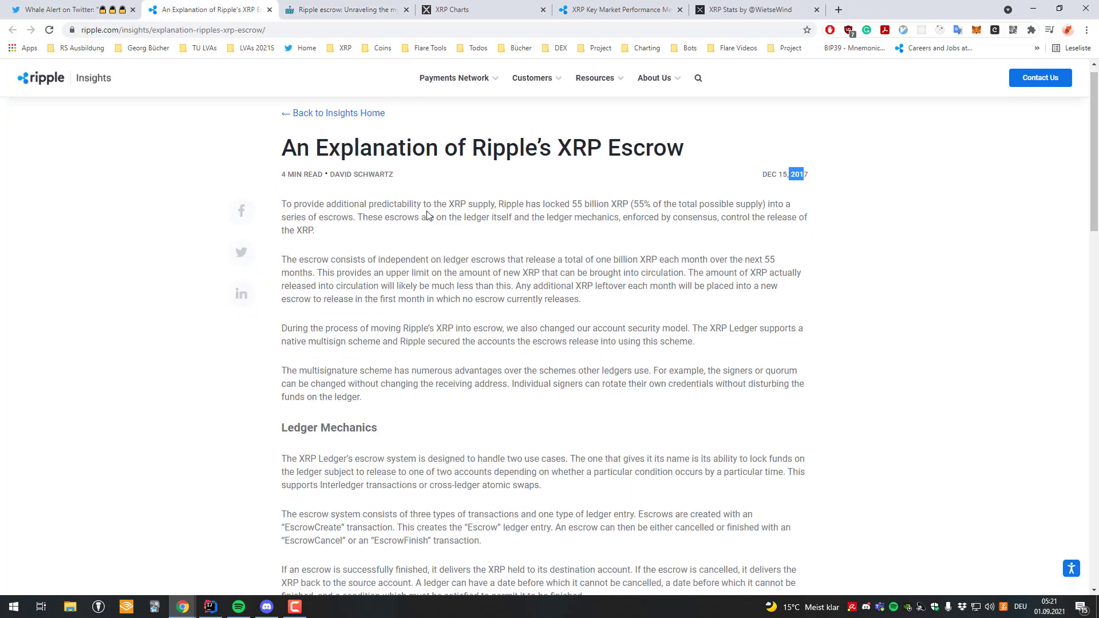
{"action": "scroll", "scroll_direction": "down", "scroll_amount": 3}
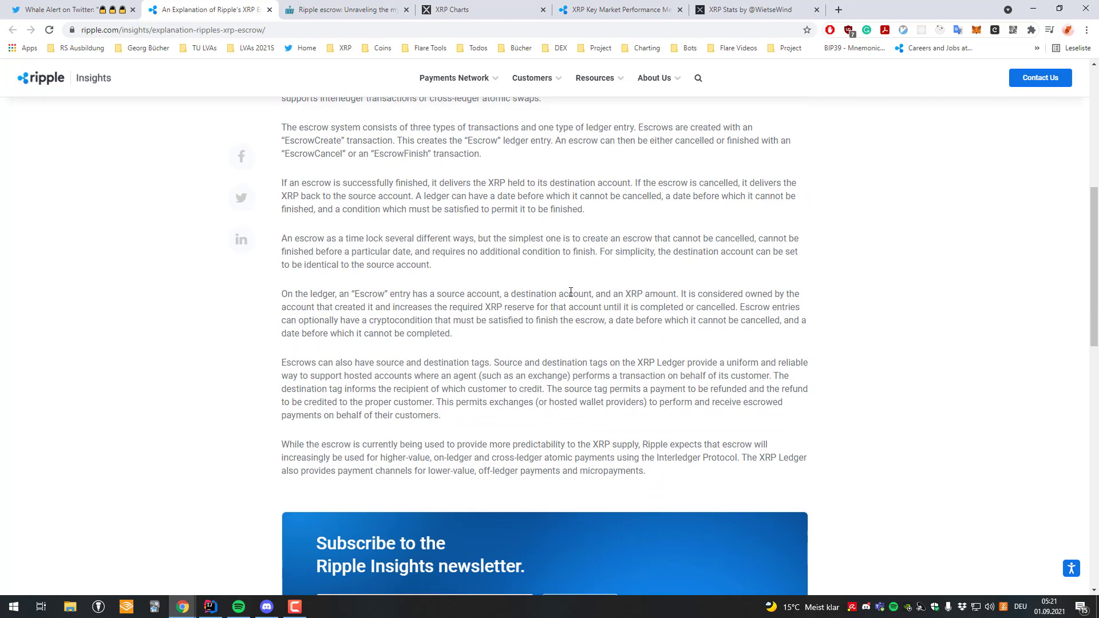
{"action": "mouse_move", "coordinate": [612, 233]}
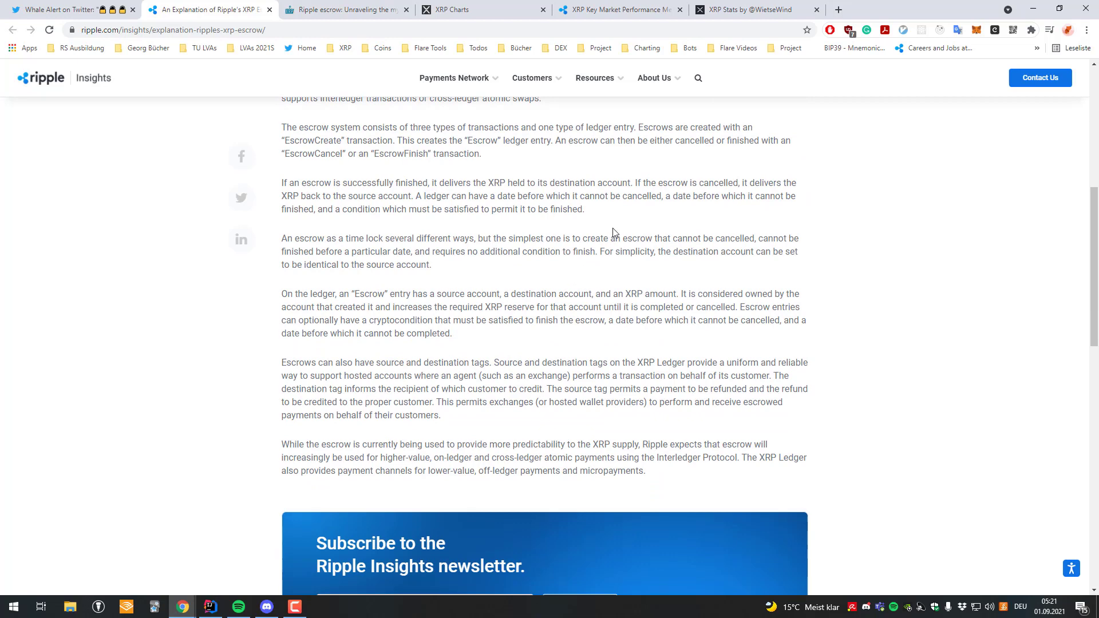
{"action": "scroll", "scroll_direction": "up", "scroll_amount": 3}
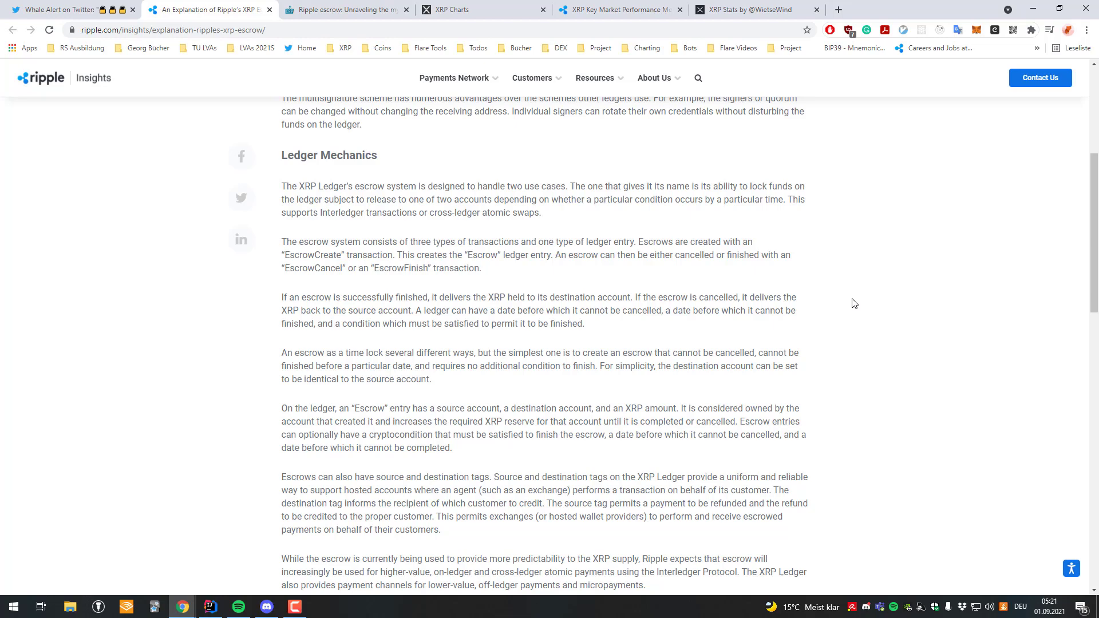
{"action": "scroll", "scroll_direction": "down", "scroll_amount": 3}
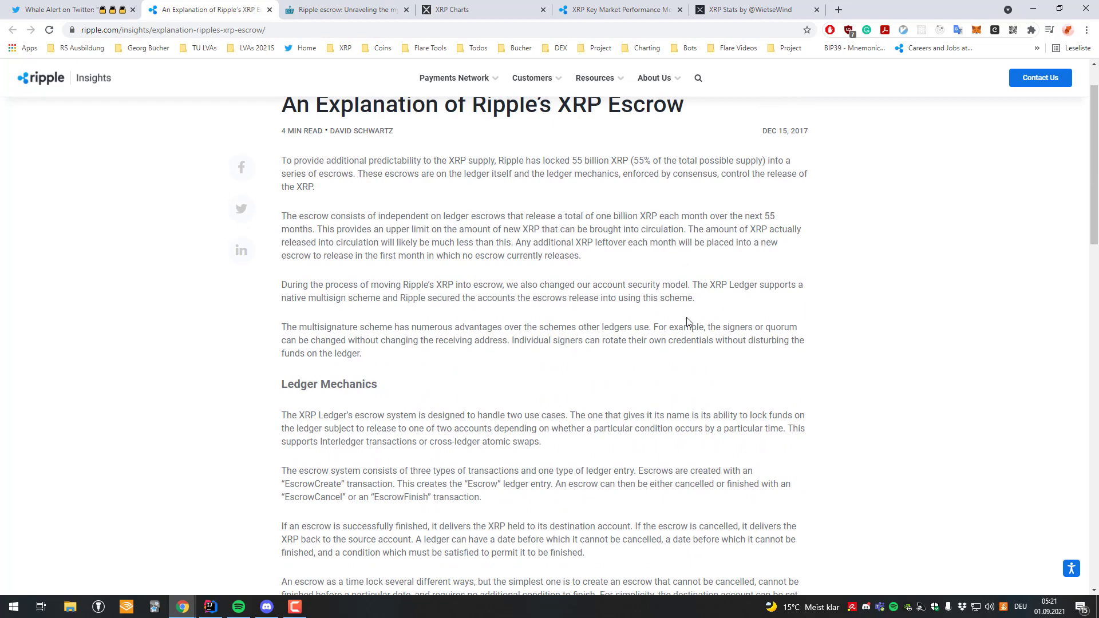
{"action": "scroll", "scroll_direction": "down", "scroll_amount": 3}
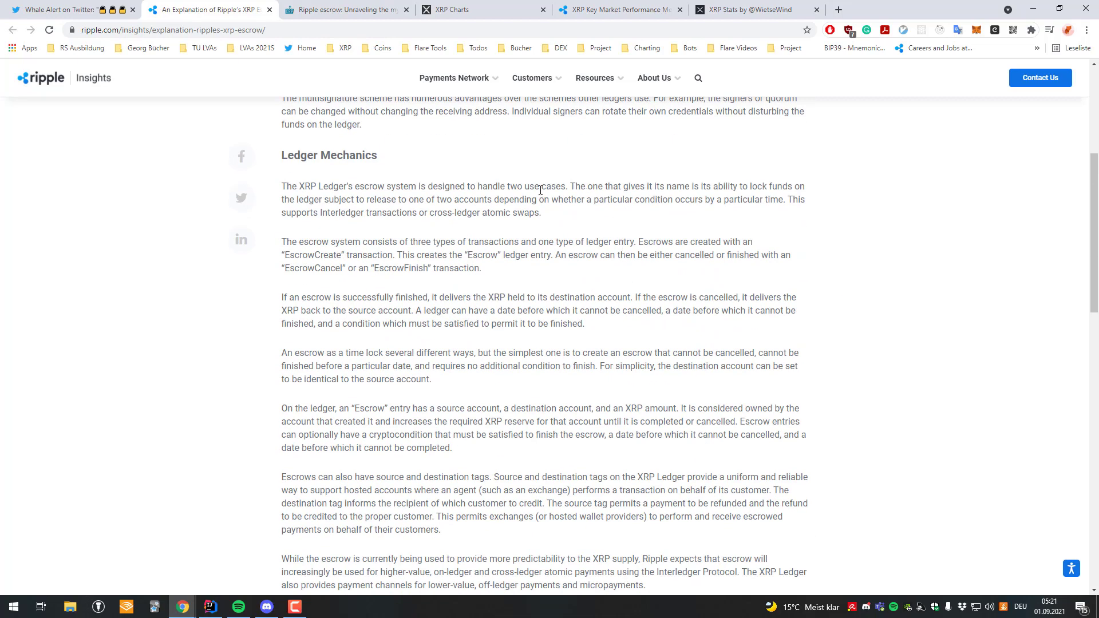
{"action": "left_click", "coordinate": [343, 9]}
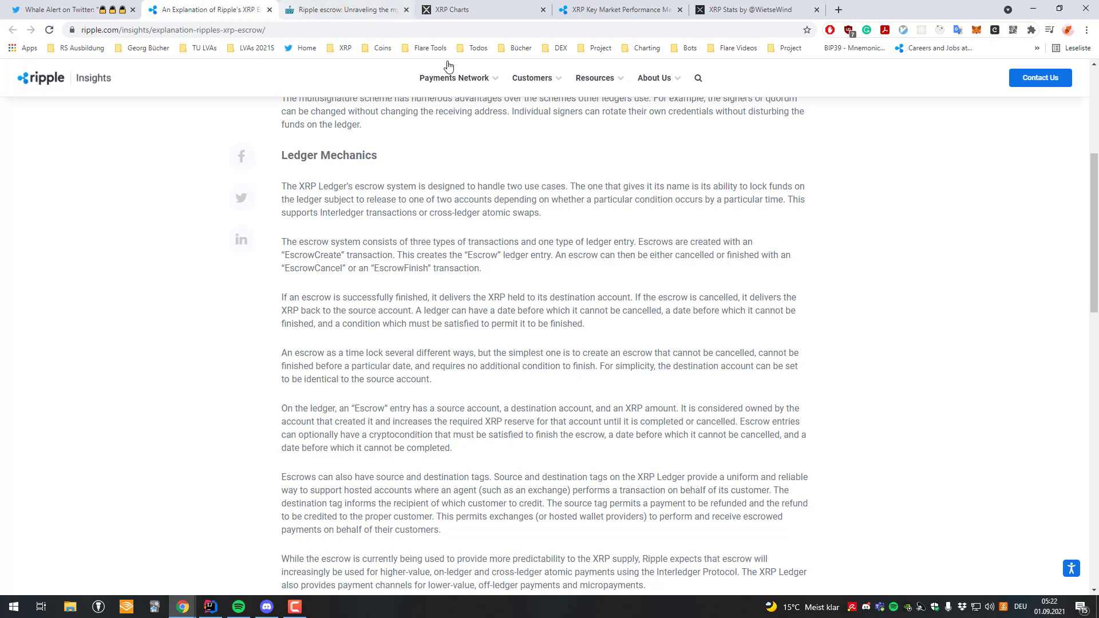
{"action": "mouse_move", "coordinate": [443, 121]}
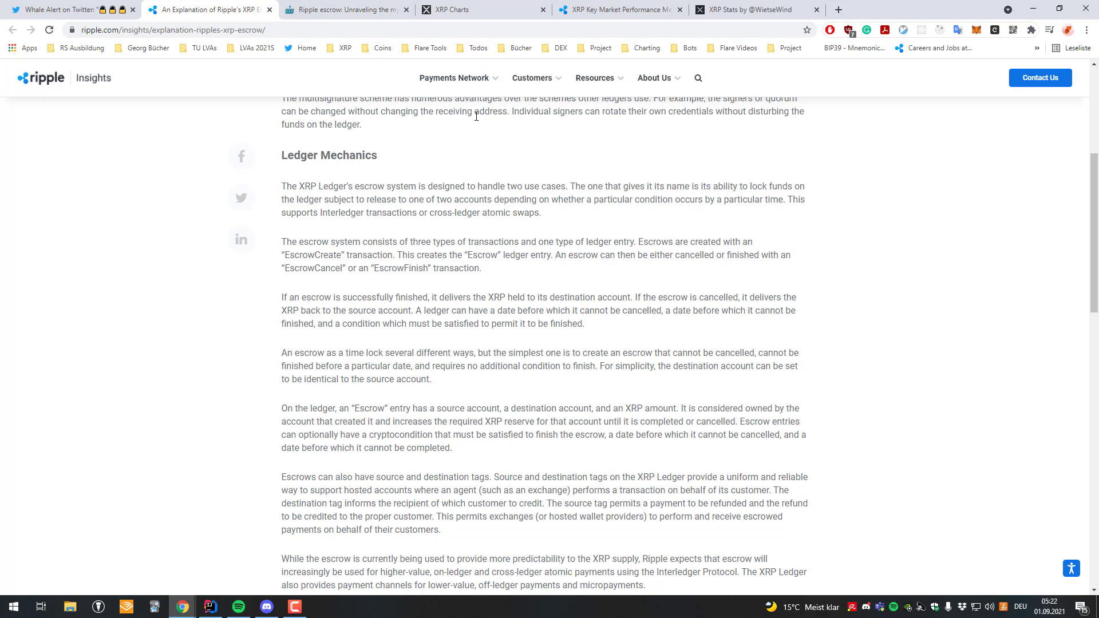
{"action": "mouse_move", "coordinate": [488, 130]}
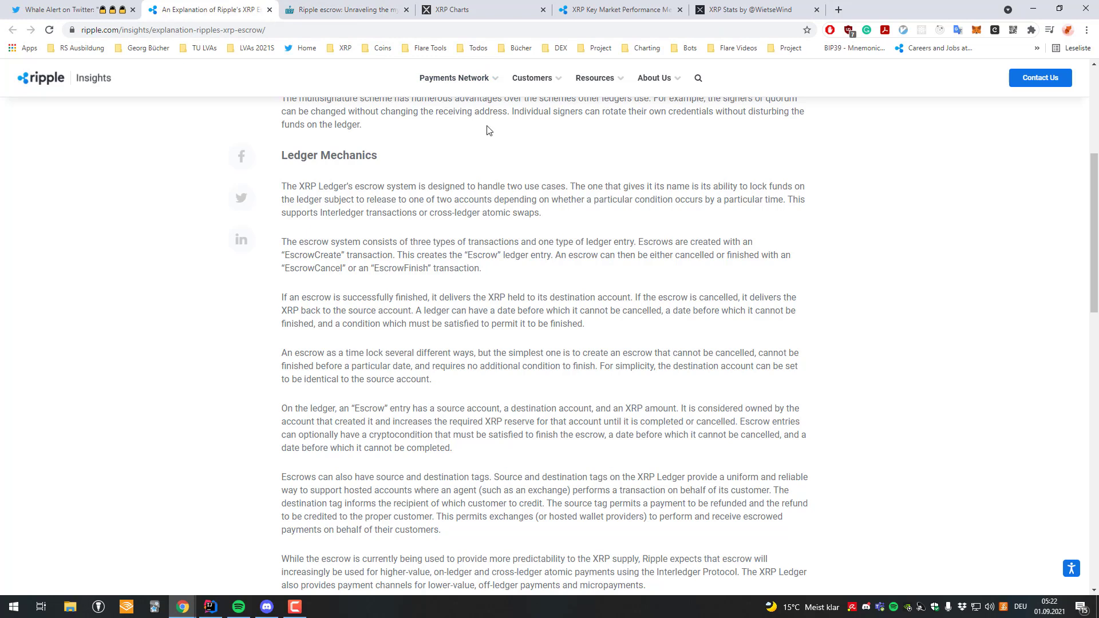
{"action": "mouse_move", "coordinate": [484, 138]}
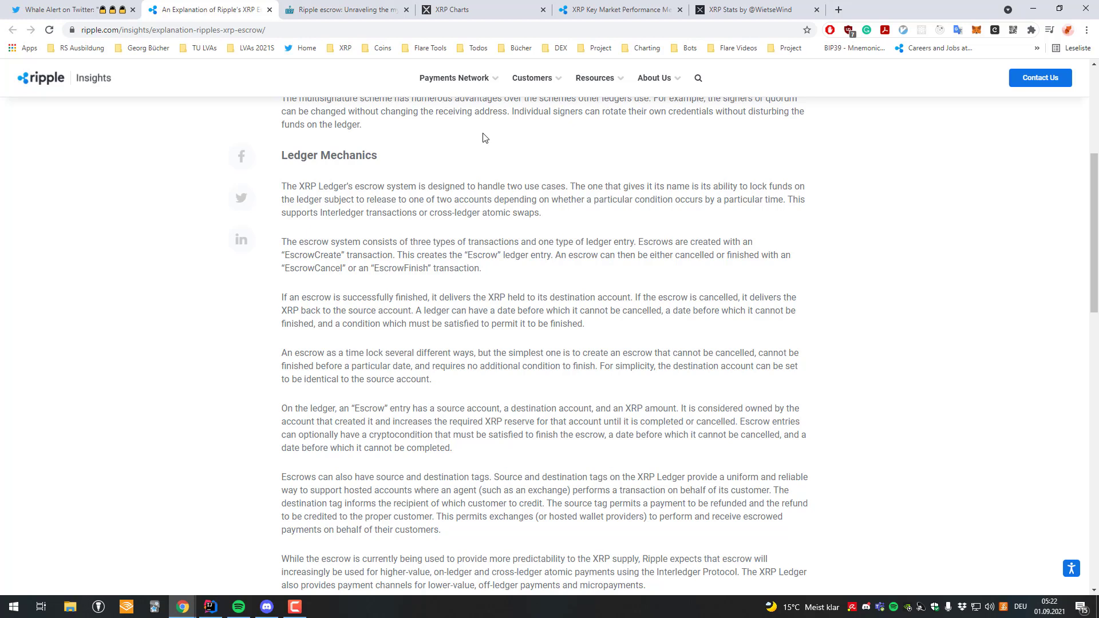
{"action": "mouse_move", "coordinate": [522, 82]}
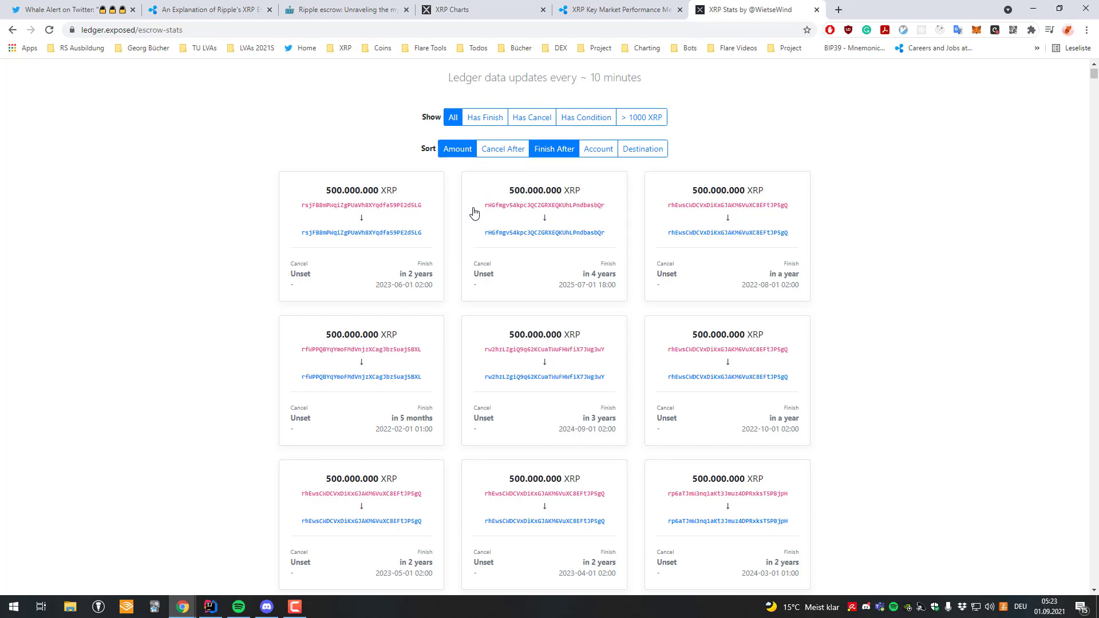
{"action": "mouse_move", "coordinate": [481, 280]}
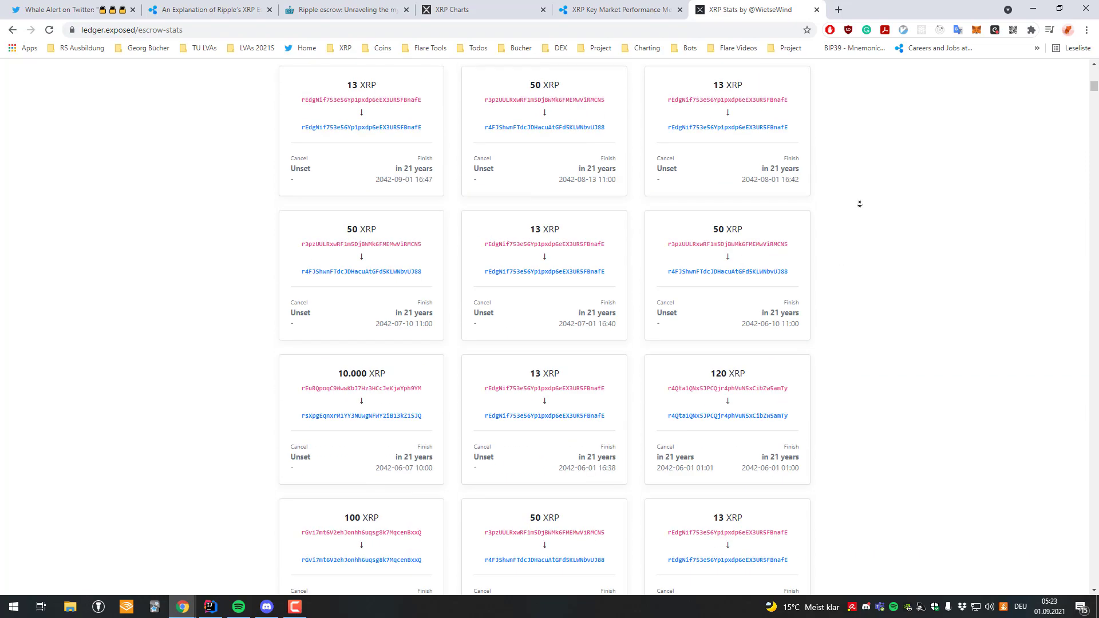
Scroll the escrow cards from 500,000,000 XRP locks down to small 2042 escrows.
{"action": "scroll", "scroll_direction": "down", "scroll_amount": 3}
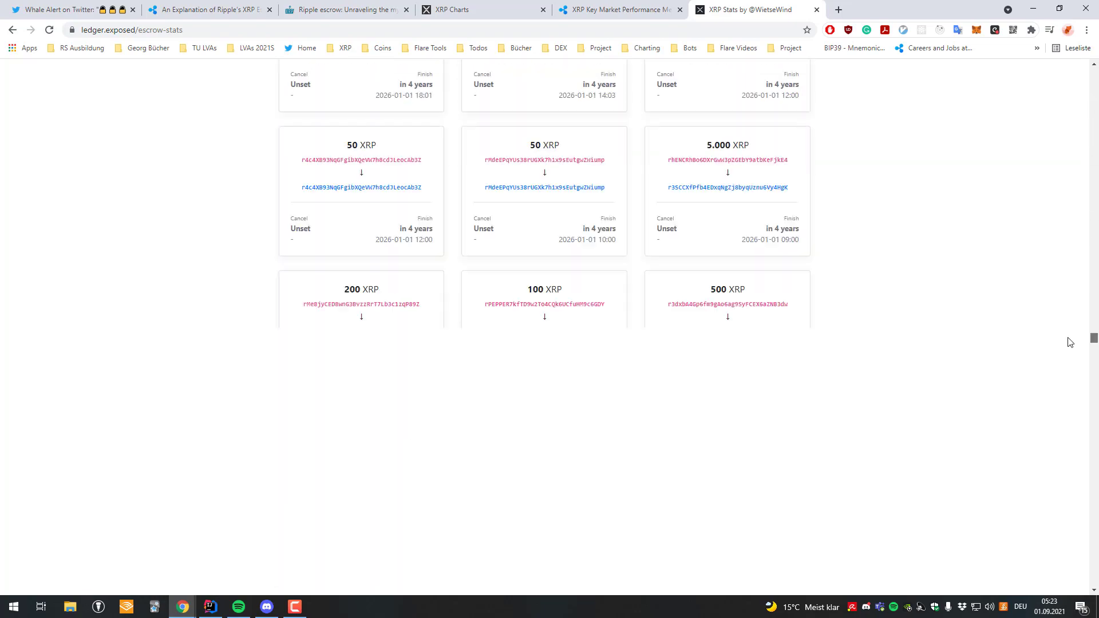
{"action": "scroll", "scroll_direction": "down", "scroll_amount": 3}
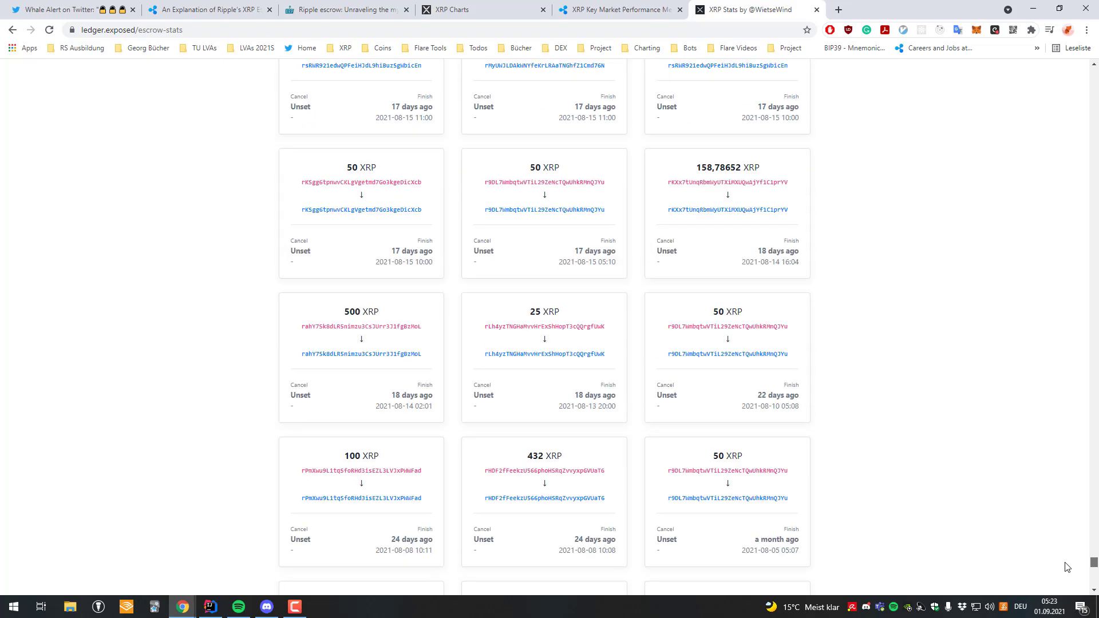
{"action": "scroll", "scroll_direction": "down", "scroll_amount": 3}
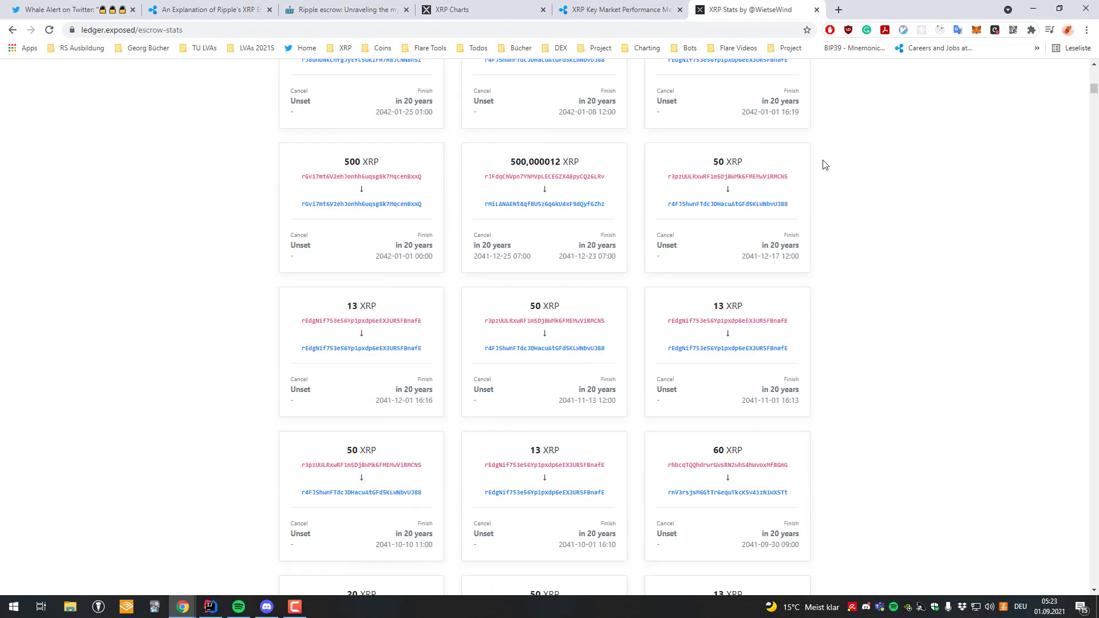
{"action": "scroll", "scroll_direction": "down", "scroll_amount": 3}
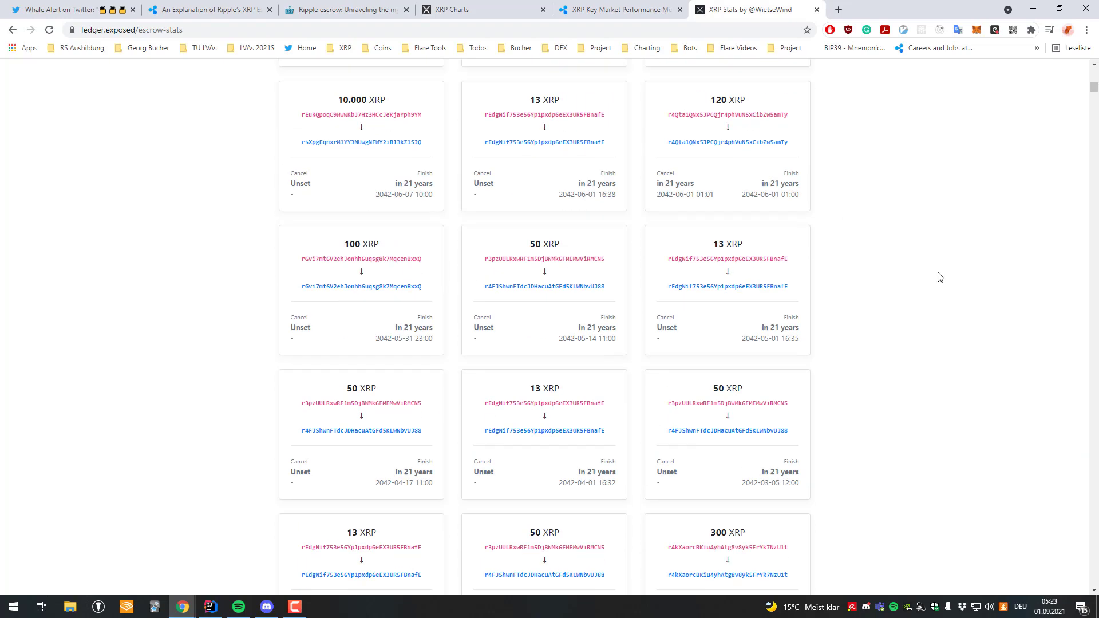
Search the escrow stats page for 500.000.000 and jump to the next match.
{"action": "type", "text": "500000"}
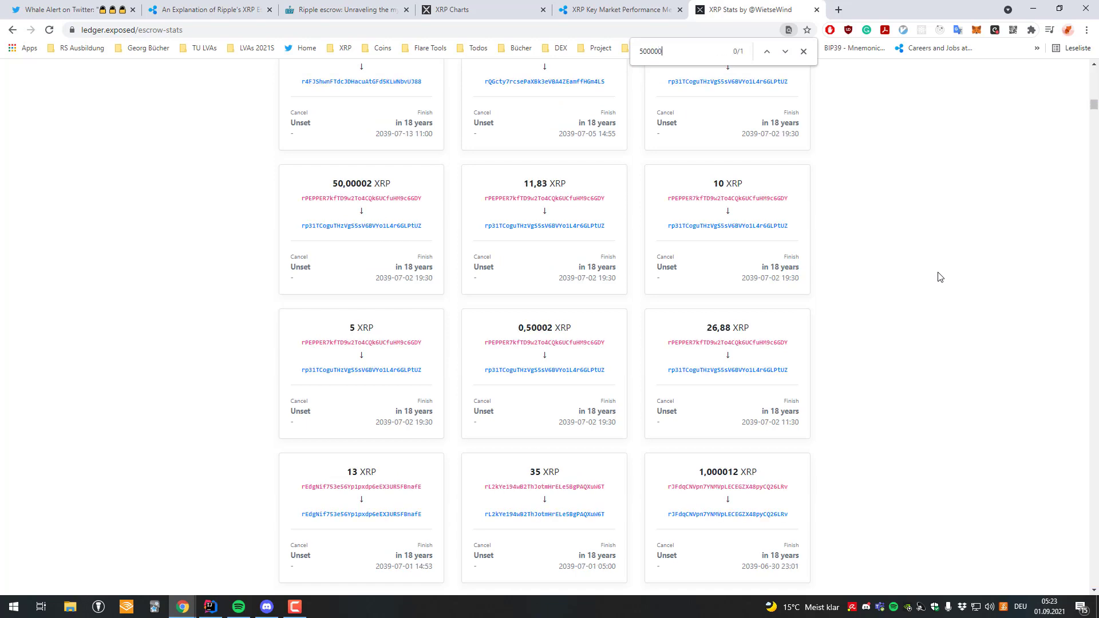
{"action": "key", "text": "Backspace"}
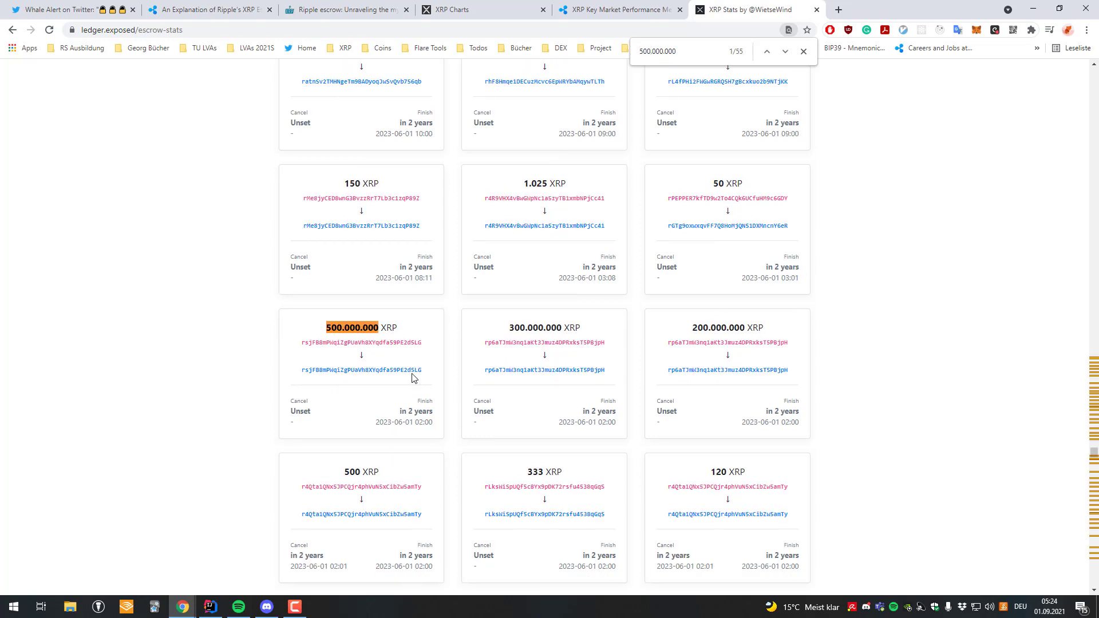
{"action": "left_click", "coordinate": [784, 53]}
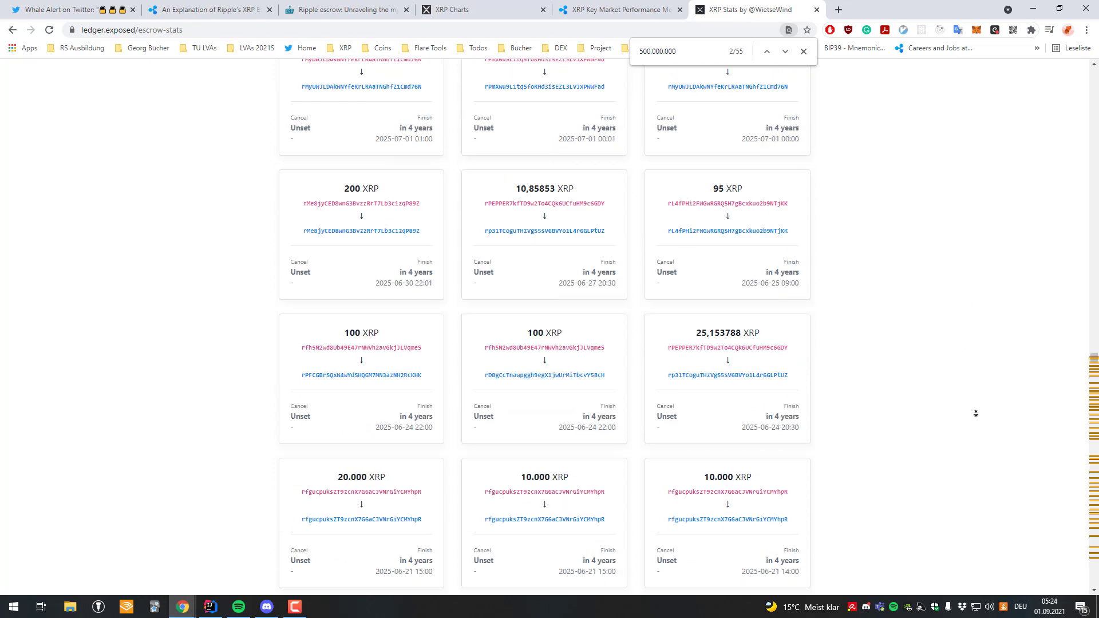
Follow the monthly 500,000,000 XRP escrow pairs down to those finishing 2022-02-01.
{"action": "scroll", "scroll_direction": "down", "scroll_amount": 3}
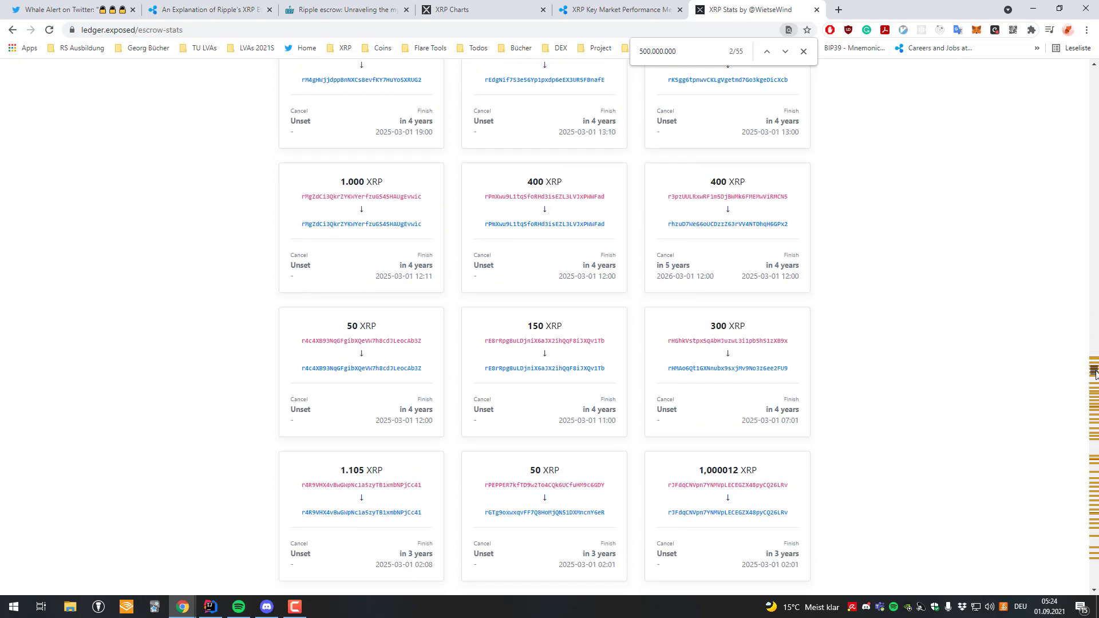
{"action": "scroll", "scroll_direction": "down", "scroll_amount": 3}
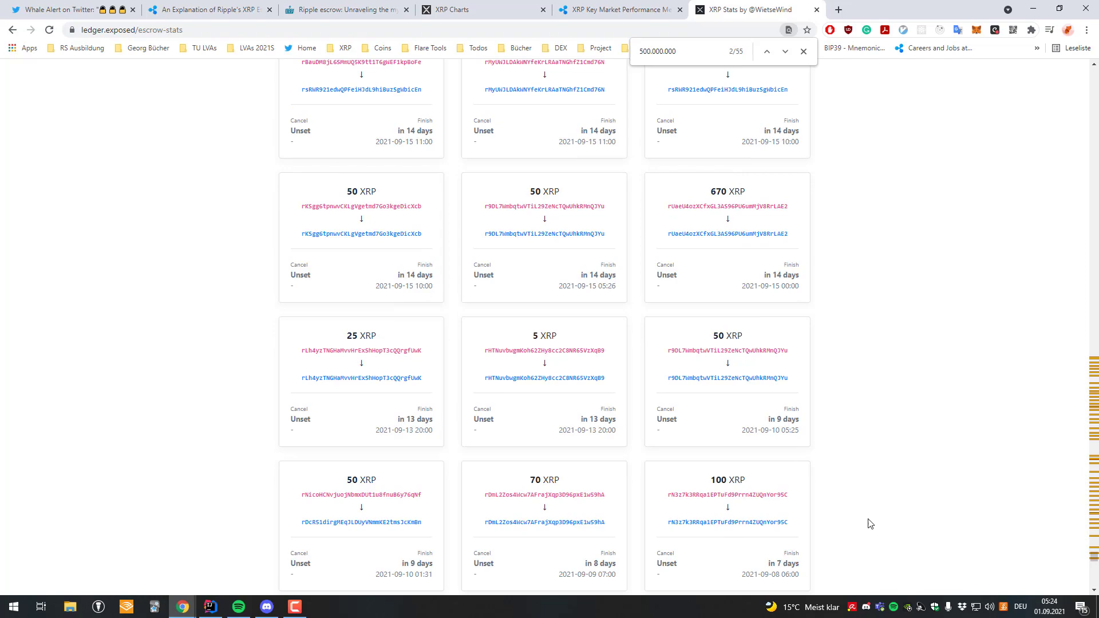
{"action": "scroll", "scroll_direction": "down", "scroll_amount": 3}
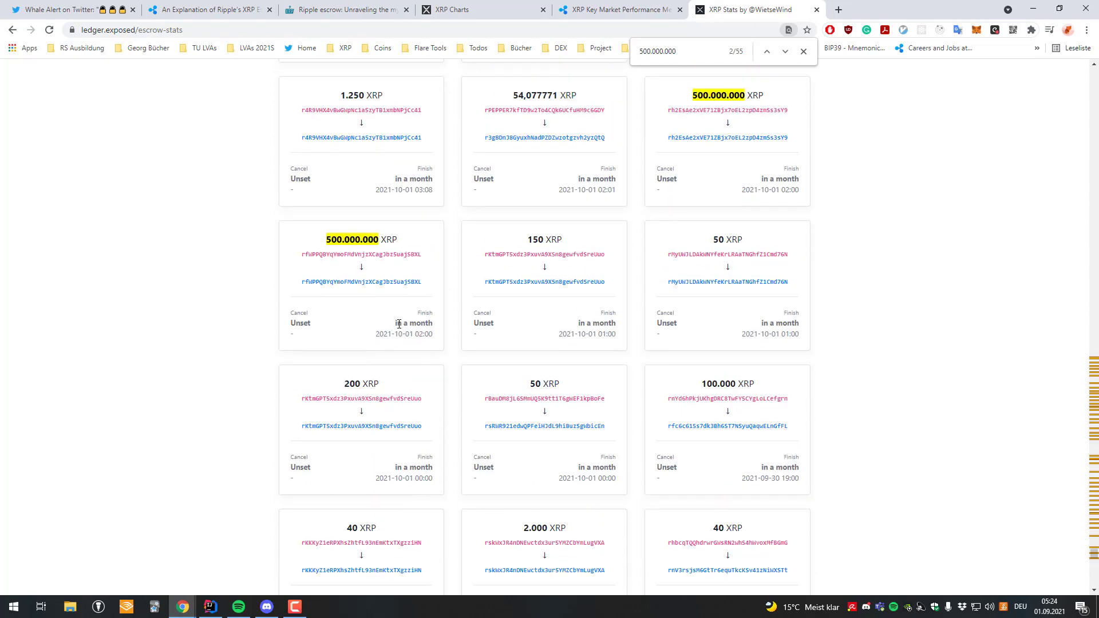
{"action": "mouse_move", "coordinate": [412, 333]}
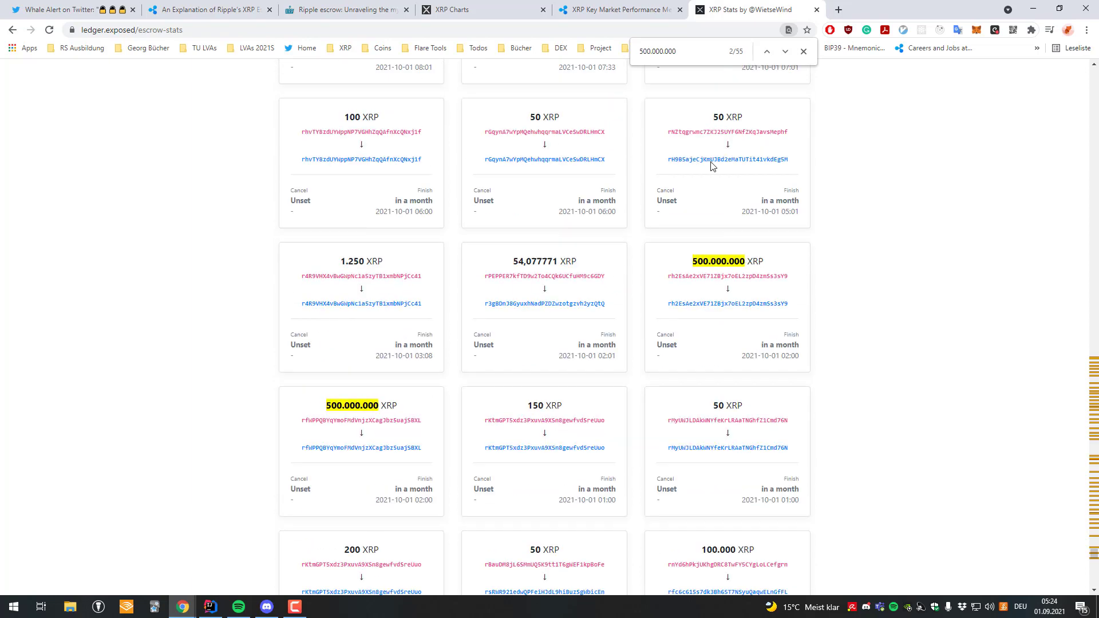
{"action": "scroll", "scroll_direction": "down", "scroll_amount": 3}
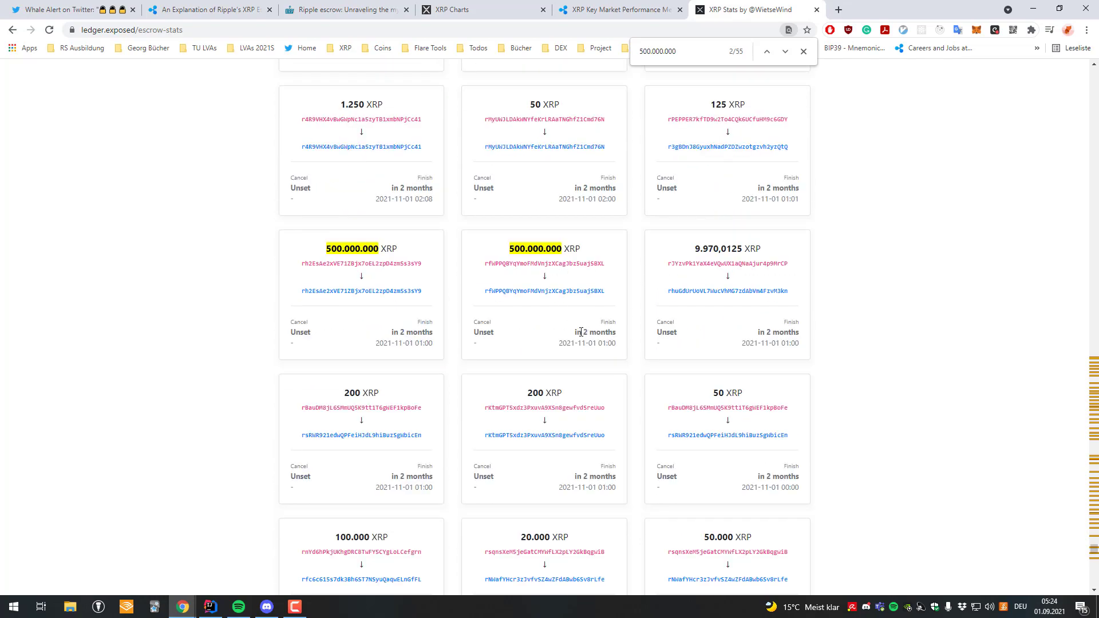
{"action": "scroll", "scroll_direction": "down", "scroll_amount": 3}
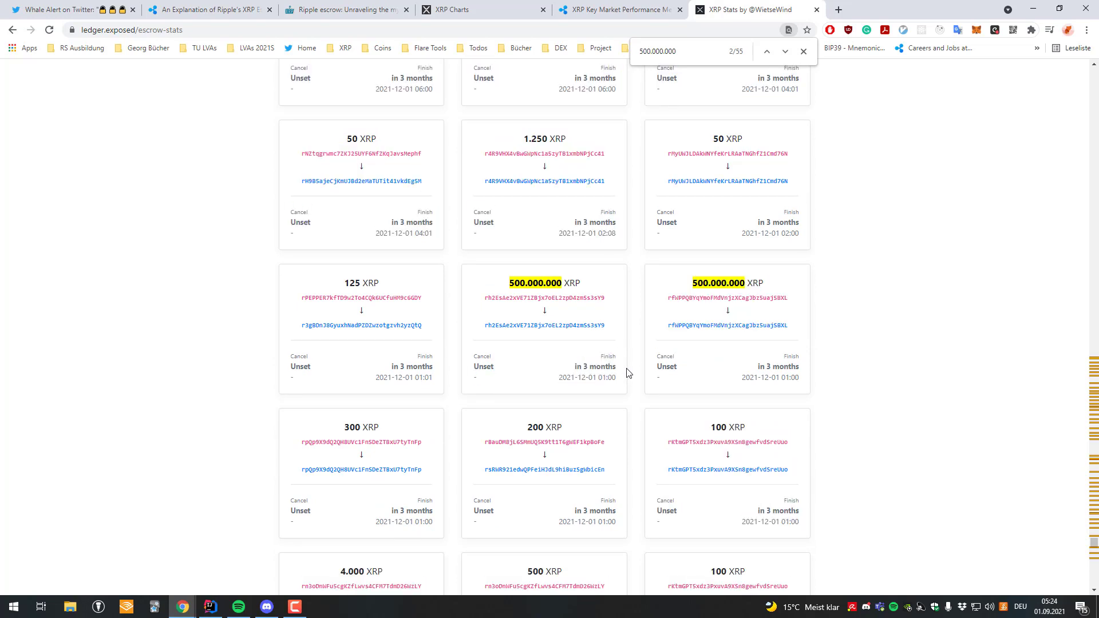
{"action": "mouse_move", "coordinate": [633, 384]}
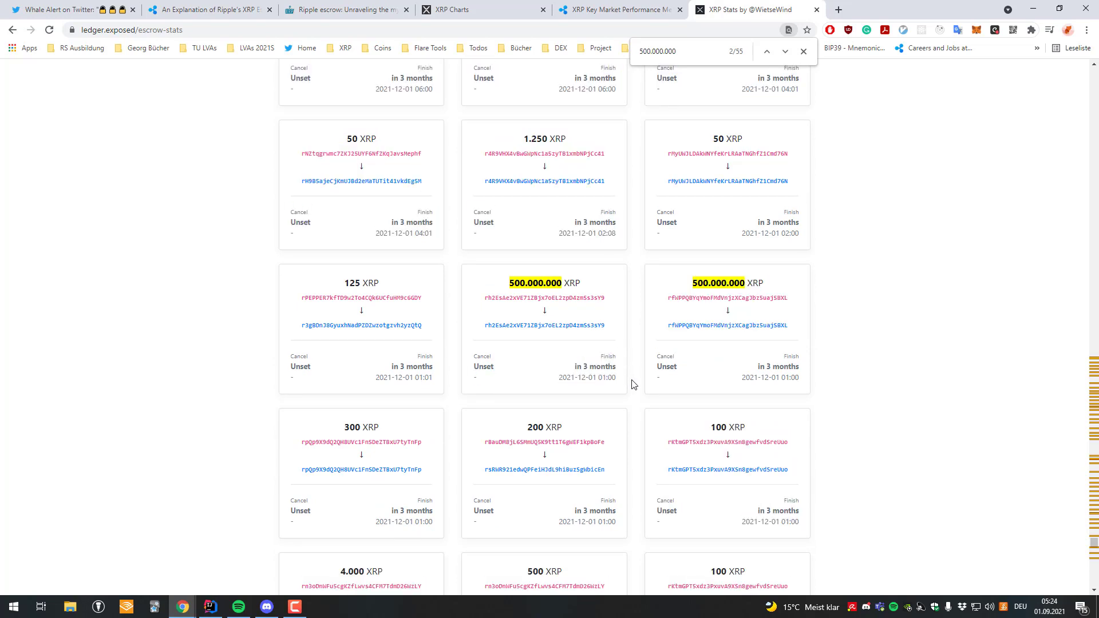
{"action": "scroll", "scroll_direction": "down", "scroll_amount": 3}
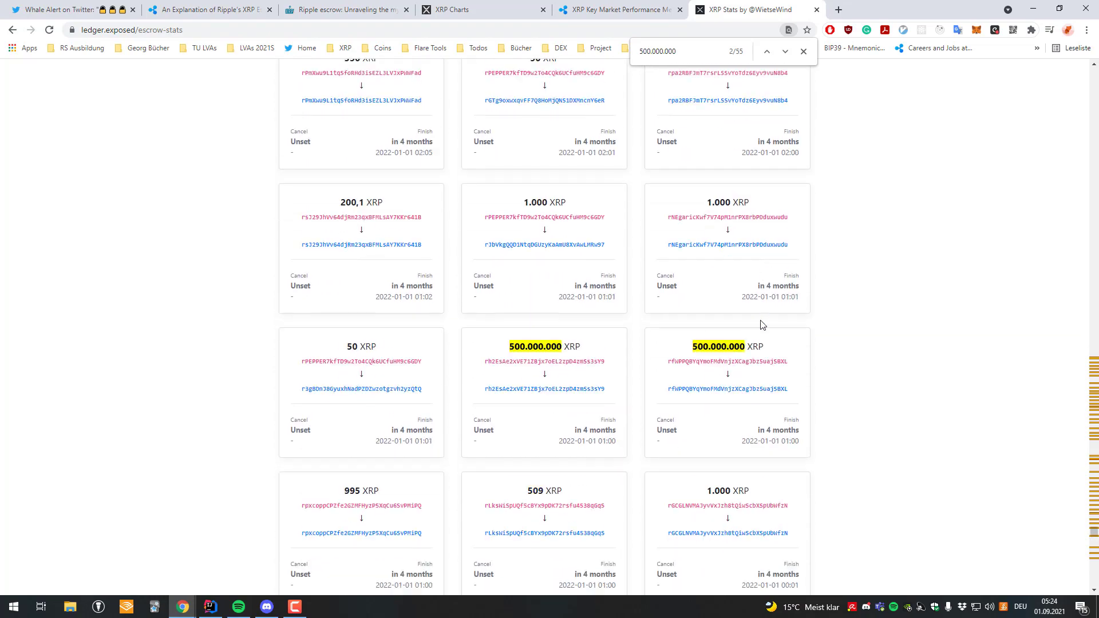
{"action": "scroll", "scroll_direction": "down", "scroll_amount": 3}
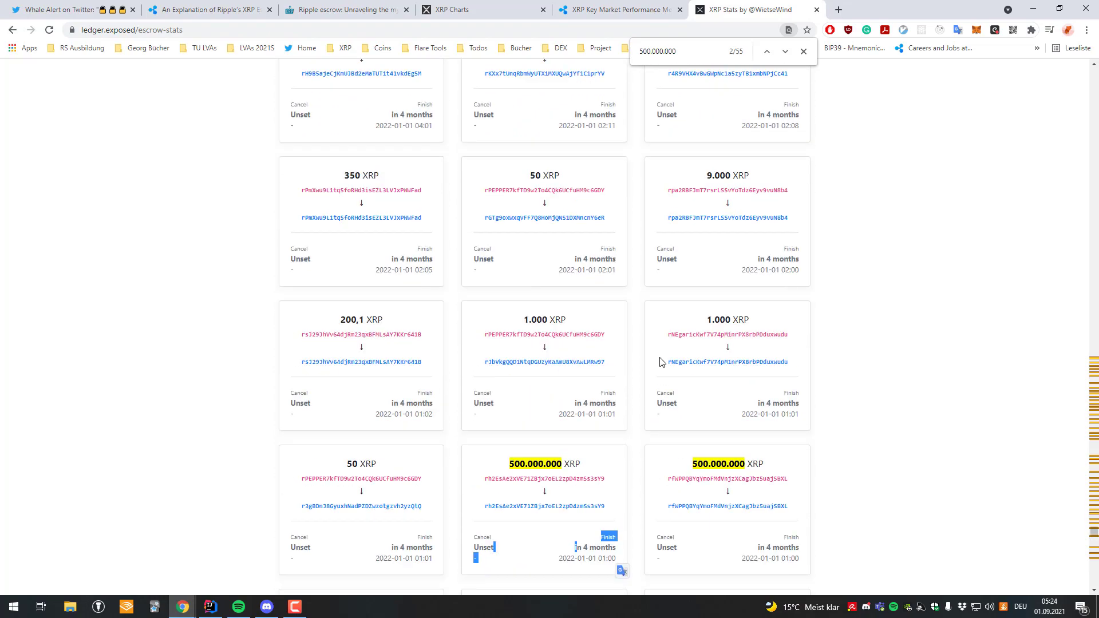
{"action": "scroll", "scroll_direction": "down", "scroll_amount": 3}
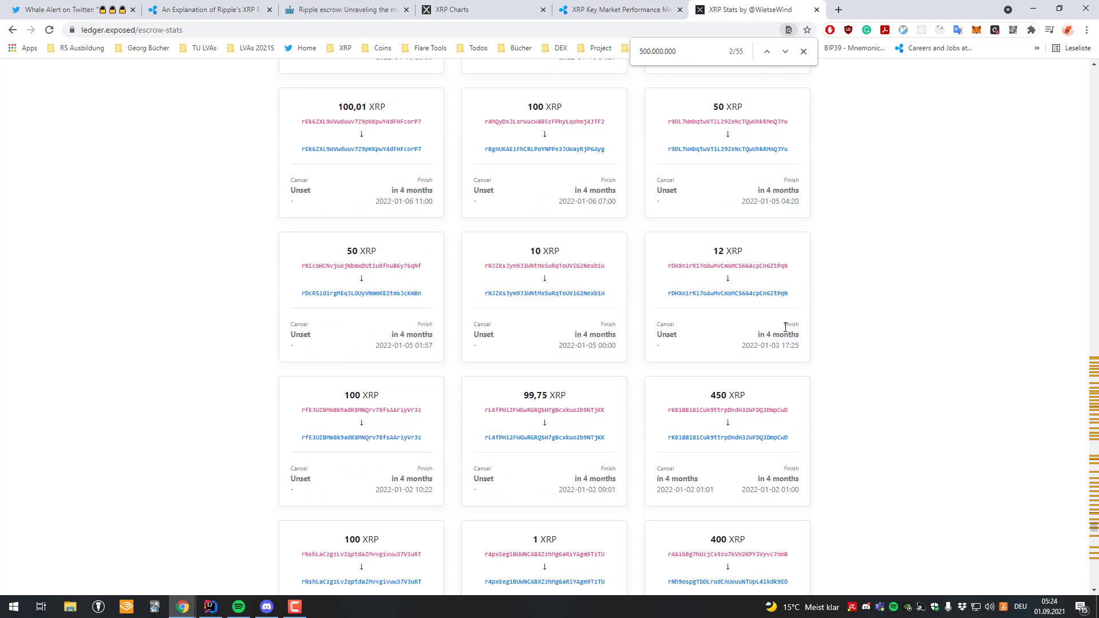
{"action": "scroll", "scroll_direction": "down", "scroll_amount": 3}
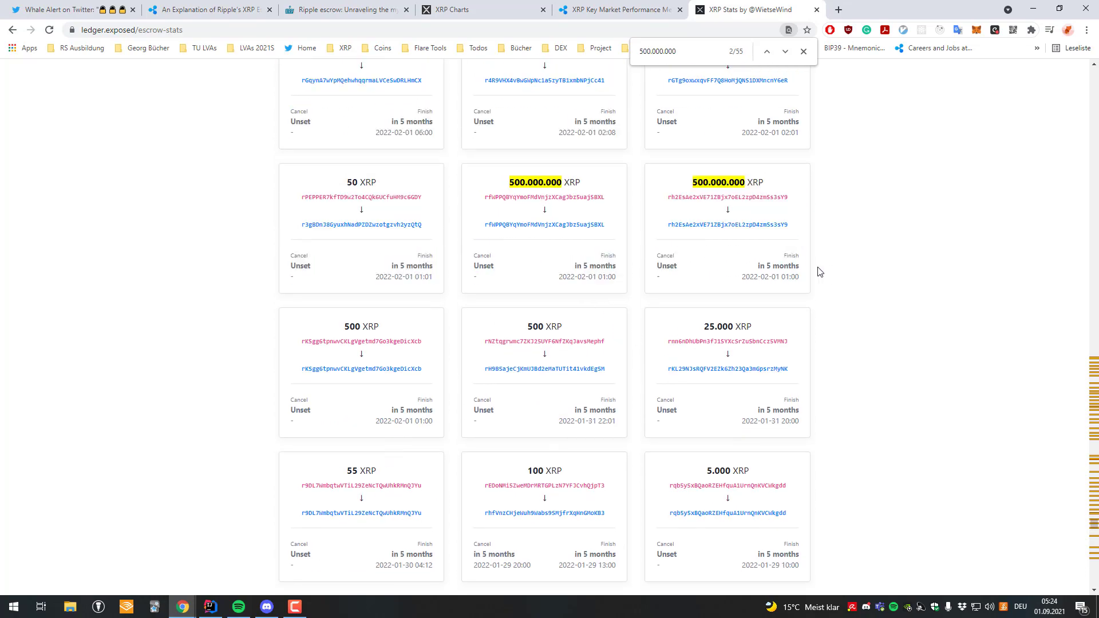
{"action": "scroll", "scroll_direction": "down", "scroll_amount": 3}
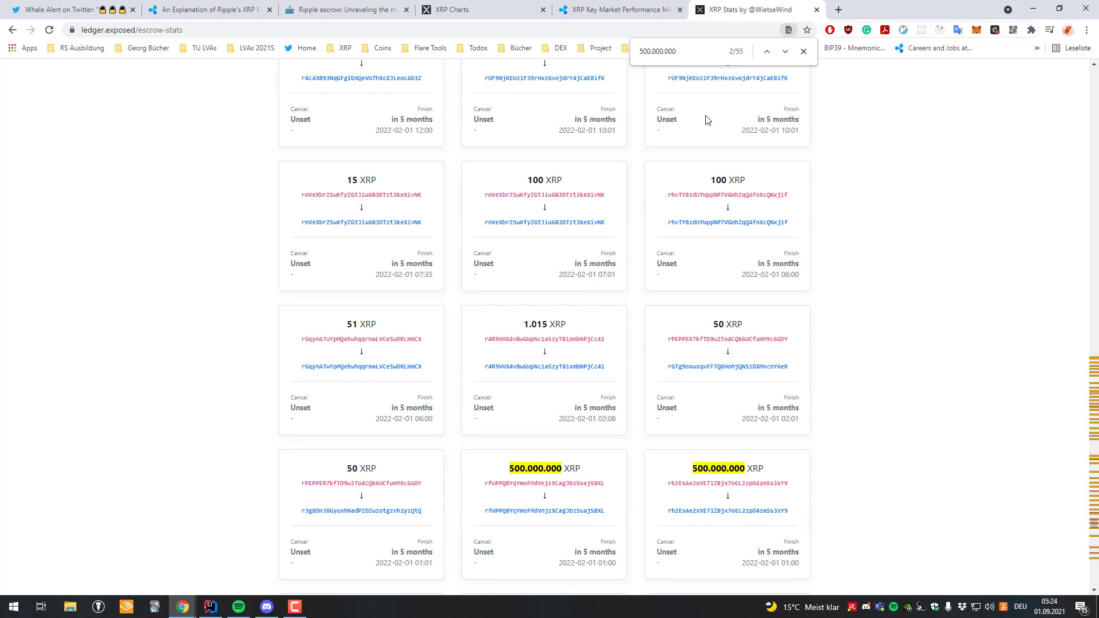
{"action": "left_click", "coordinate": [616, 9]}
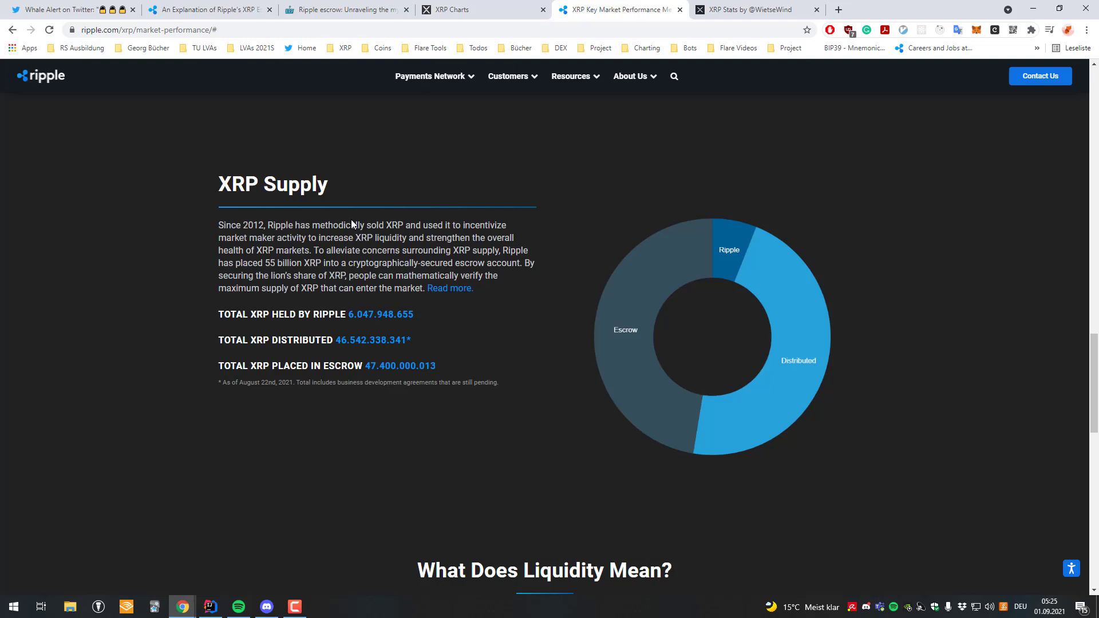
{"action": "mouse_move", "coordinate": [291, 181]}
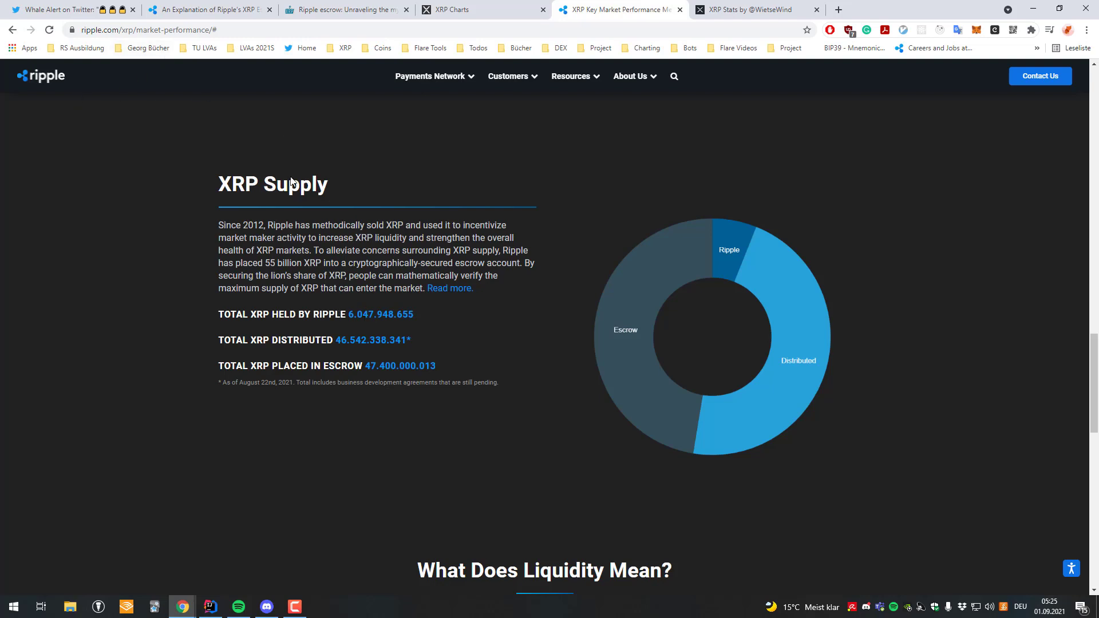
{"action": "mouse_move", "coordinate": [377, 363]}
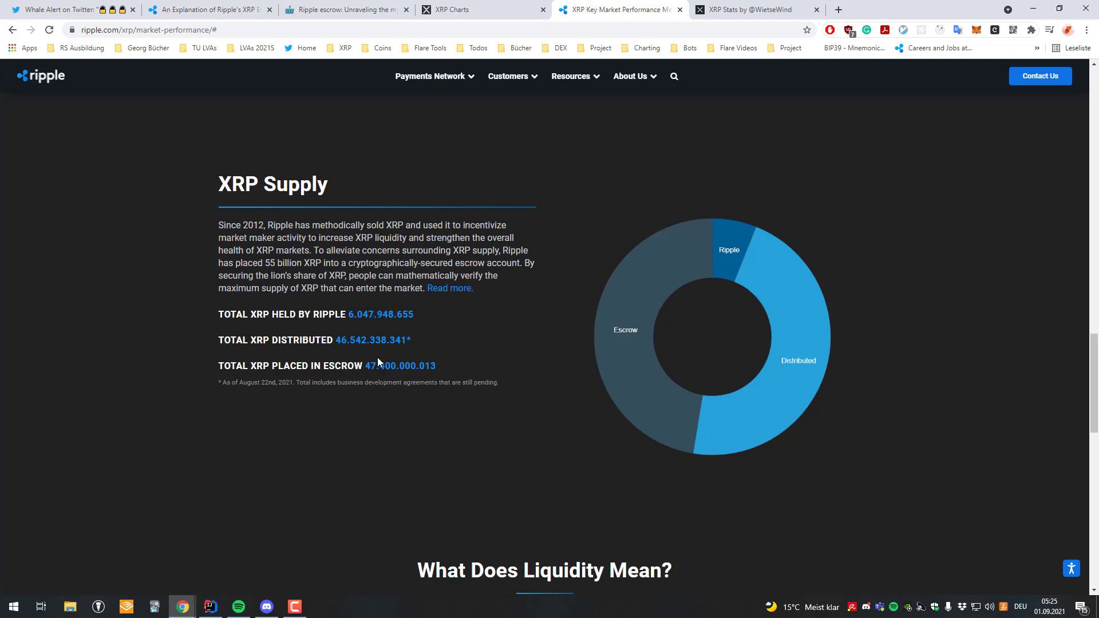
Highlight Ripple's total XRP placed in escrow and total XRP held by Ripple.
{"action": "double_click", "coordinate": [398, 365]}
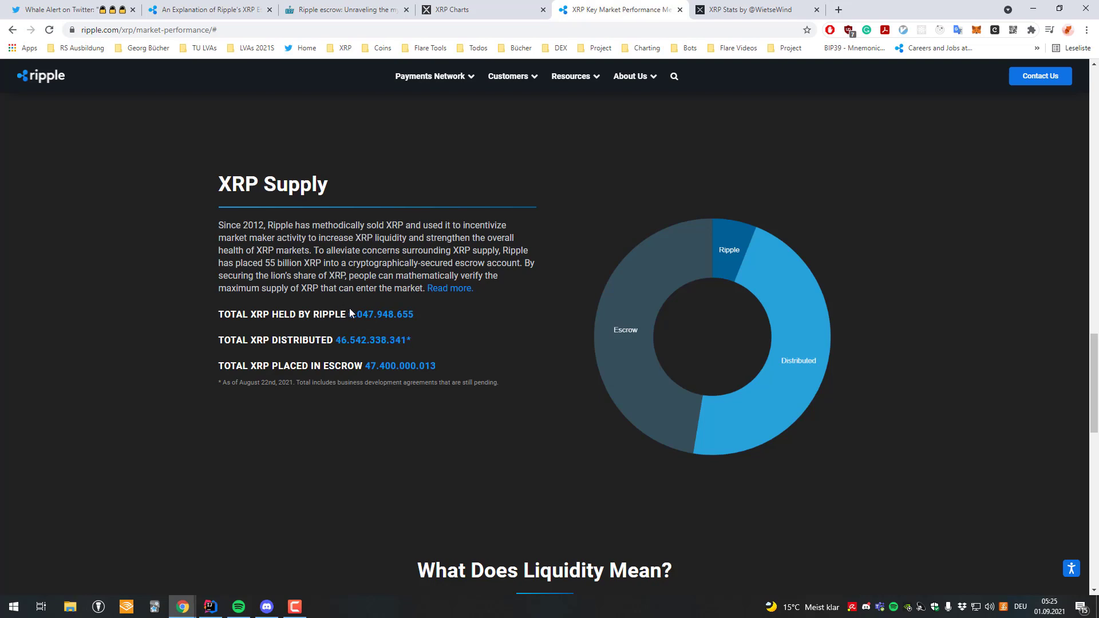
{"action": "double_click", "coordinate": [367, 314]}
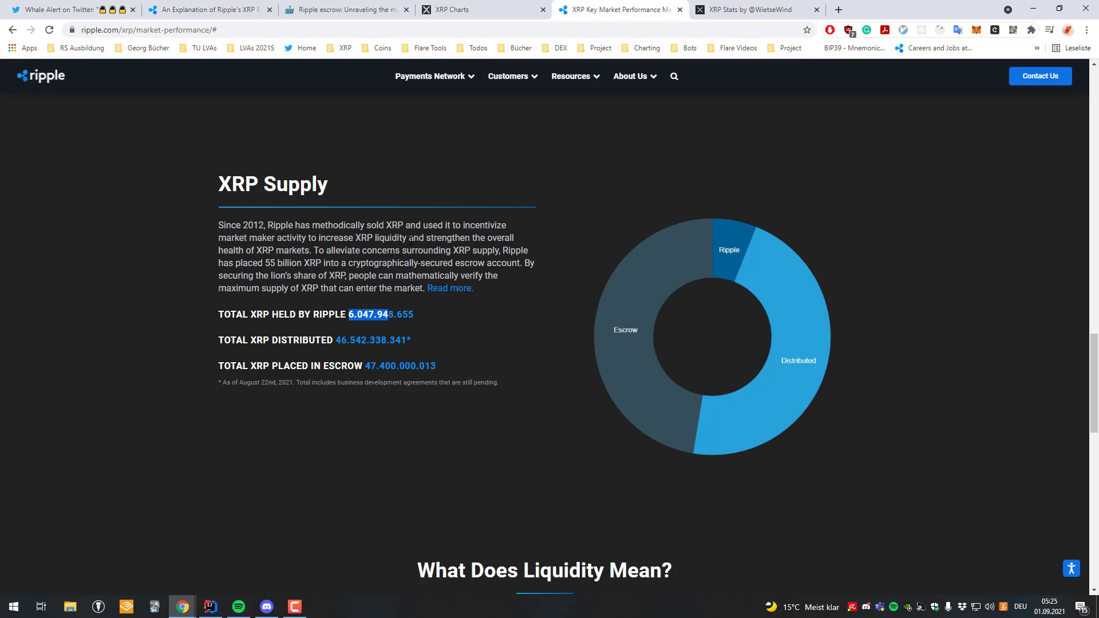
{"action": "left_click", "coordinate": [477, 9]}
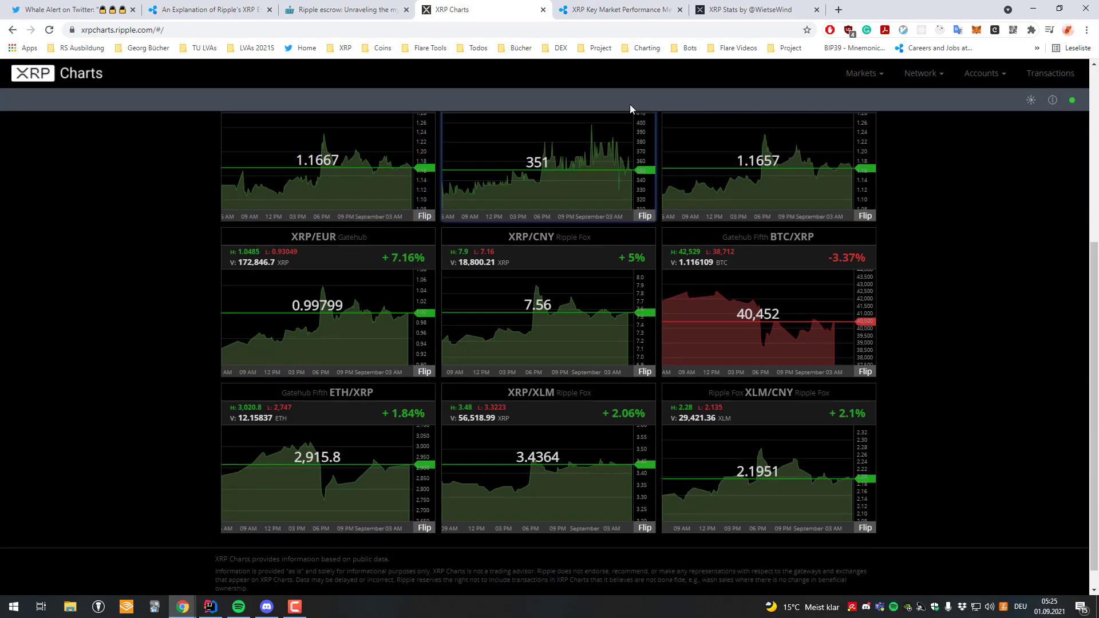
Revisit XRPArcade's escrow release table, then return to the Whale Alert tweet.
{"action": "left_click", "coordinate": [344, 9]}
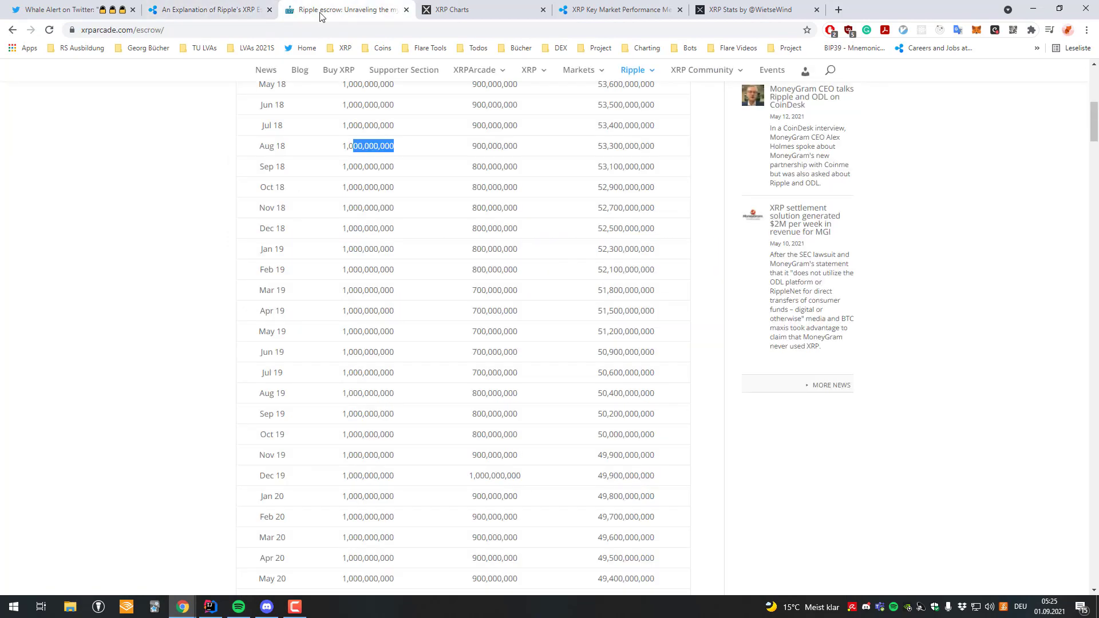
{"action": "scroll", "scroll_direction": "down", "scroll_amount": 3}
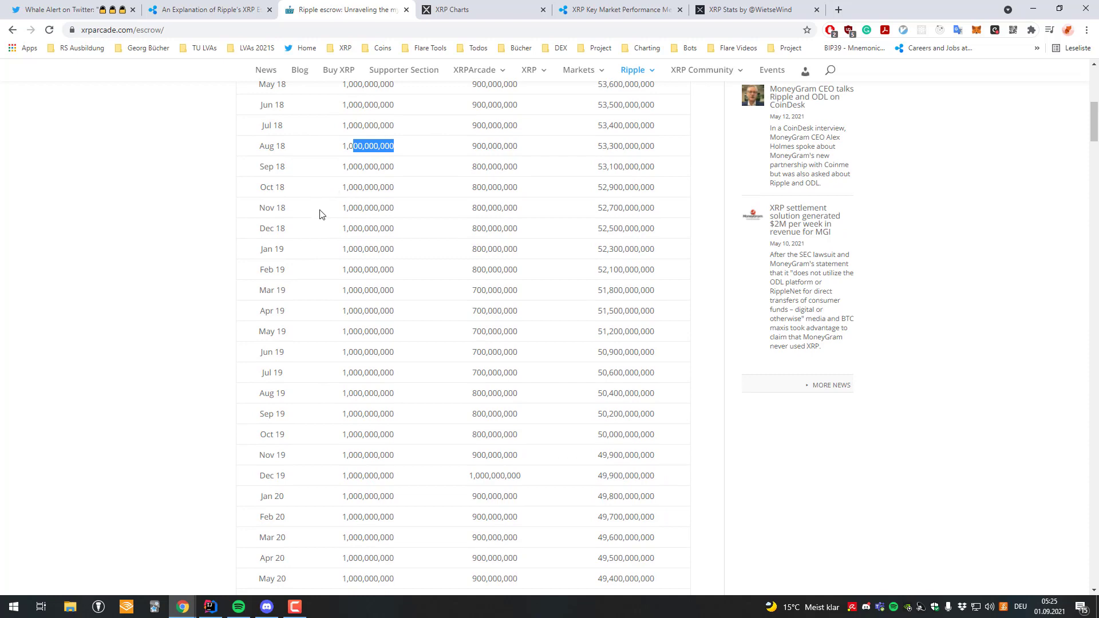
{"action": "left_click", "coordinate": [63, 9]}
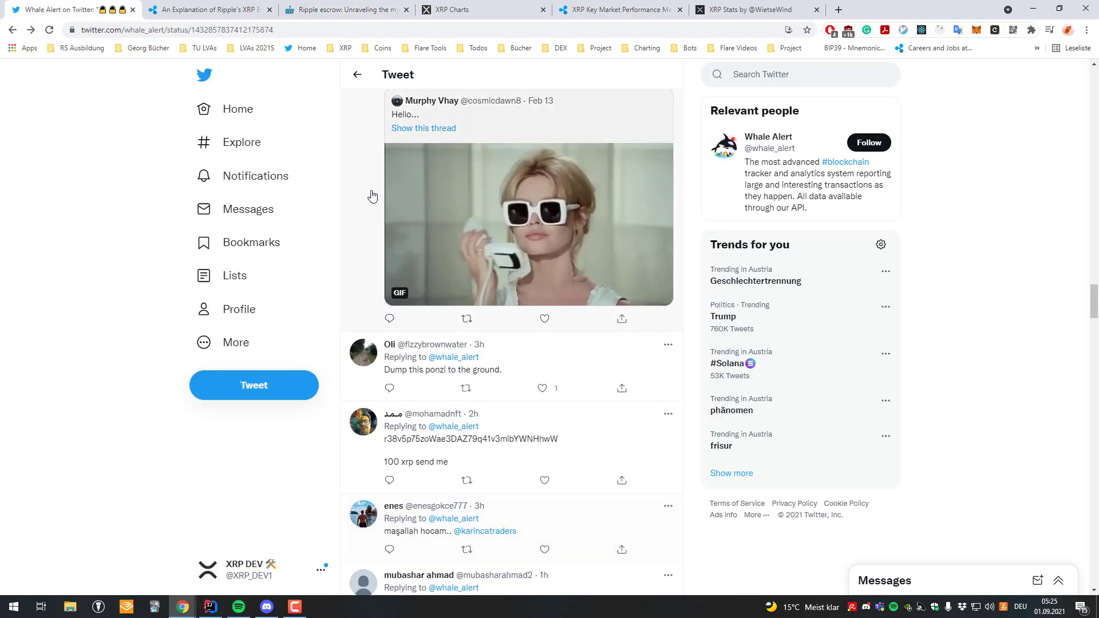
Open Whale Alert's Twitter profile from the 500,000,000 XRP escrow unlock tweet.
{"action": "scroll", "scroll_direction": "down", "scroll_amount": 3}
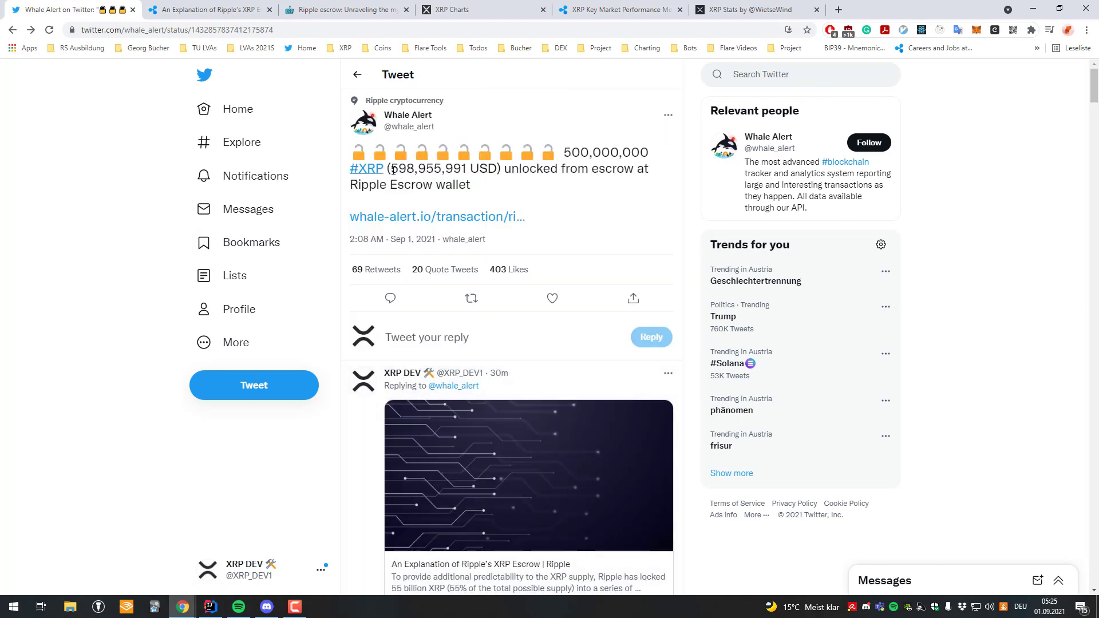
{"action": "left_click", "coordinate": [365, 168]}
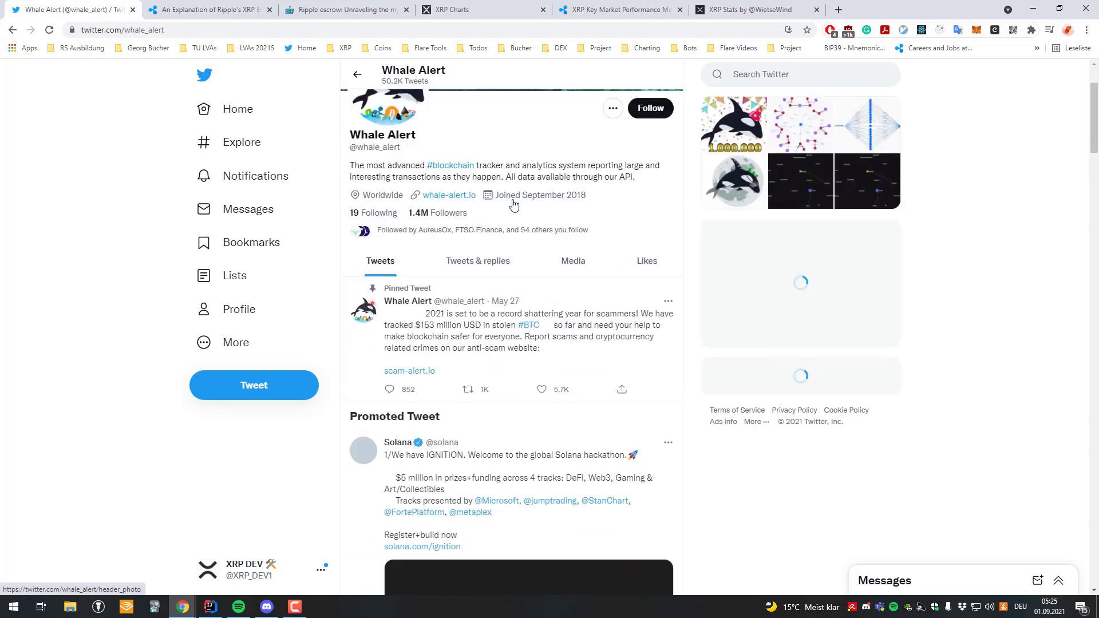
{"action": "scroll", "scroll_direction": "down", "scroll_amount": 3}
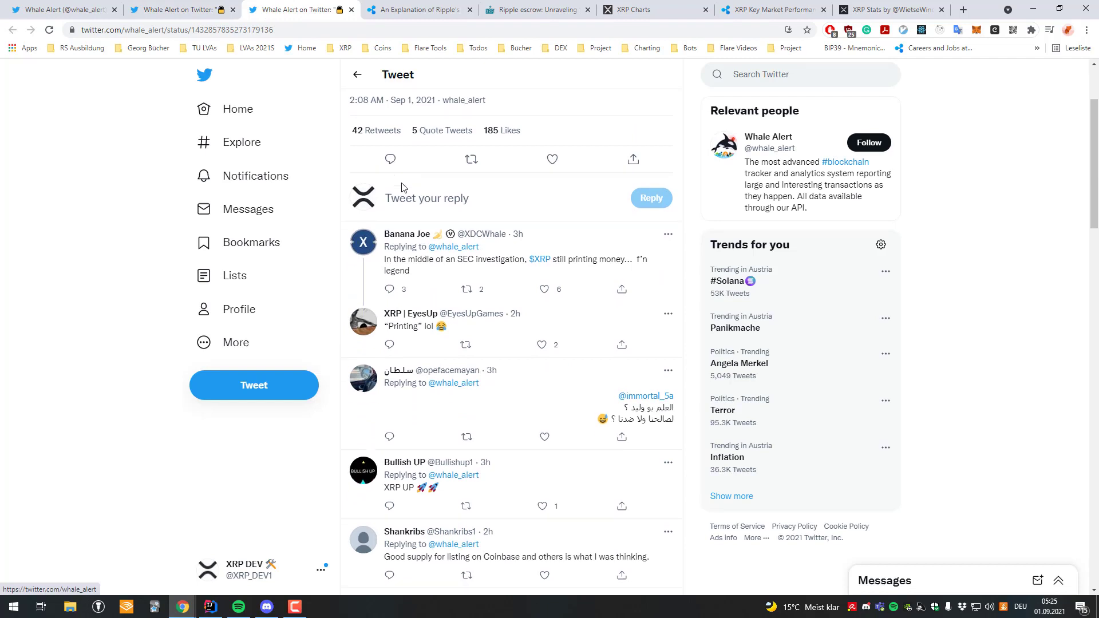
Scroll the 500,000,000 XRP escrow unlock tweet's replies past 'Short xrp' and 'Dump it', then back up.
{"action": "scroll", "scroll_direction": "down", "scroll_amount": 3}
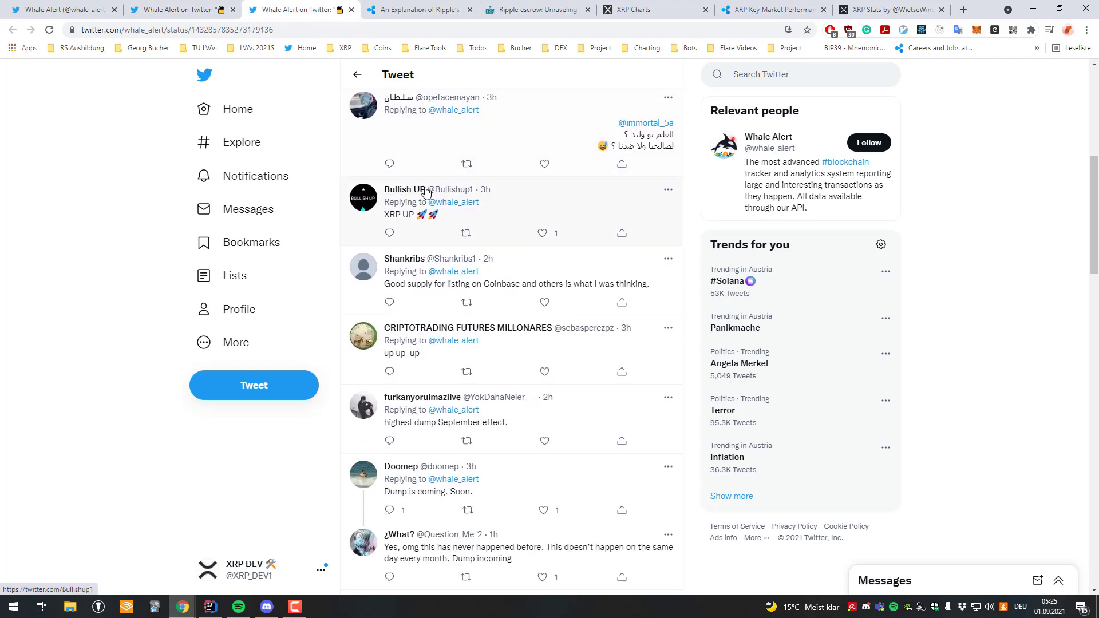
{"action": "scroll", "scroll_direction": "down", "scroll_amount": 3}
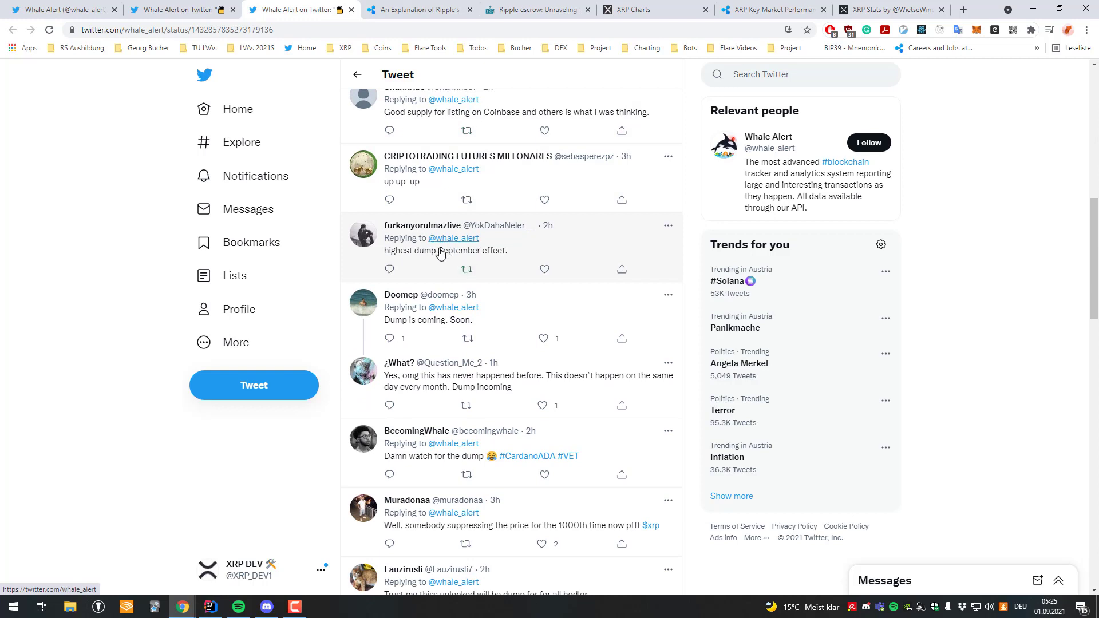
{"action": "mouse_move", "coordinate": [492, 260]}
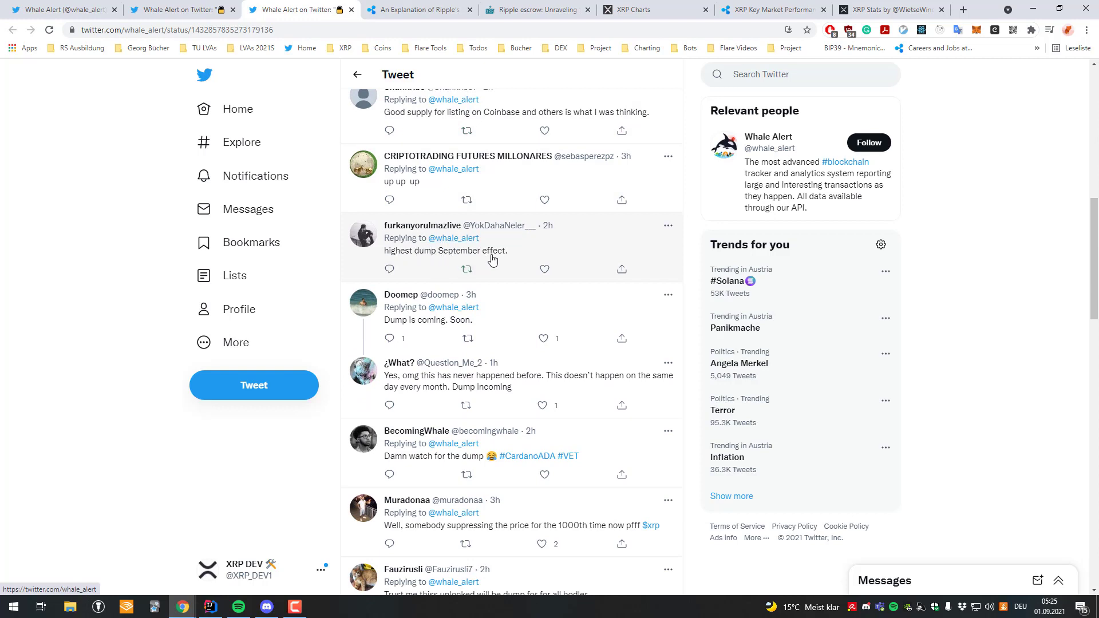
{"action": "scroll", "scroll_direction": "down", "scroll_amount": 3}
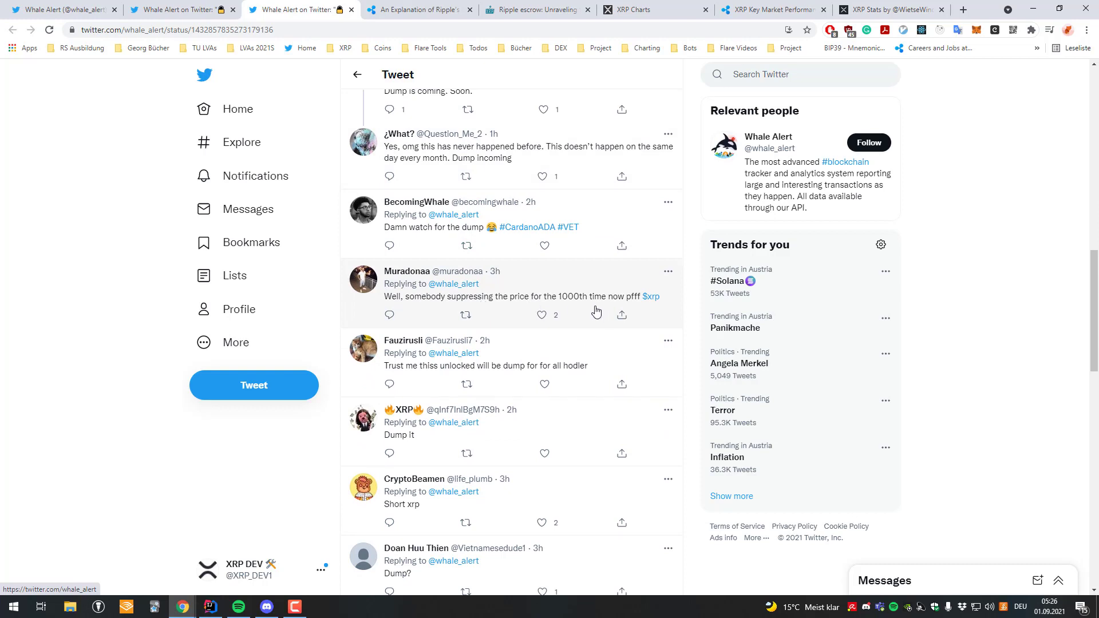
{"action": "mouse_move", "coordinate": [583, 303]}
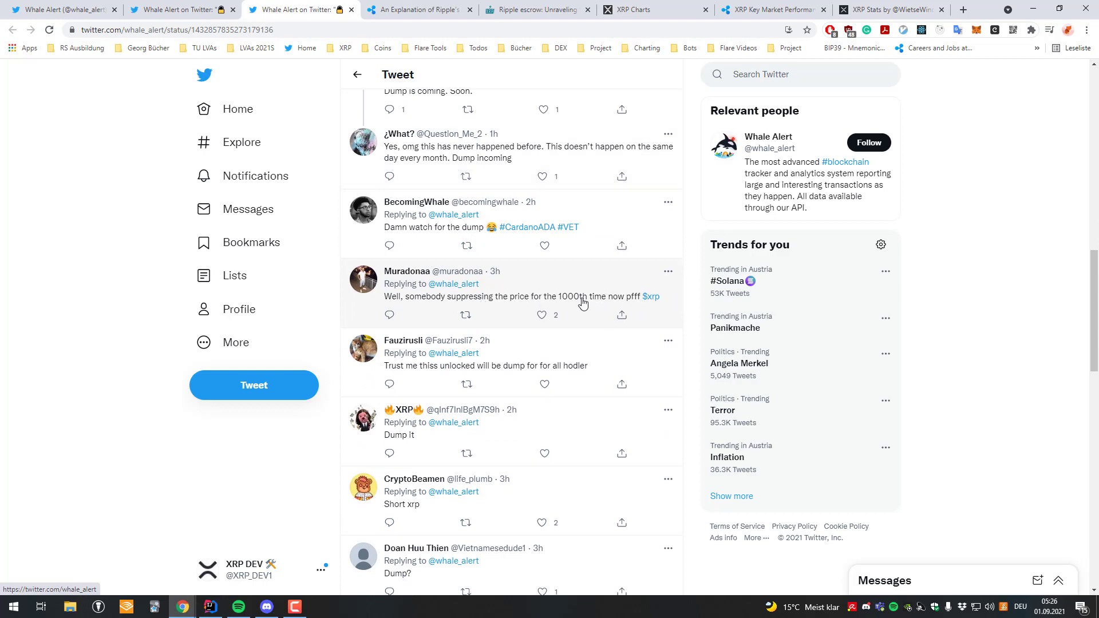
{"action": "scroll", "scroll_direction": "down", "scroll_amount": 3}
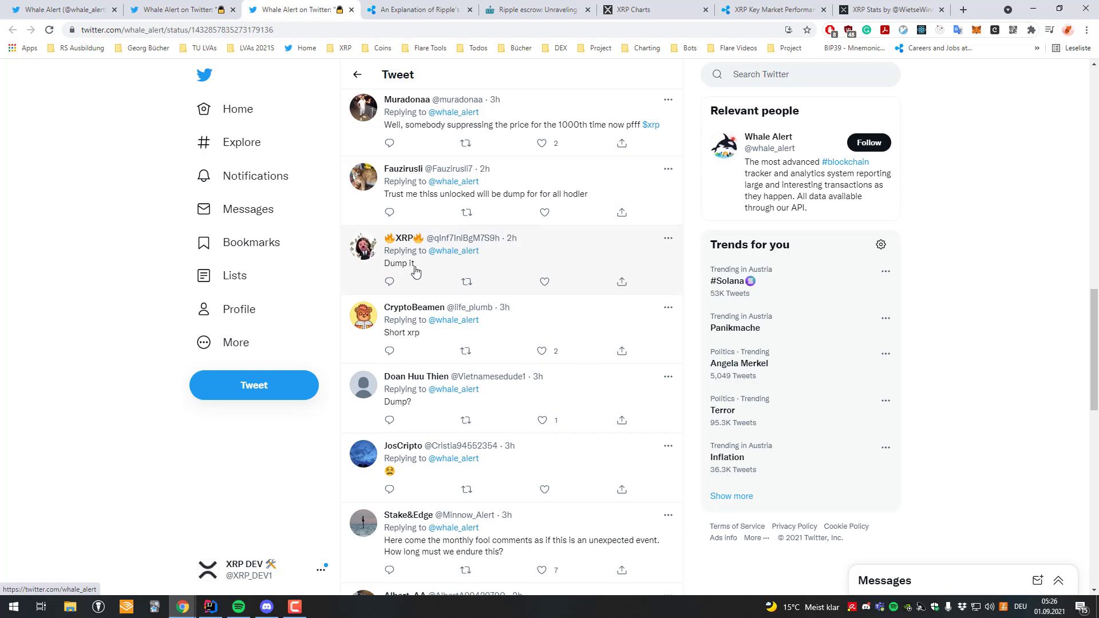
{"action": "scroll", "scroll_direction": "down", "scroll_amount": 3}
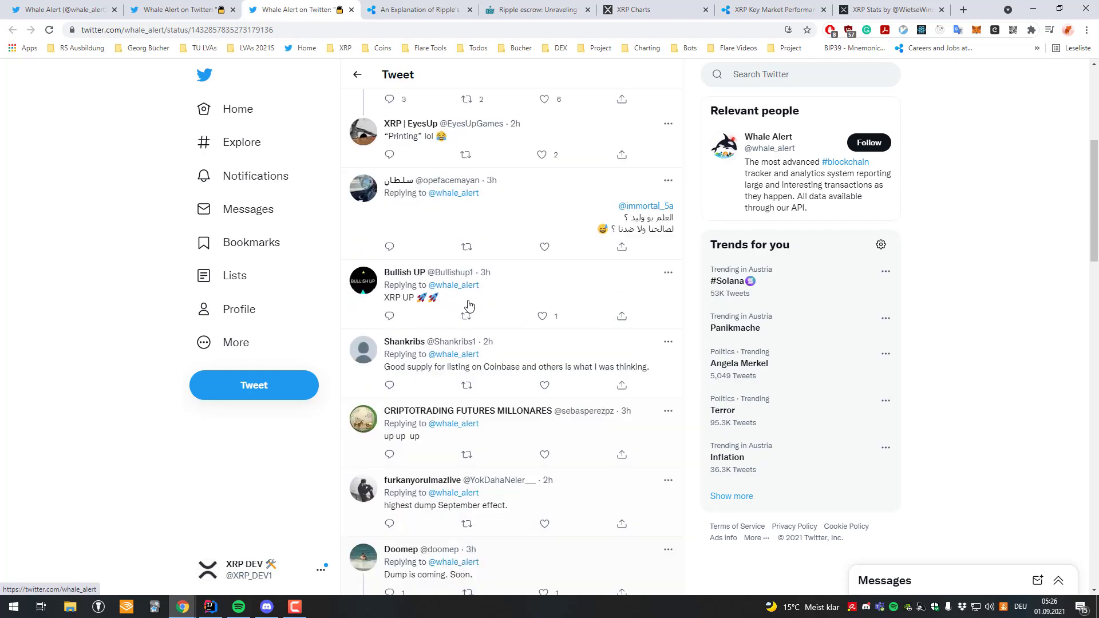
{"action": "scroll", "scroll_direction": "up", "scroll_amount": 3}
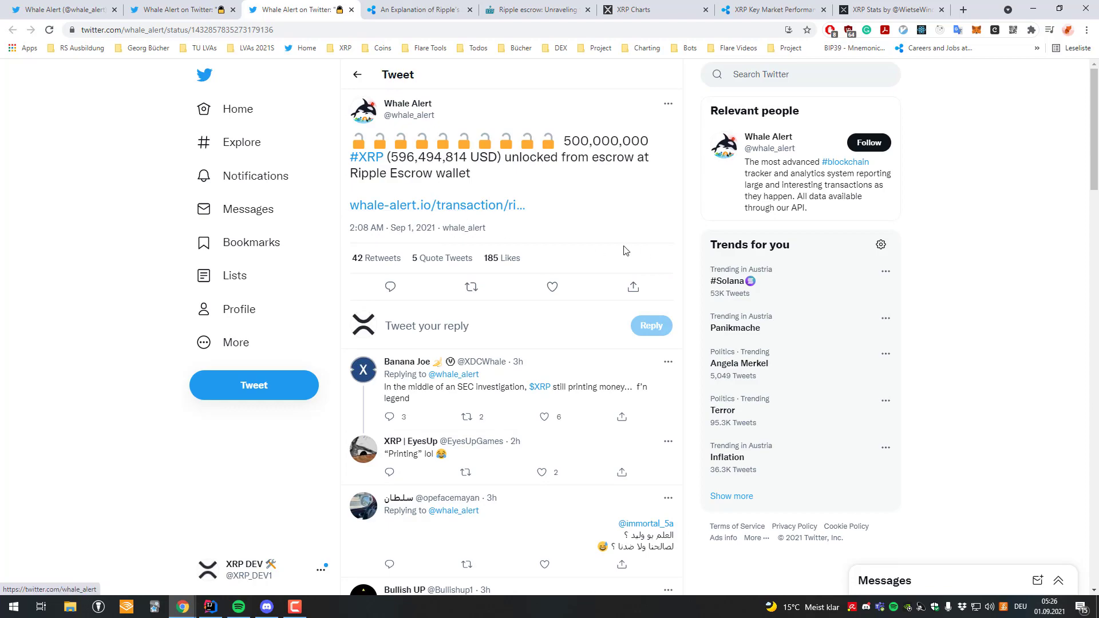